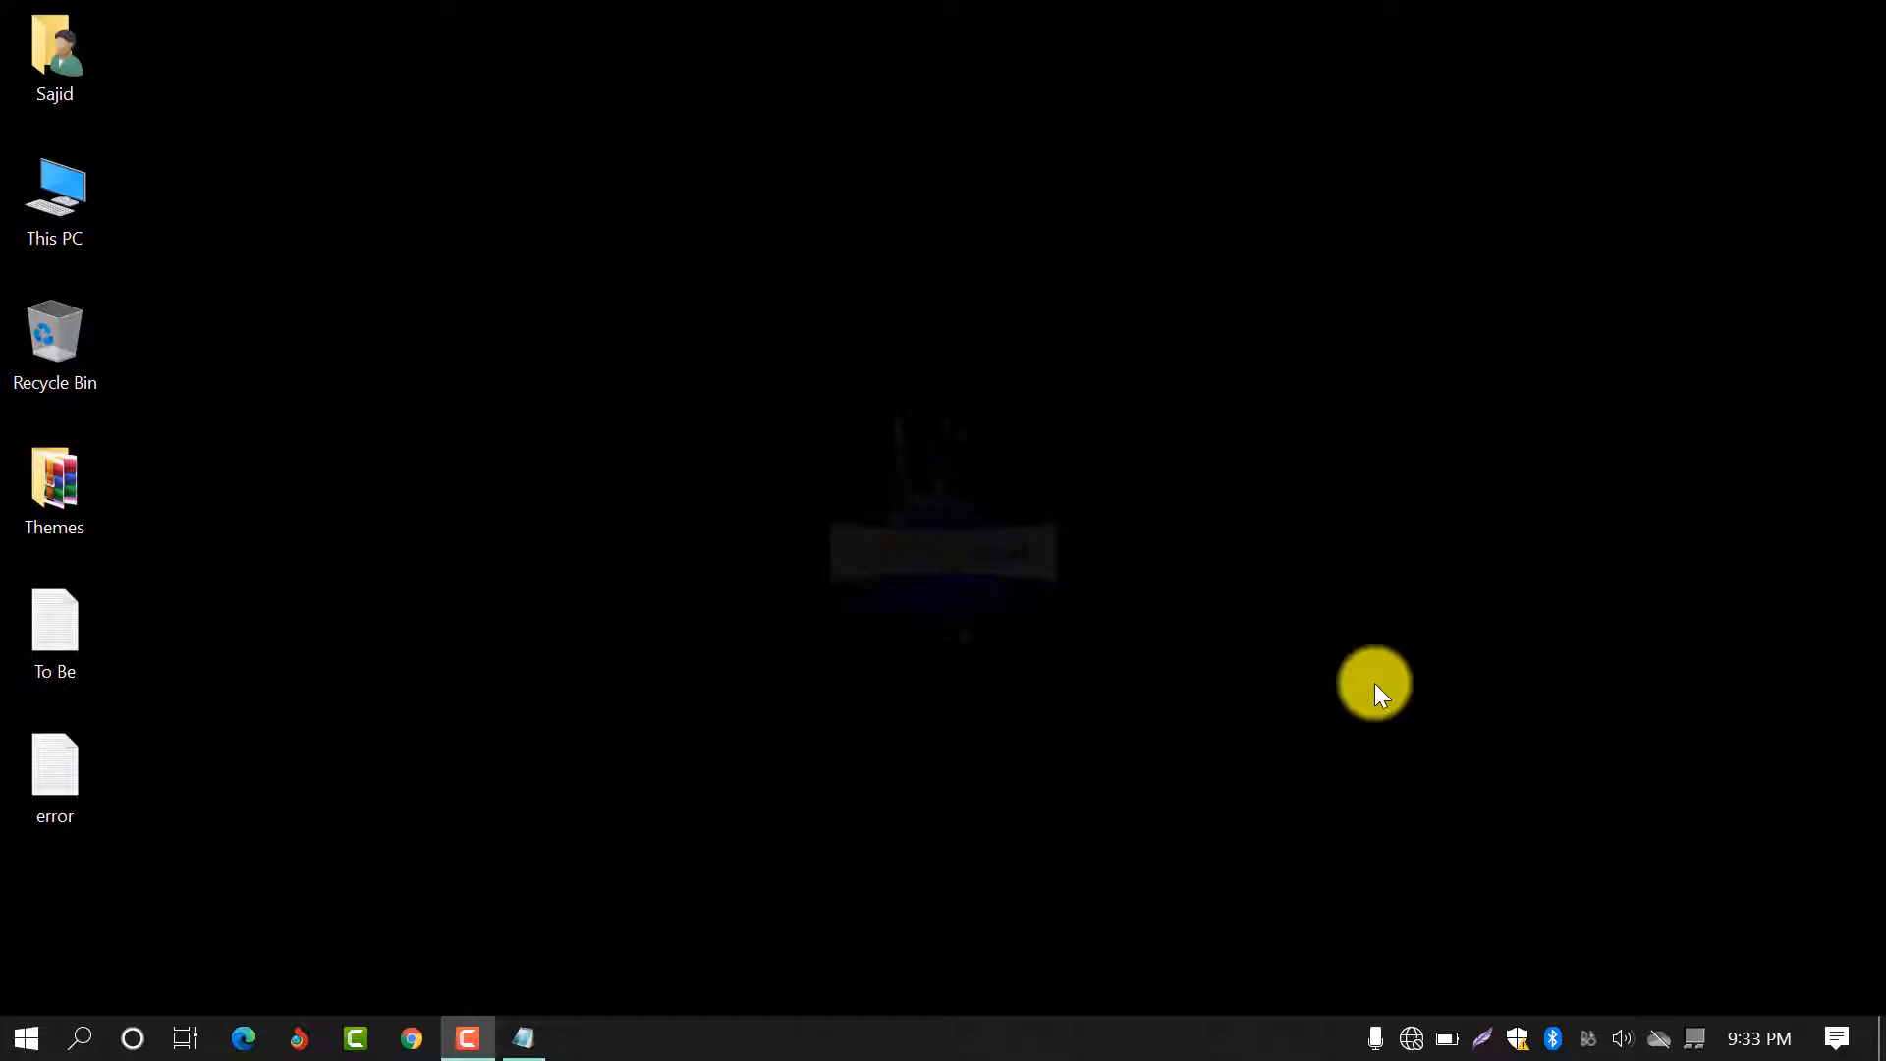
Try connecting to the Dreams Wi-Fi network from the tray flyout, then cancel the attempt.
click(522, 1038)
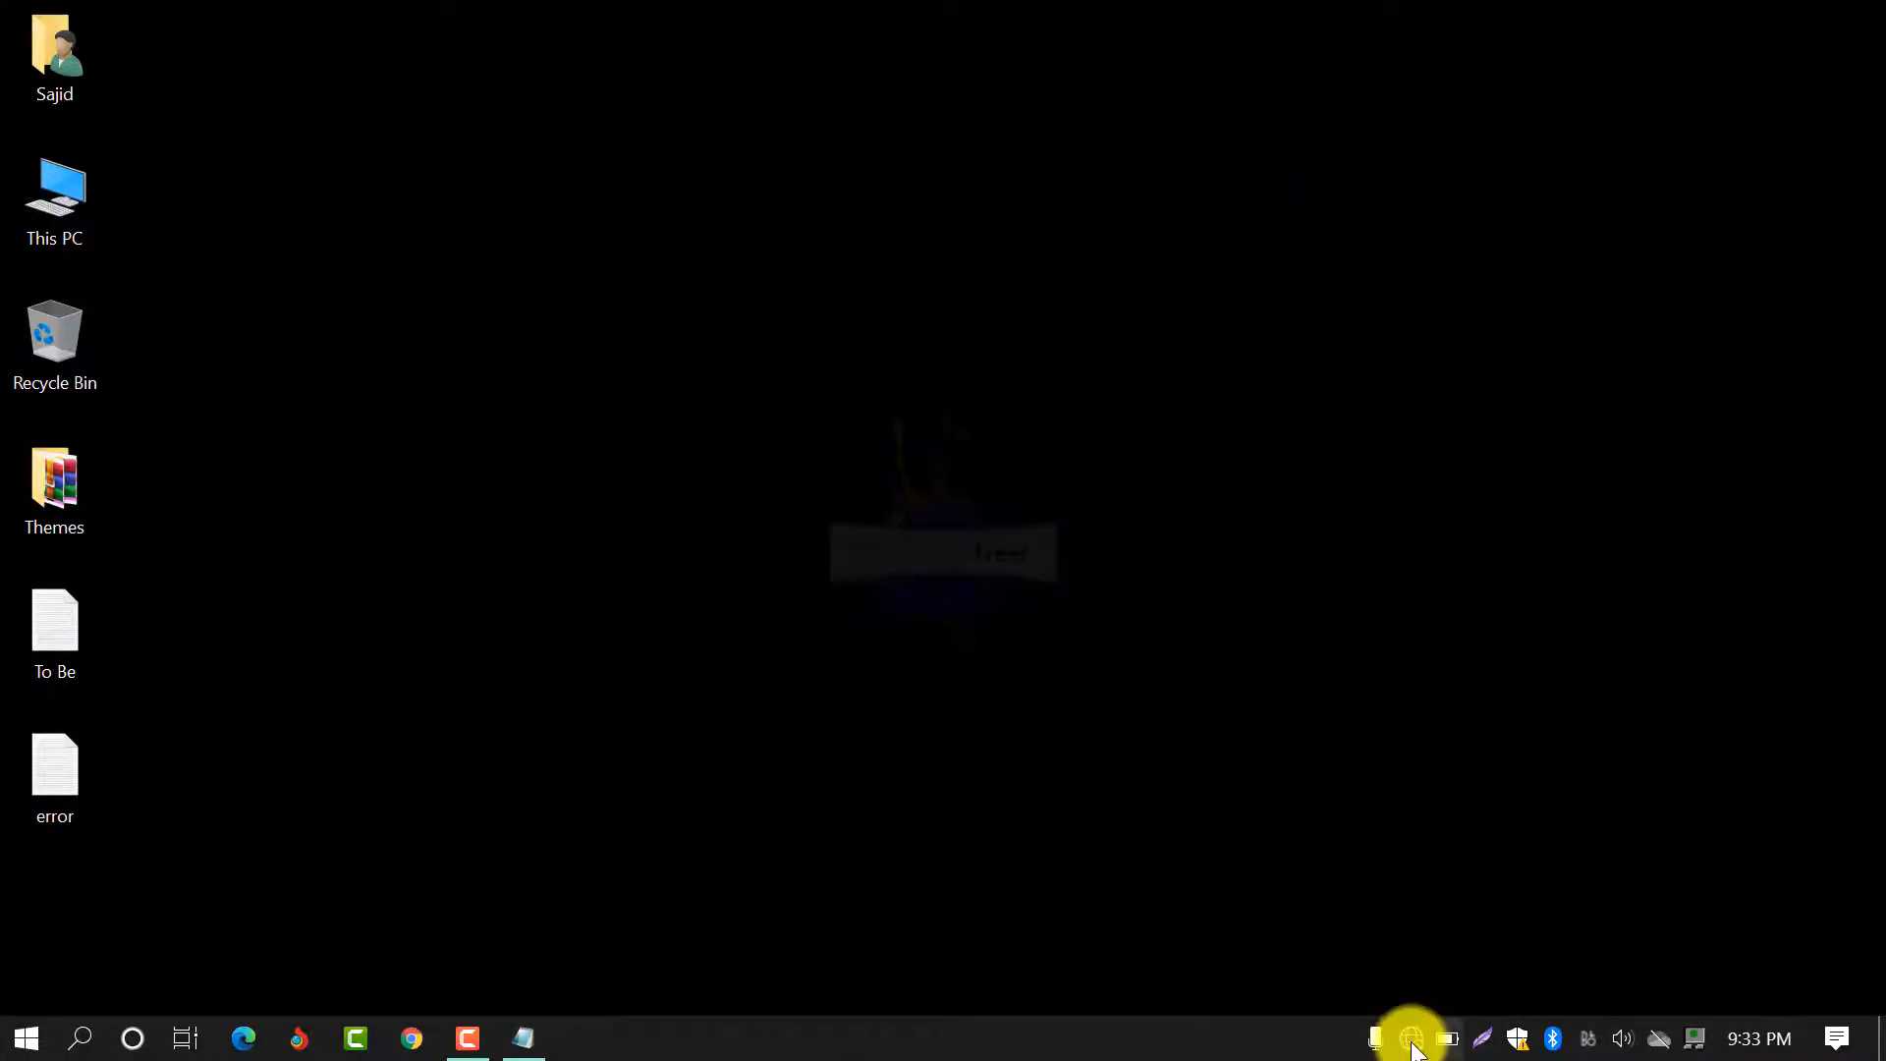
click(1411, 1038)
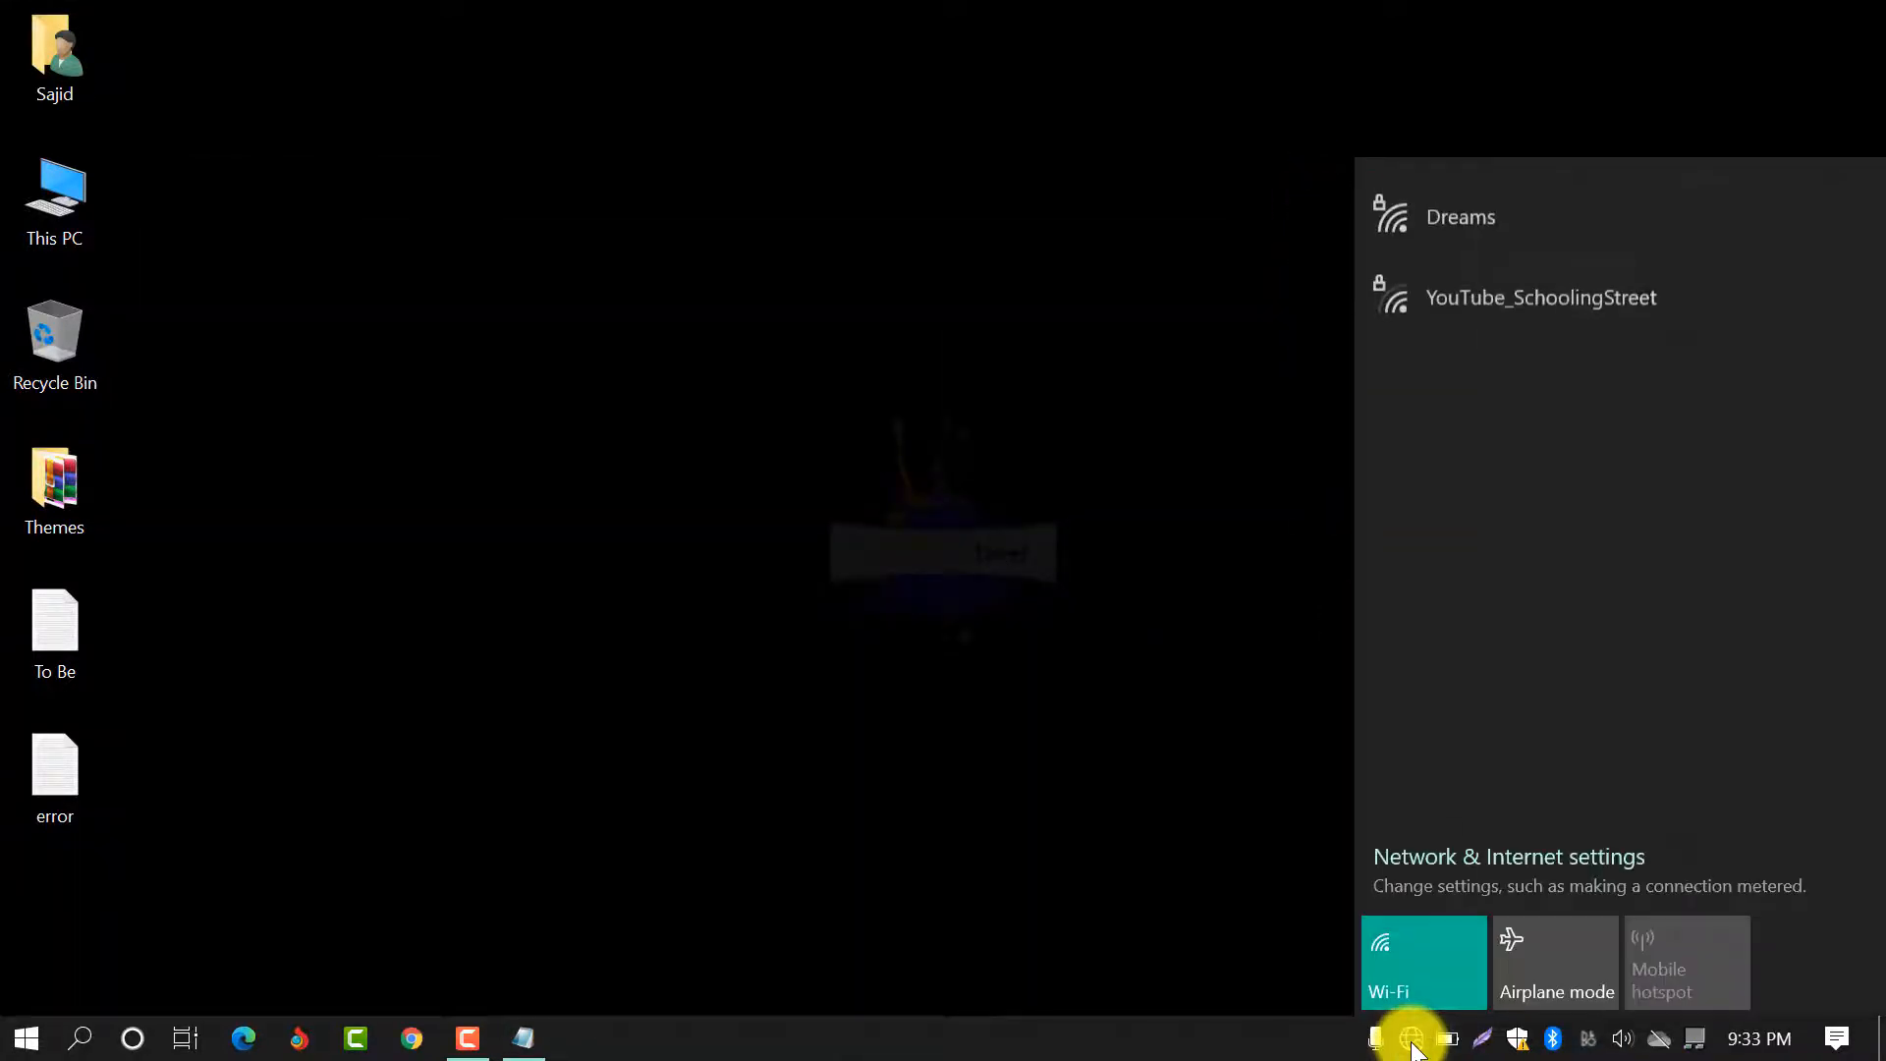
click(1458, 216)
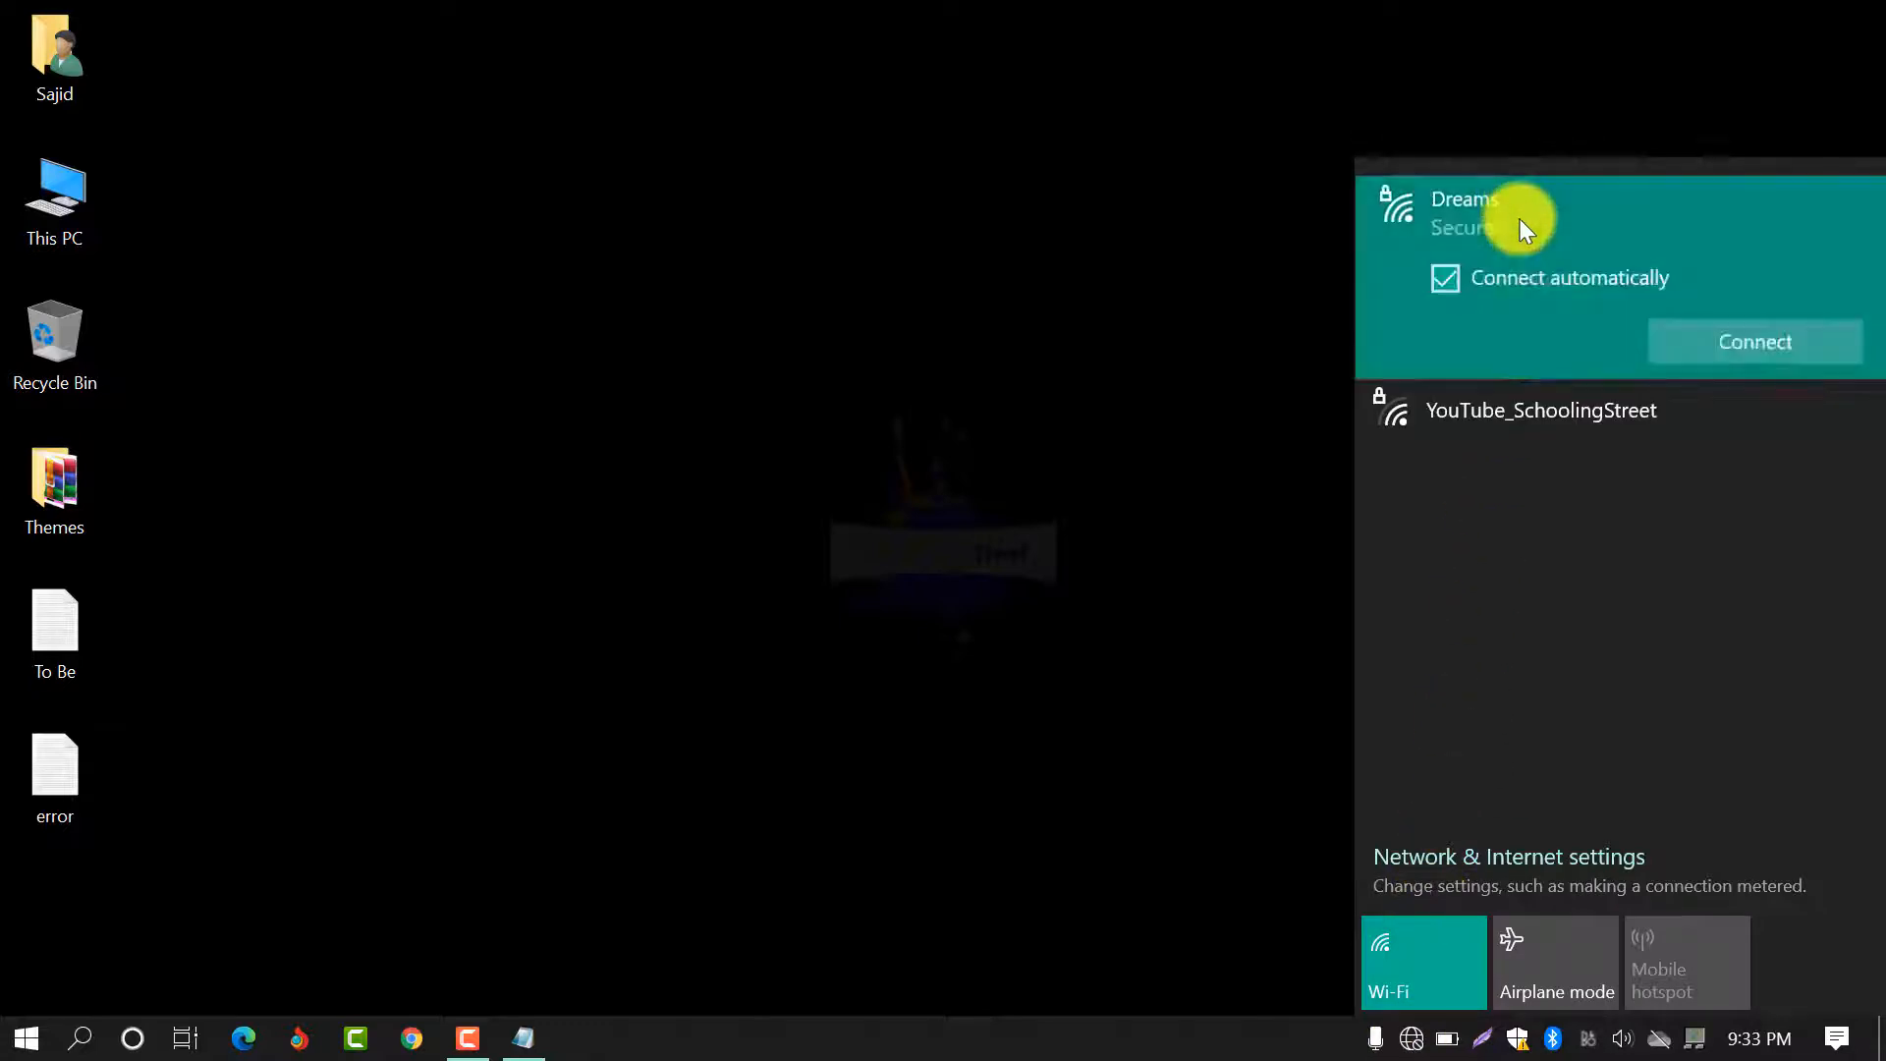
click(1752, 341)
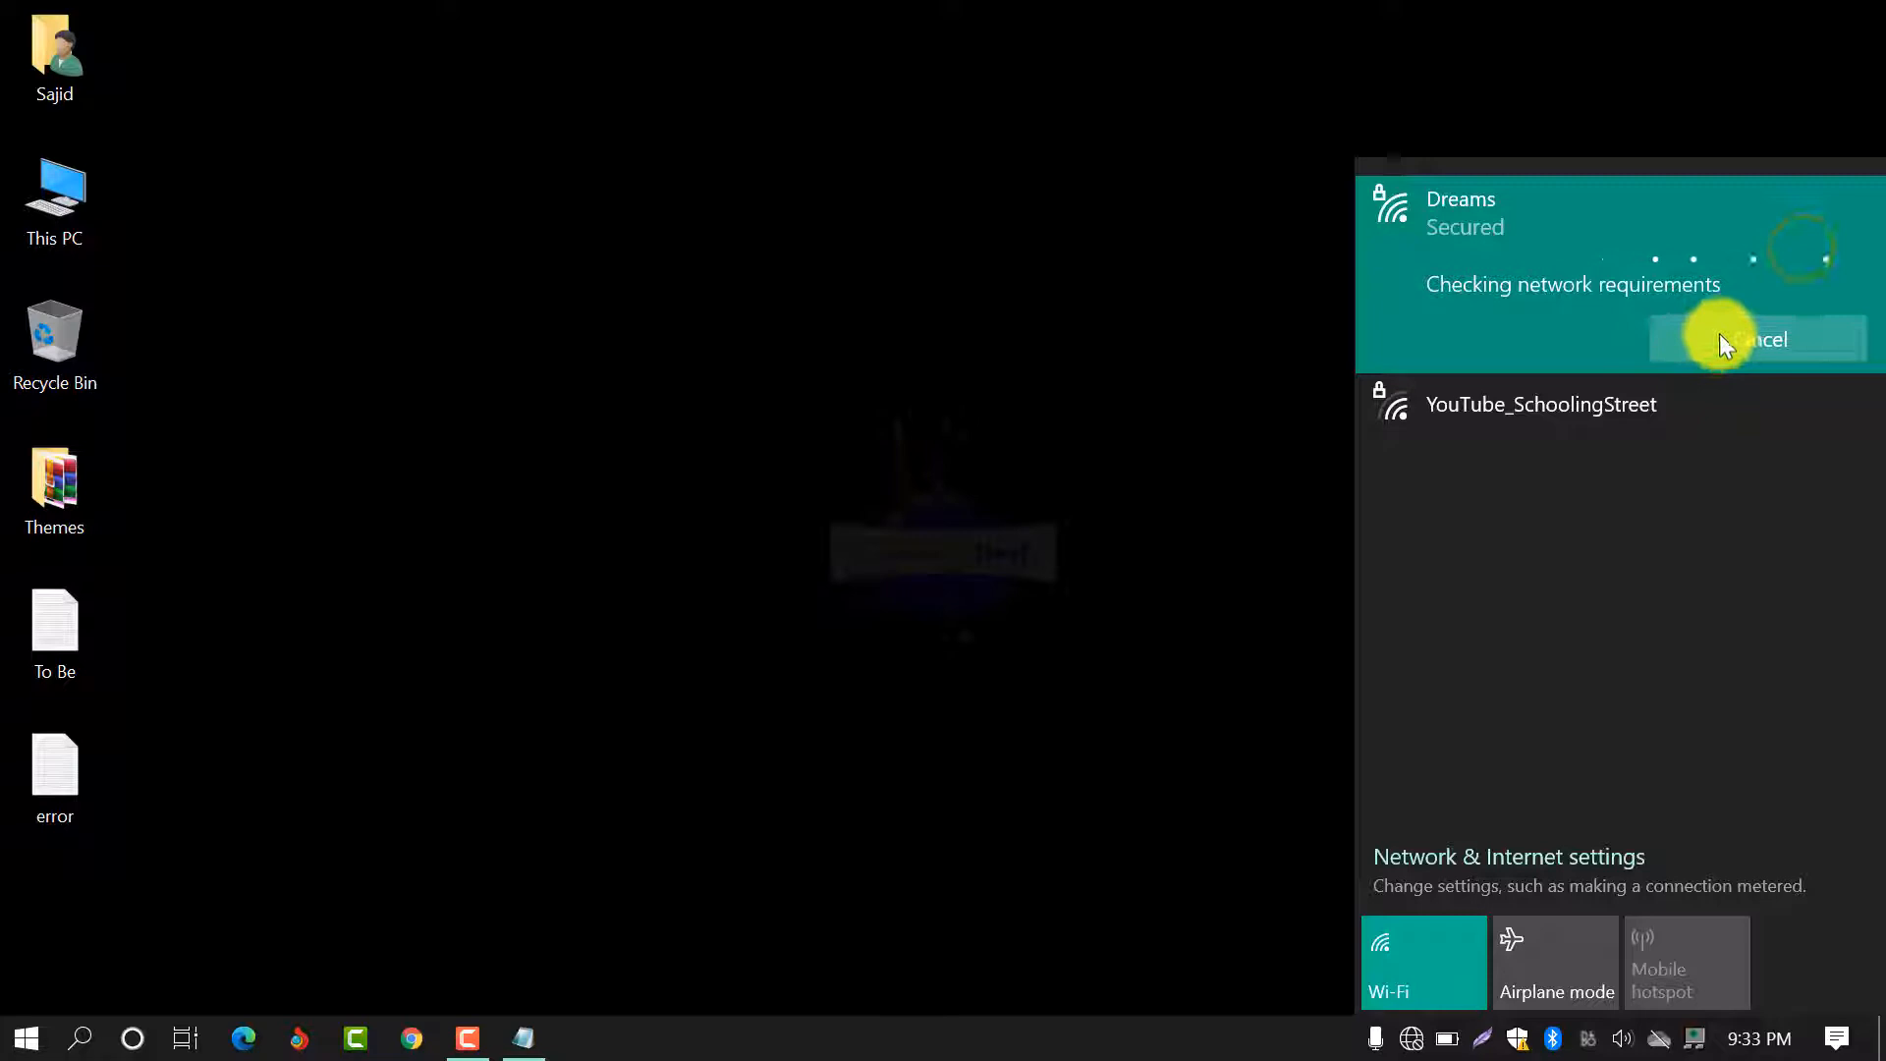
mouse_move(1800, 256)
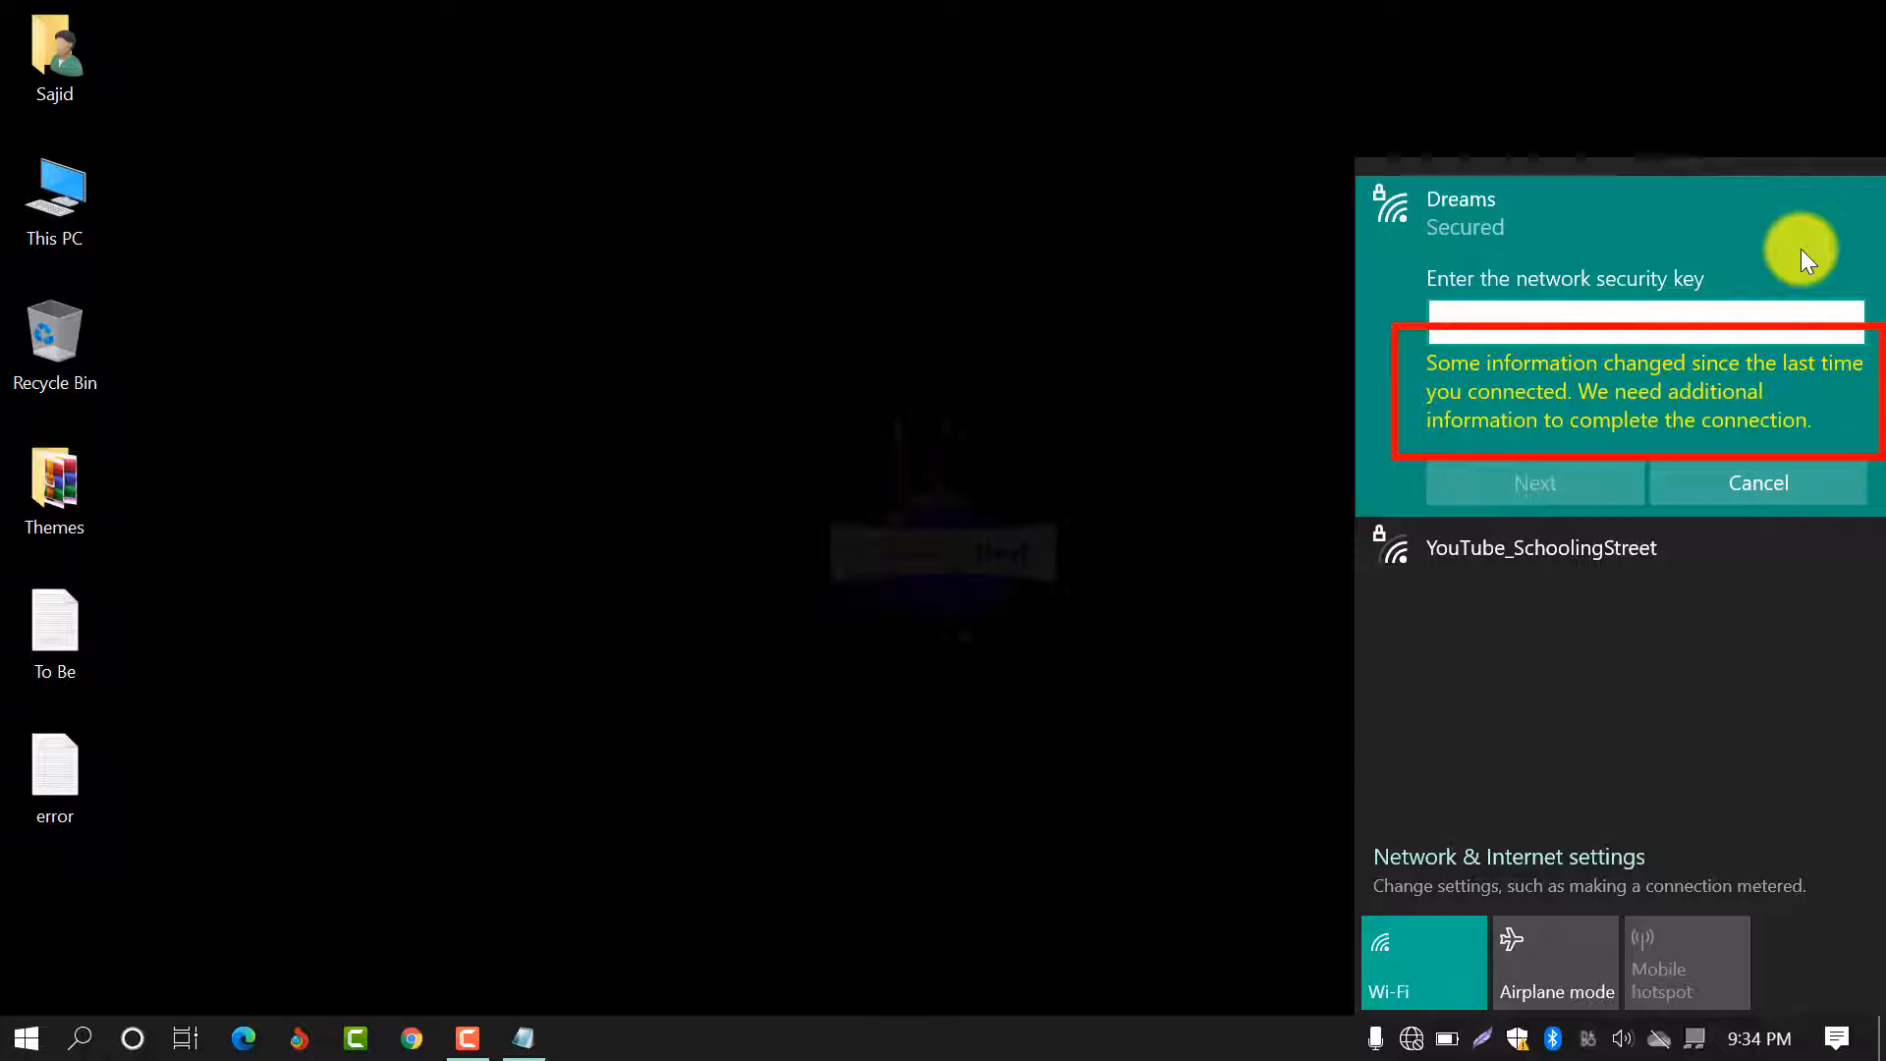
click(1644, 312)
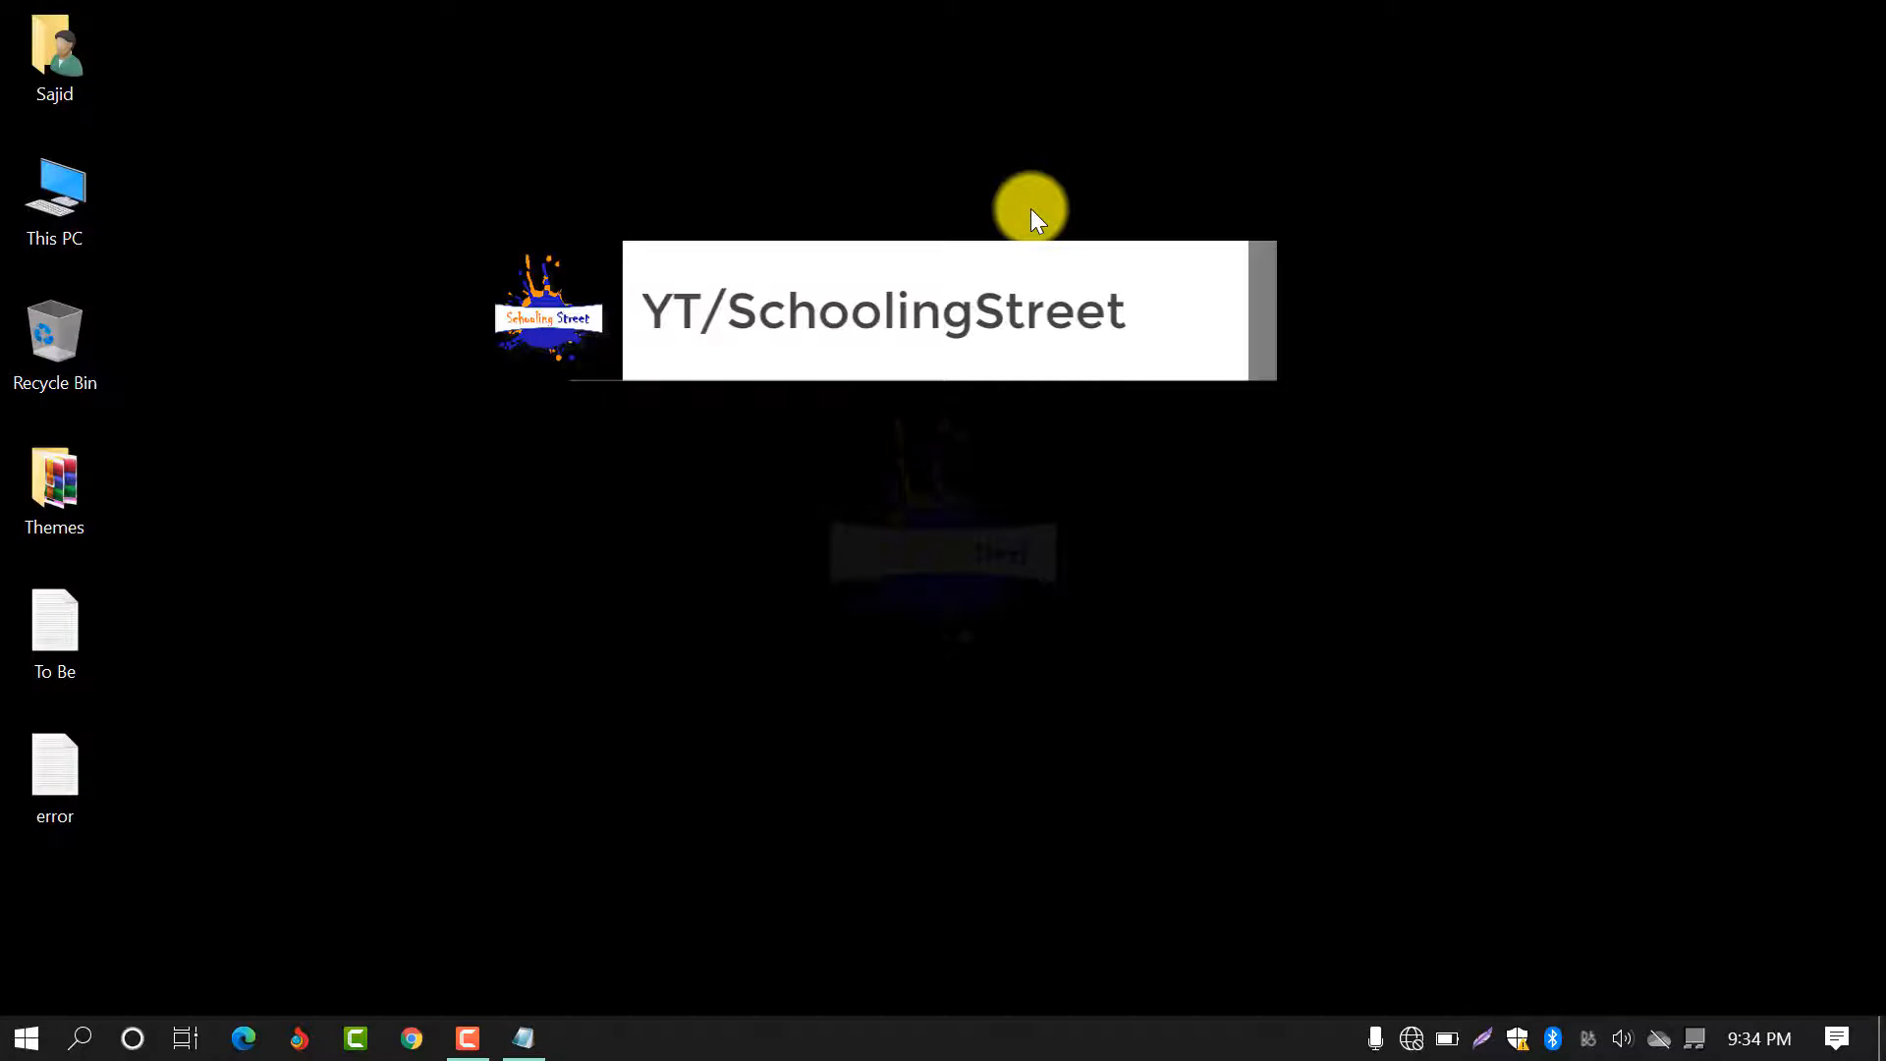
Bring up the Wi-Fi page under Network & Internet in Settings.
click(23, 1038)
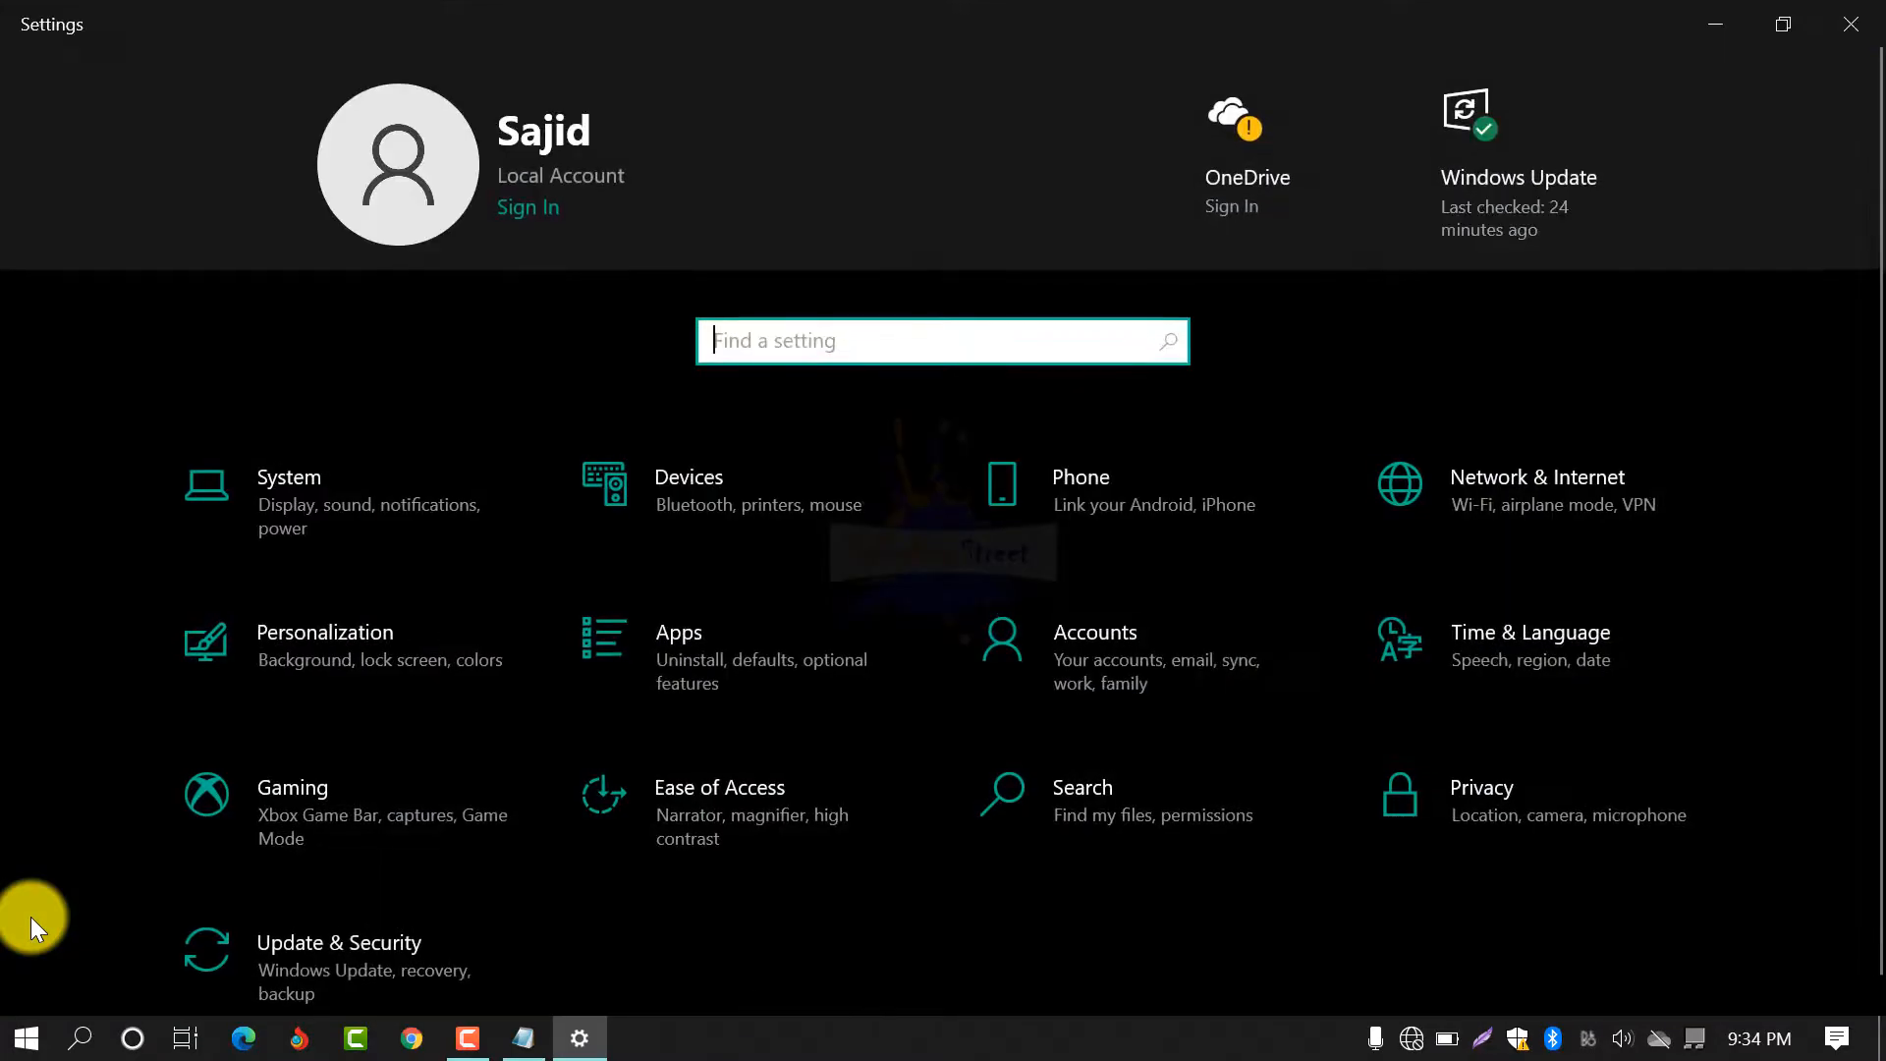
mouse_move(1699, 354)
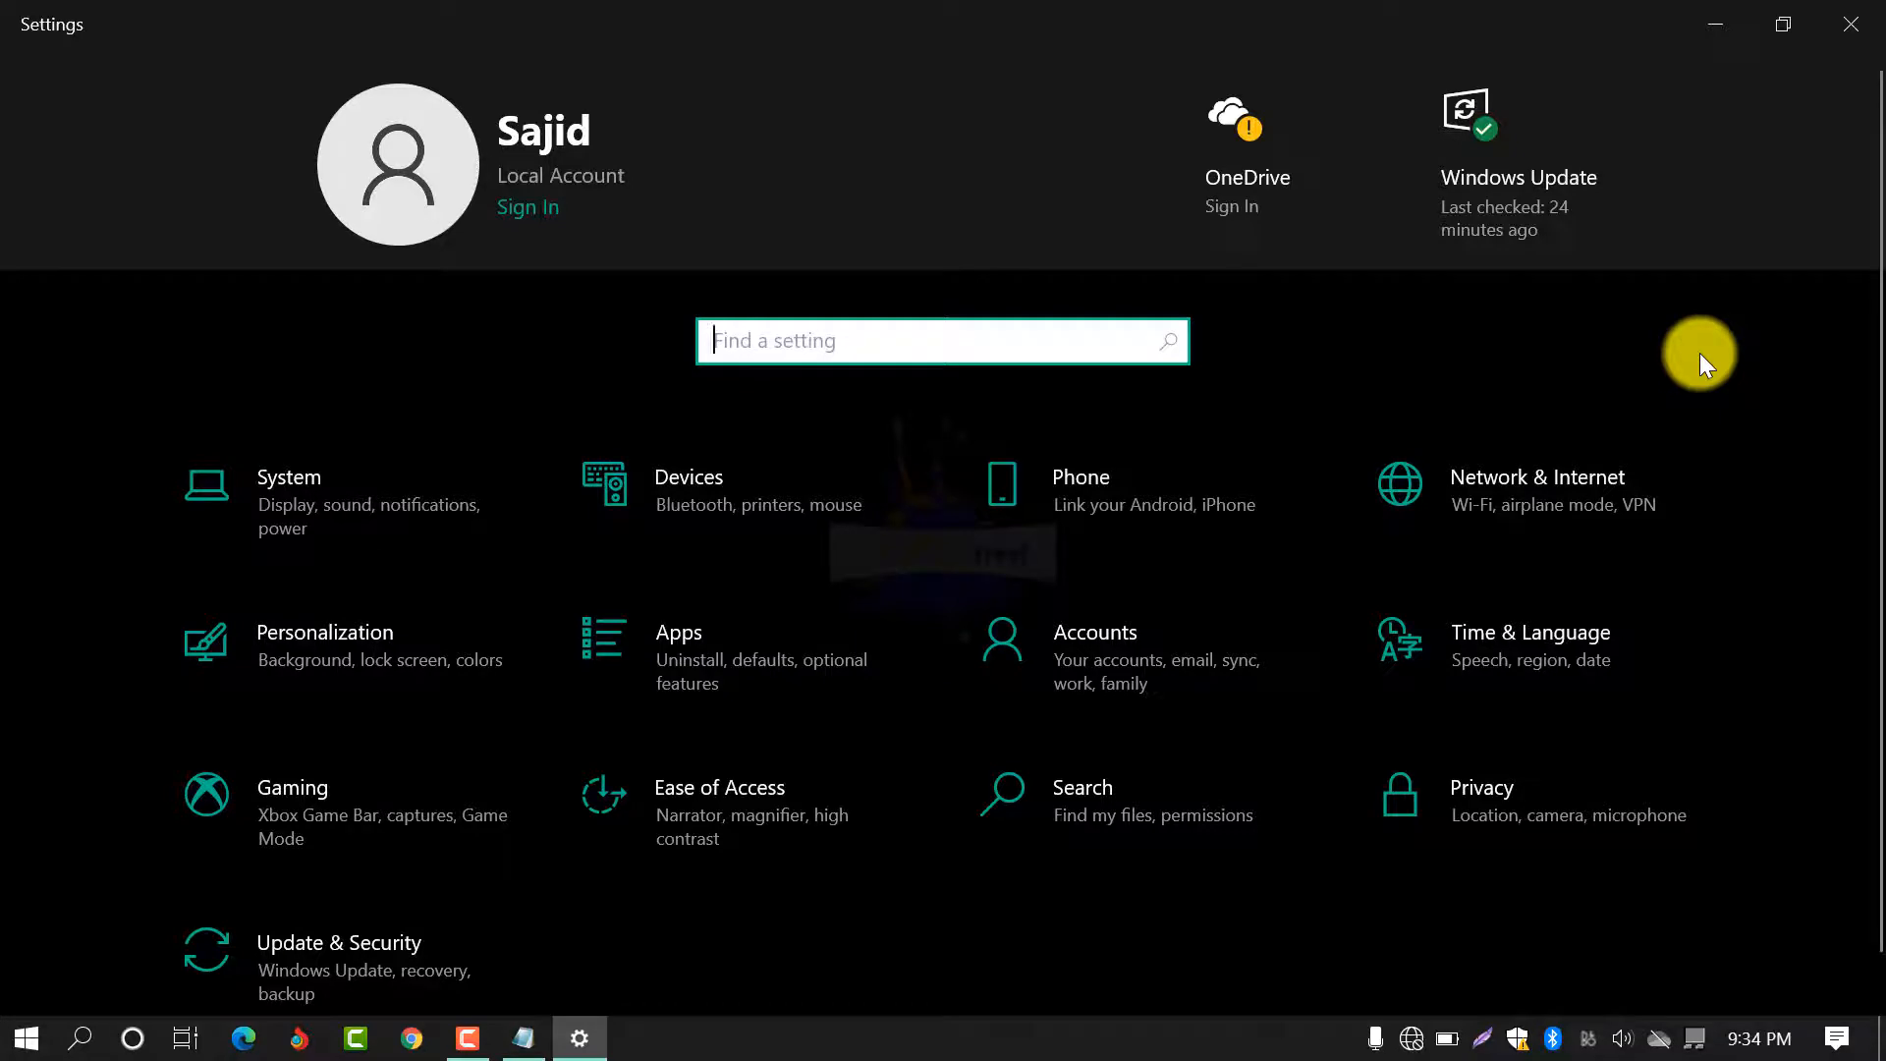
mouse_move(1670, 491)
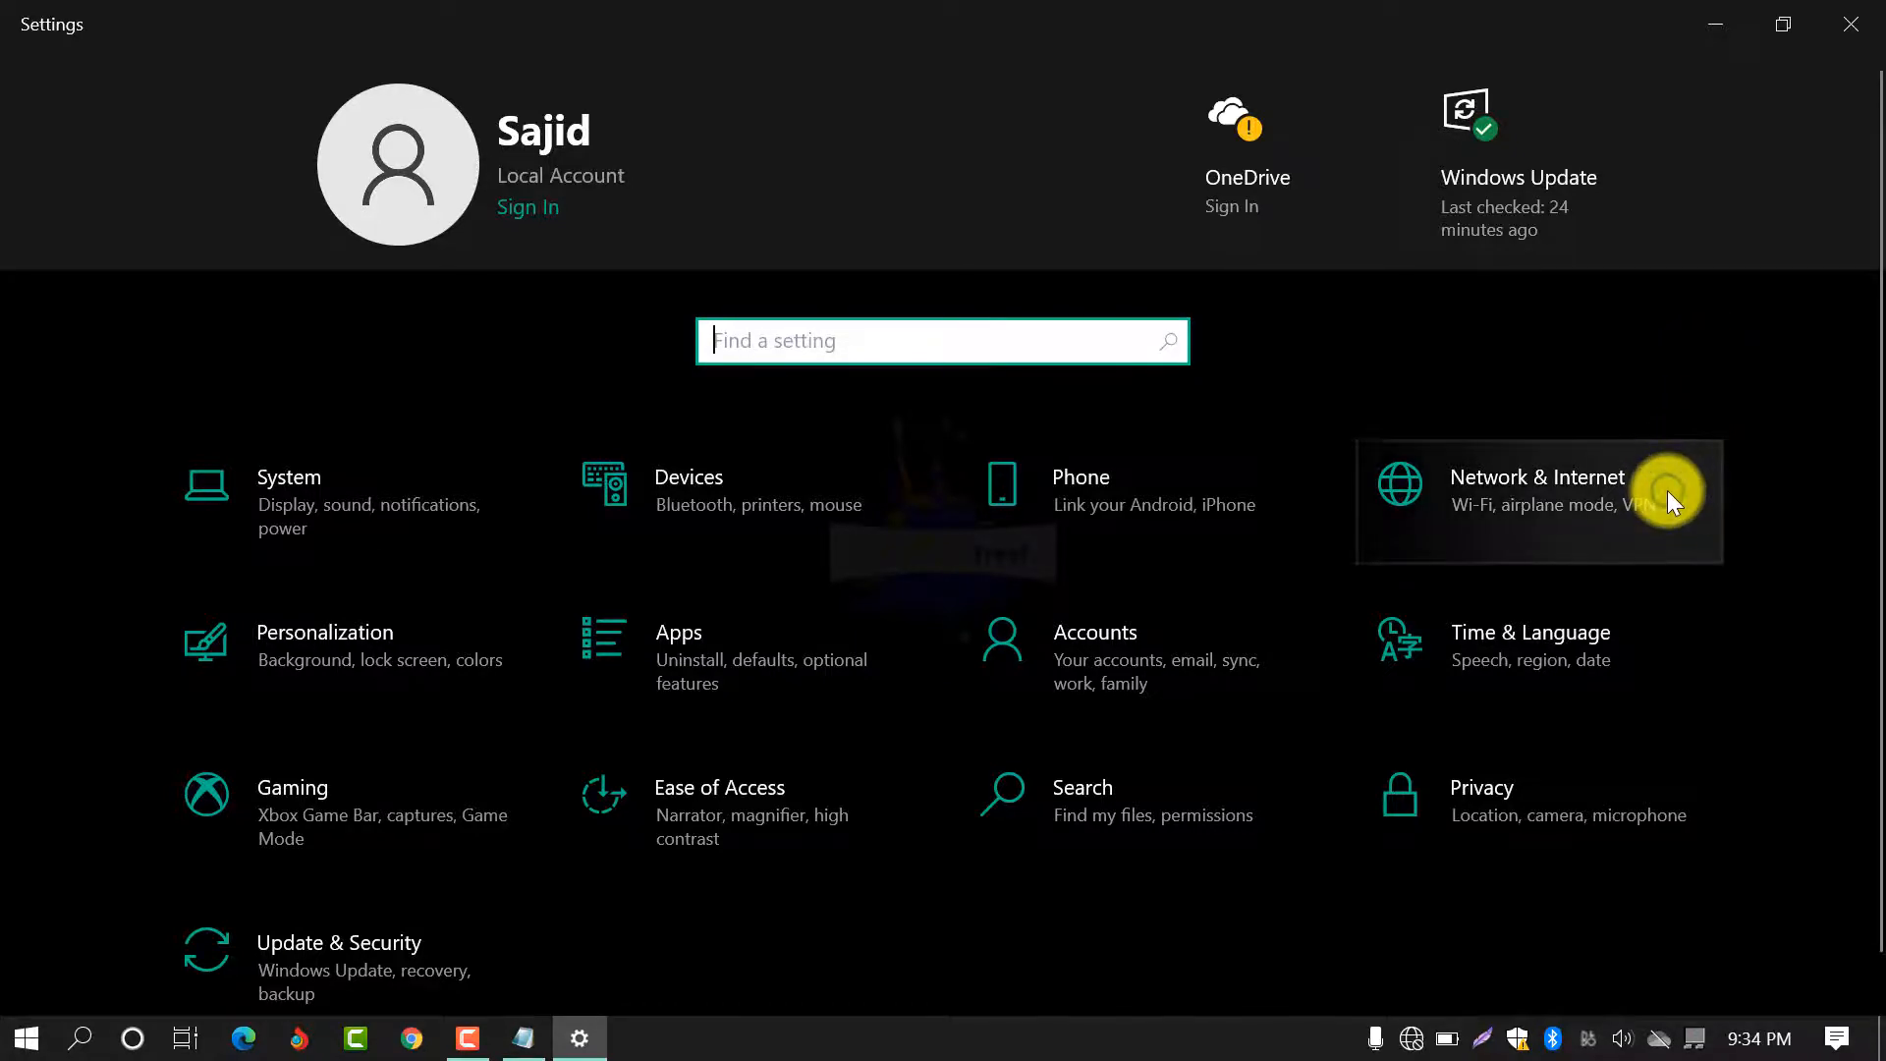
click(1533, 489)
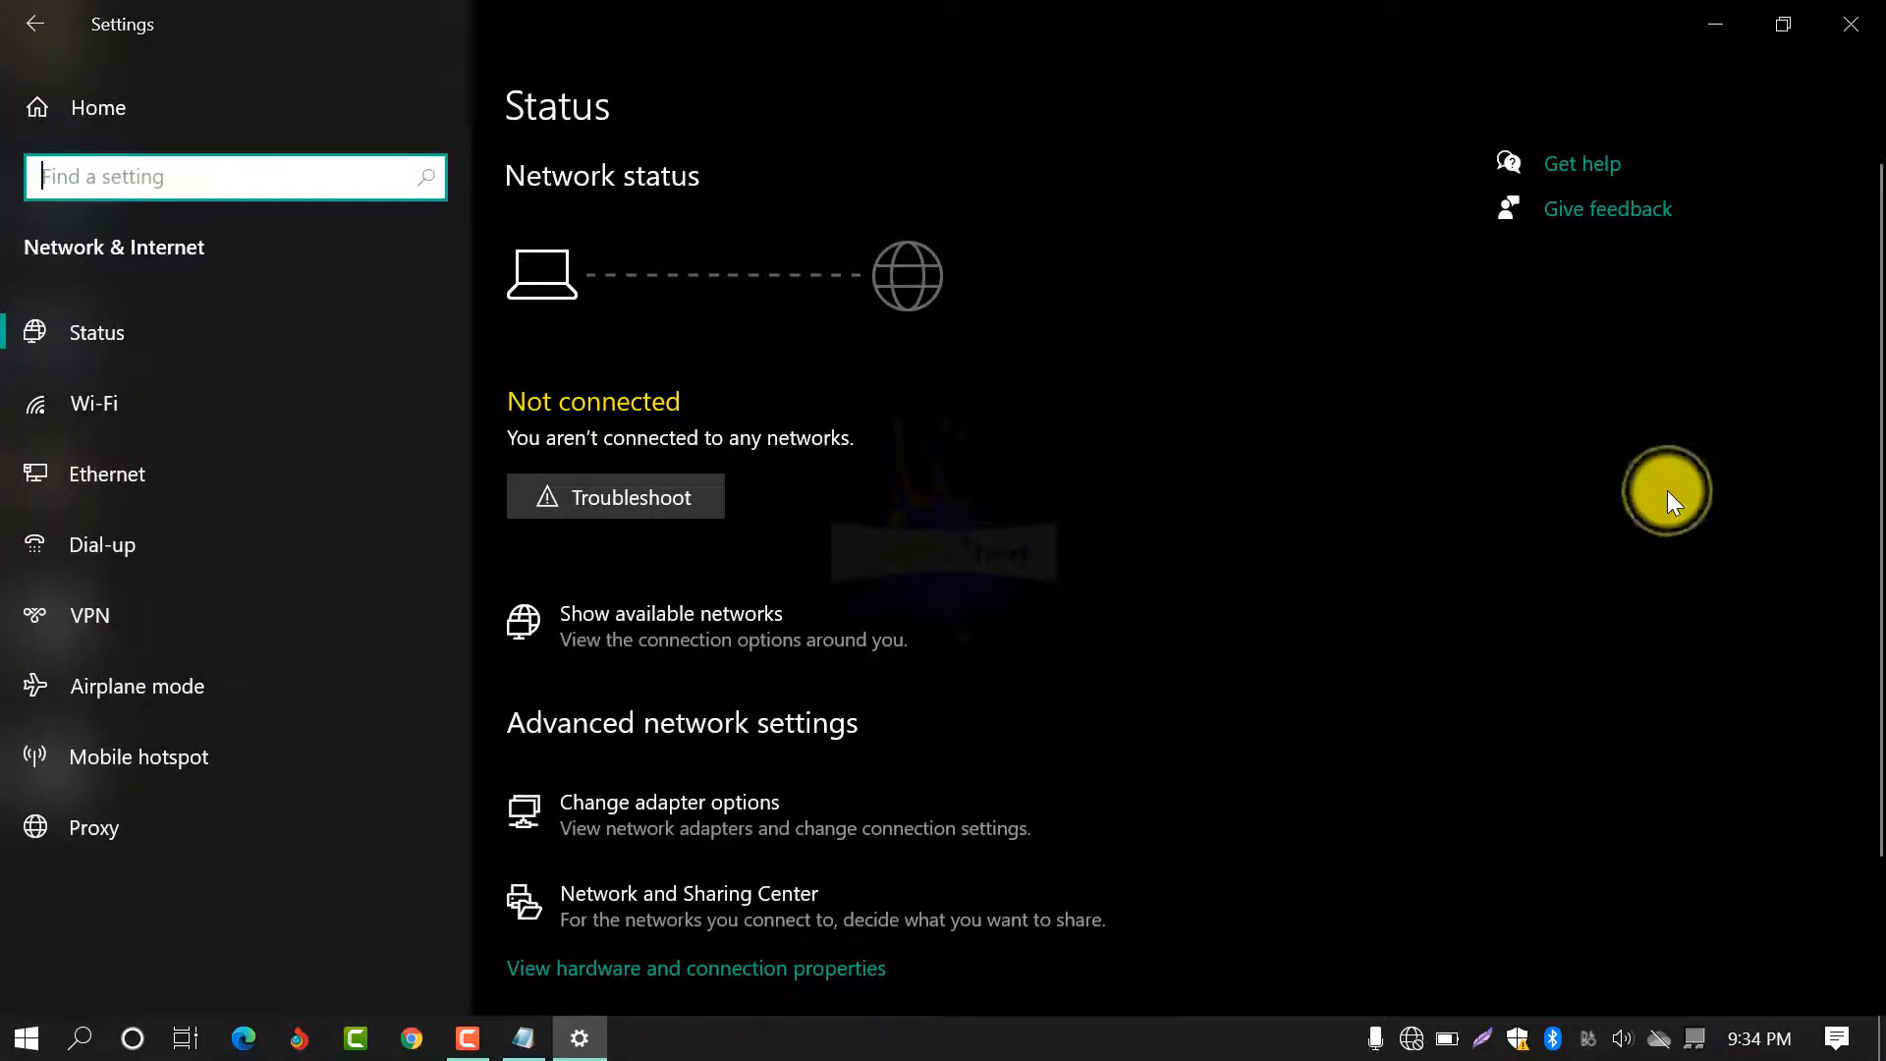
mouse_move(253, 421)
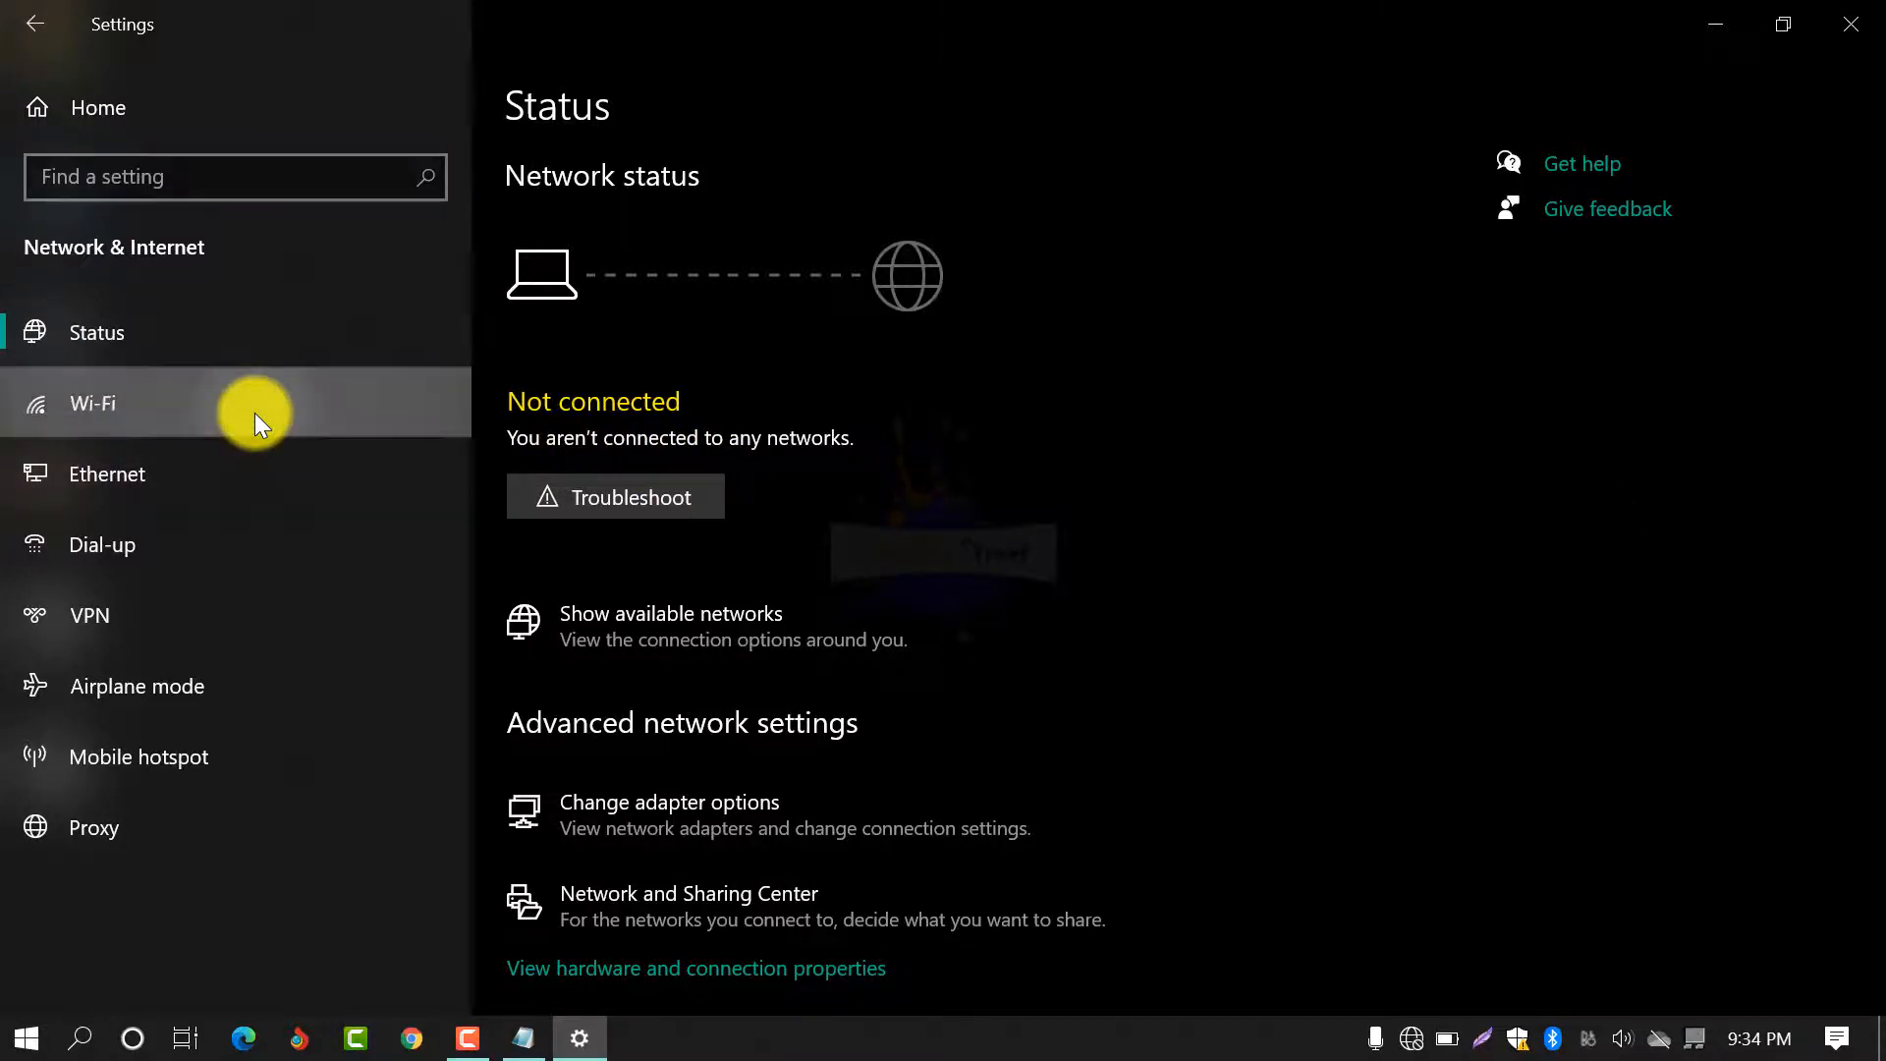
click(90, 403)
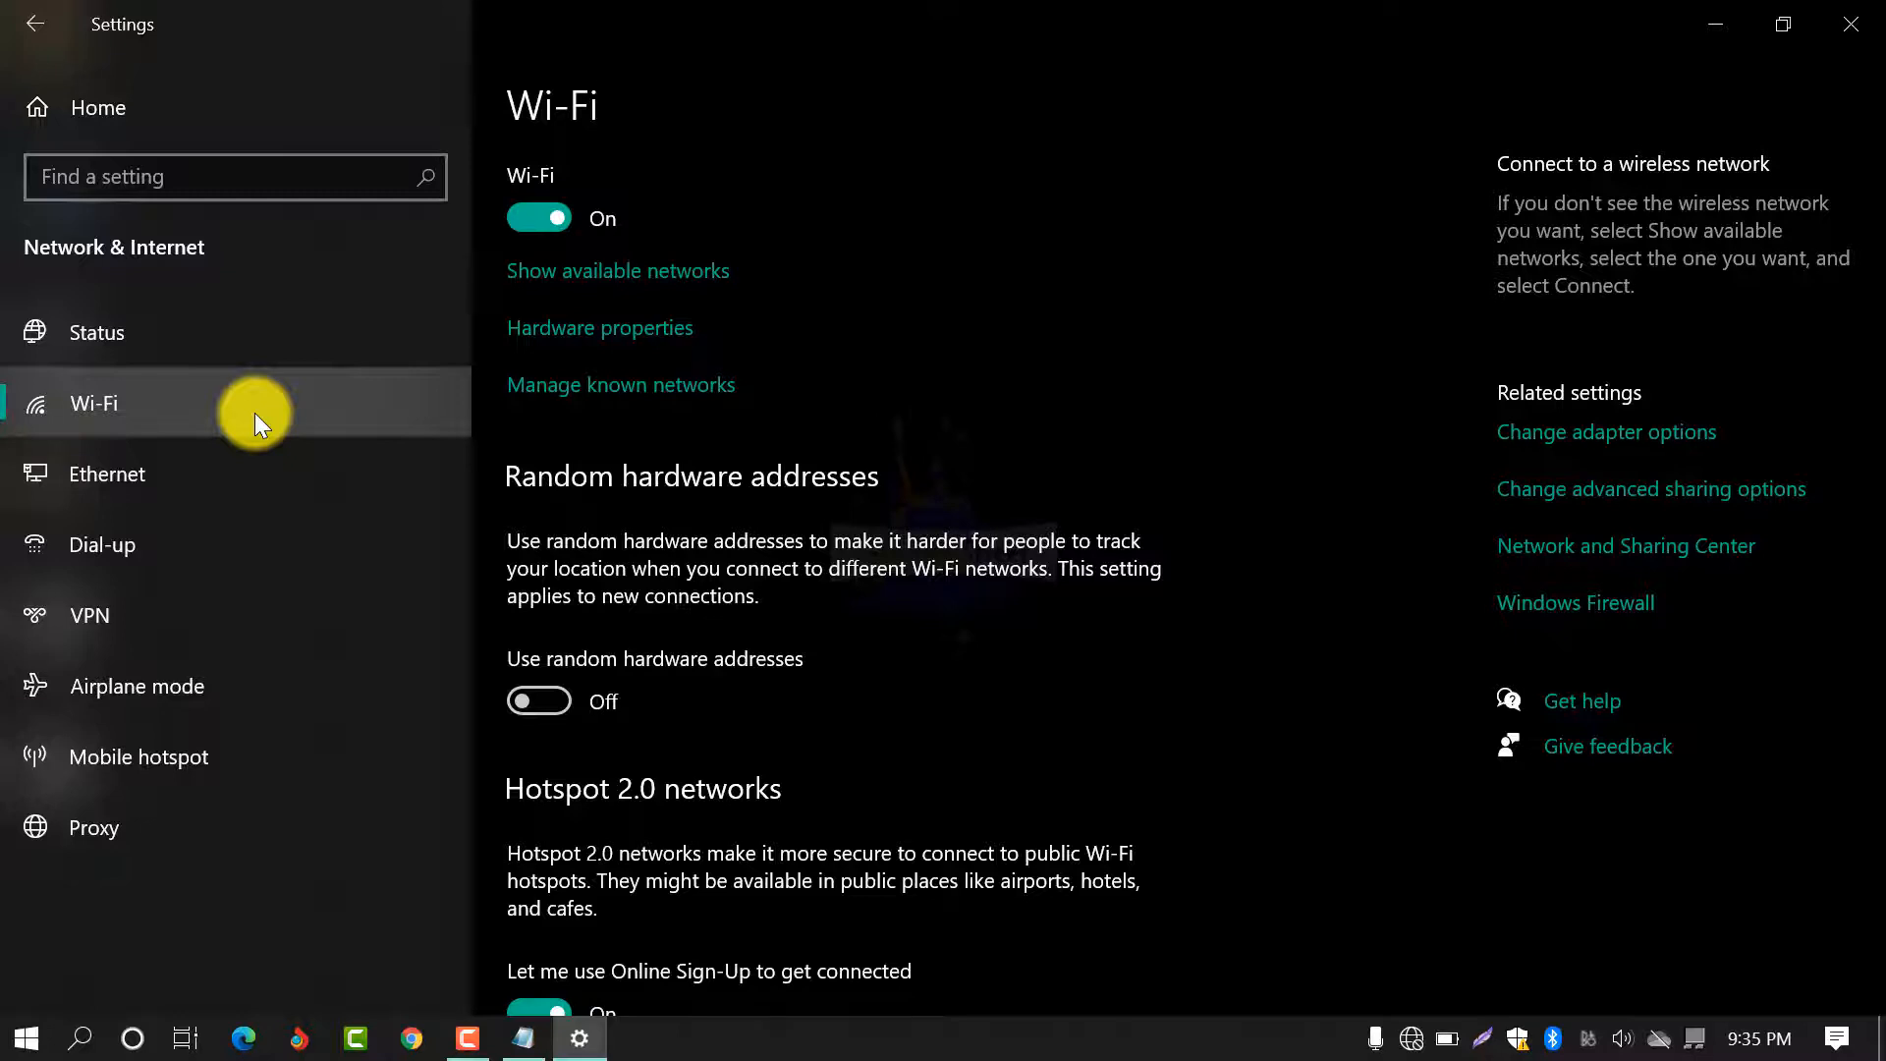
Forget the saved Dreams network from Manage known networks.
click(620, 384)
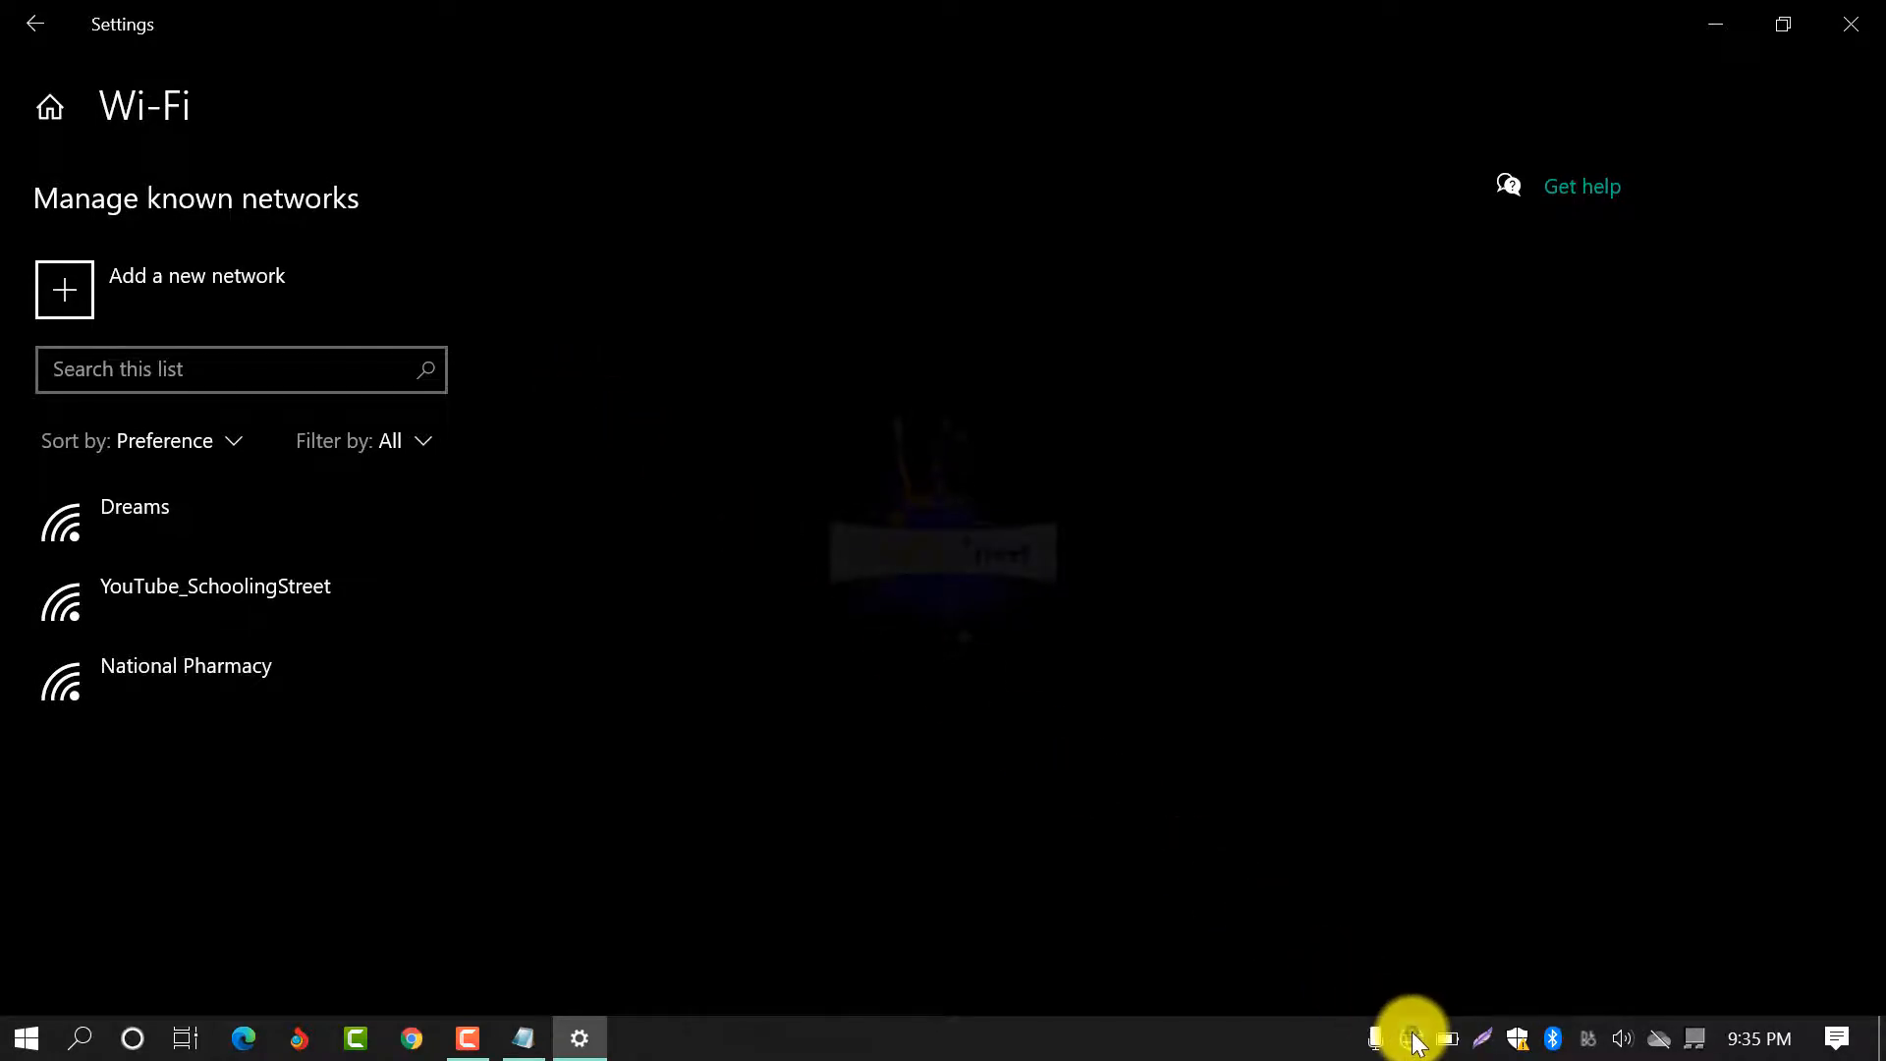
click(1413, 1038)
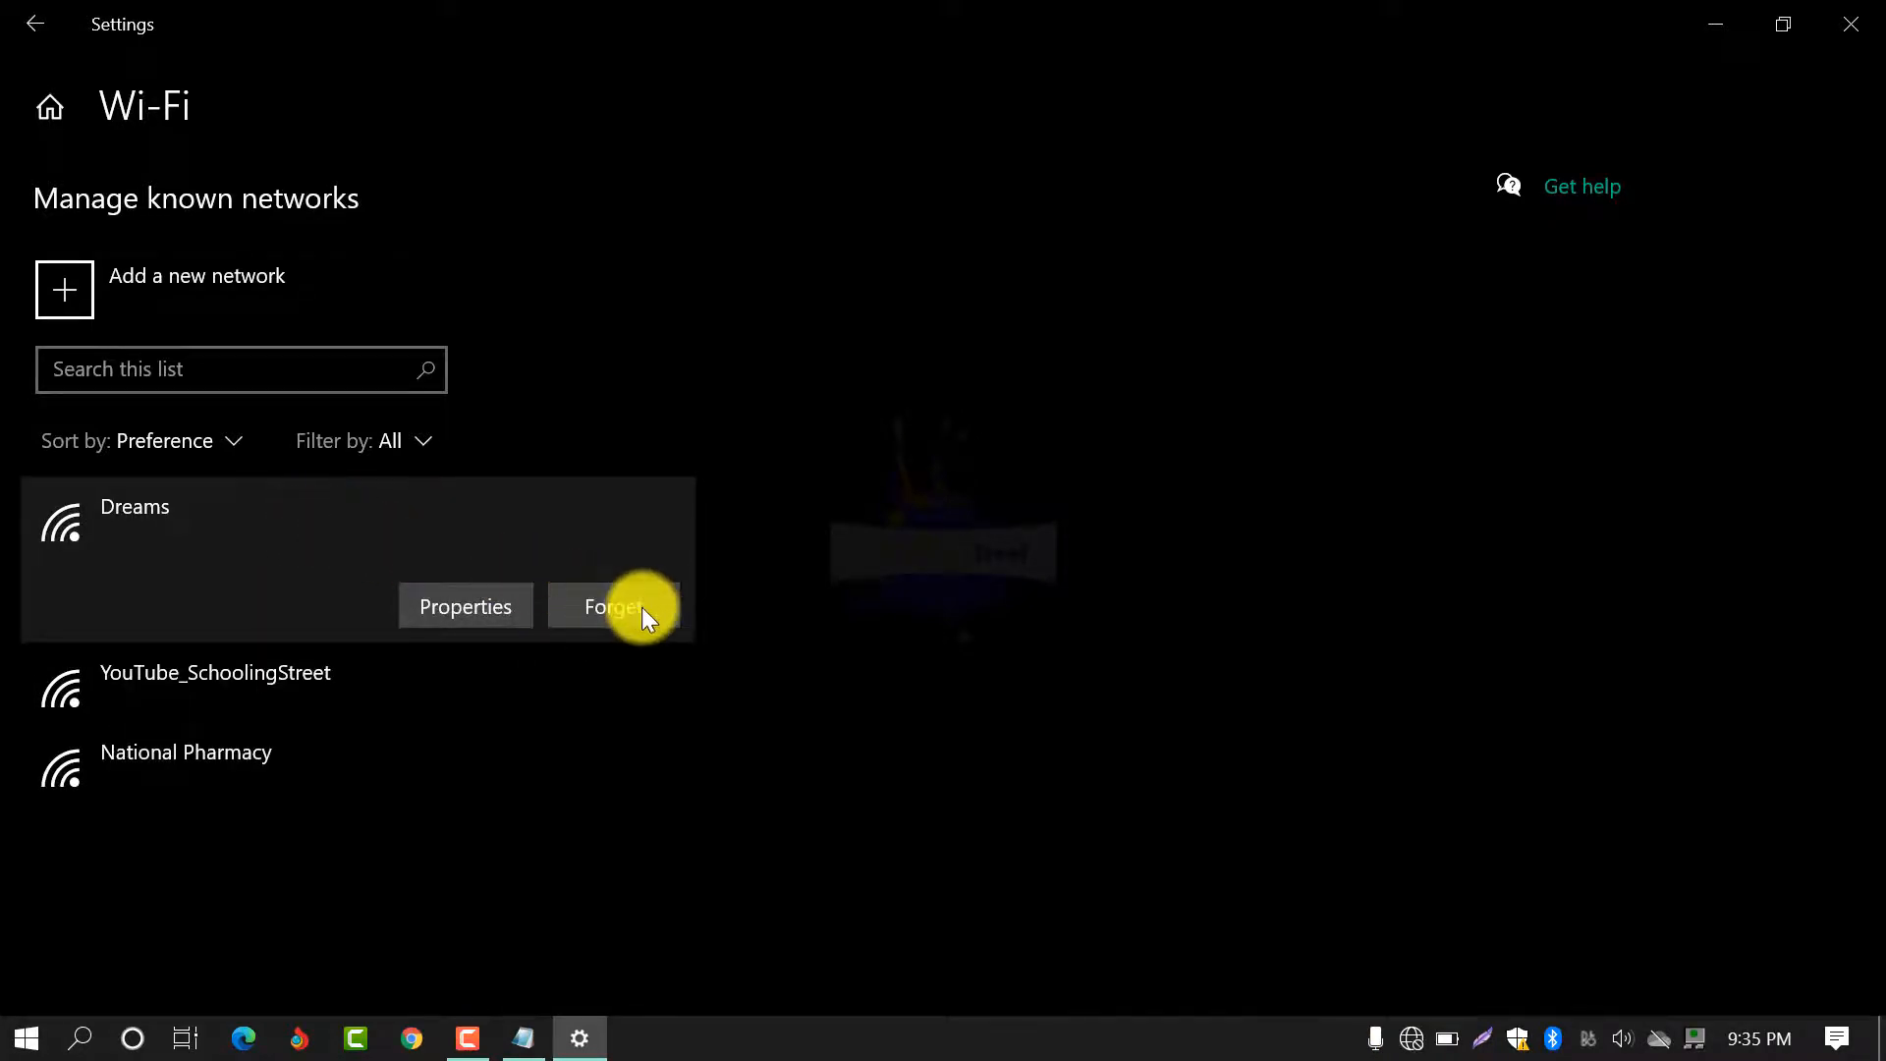
click(615, 605)
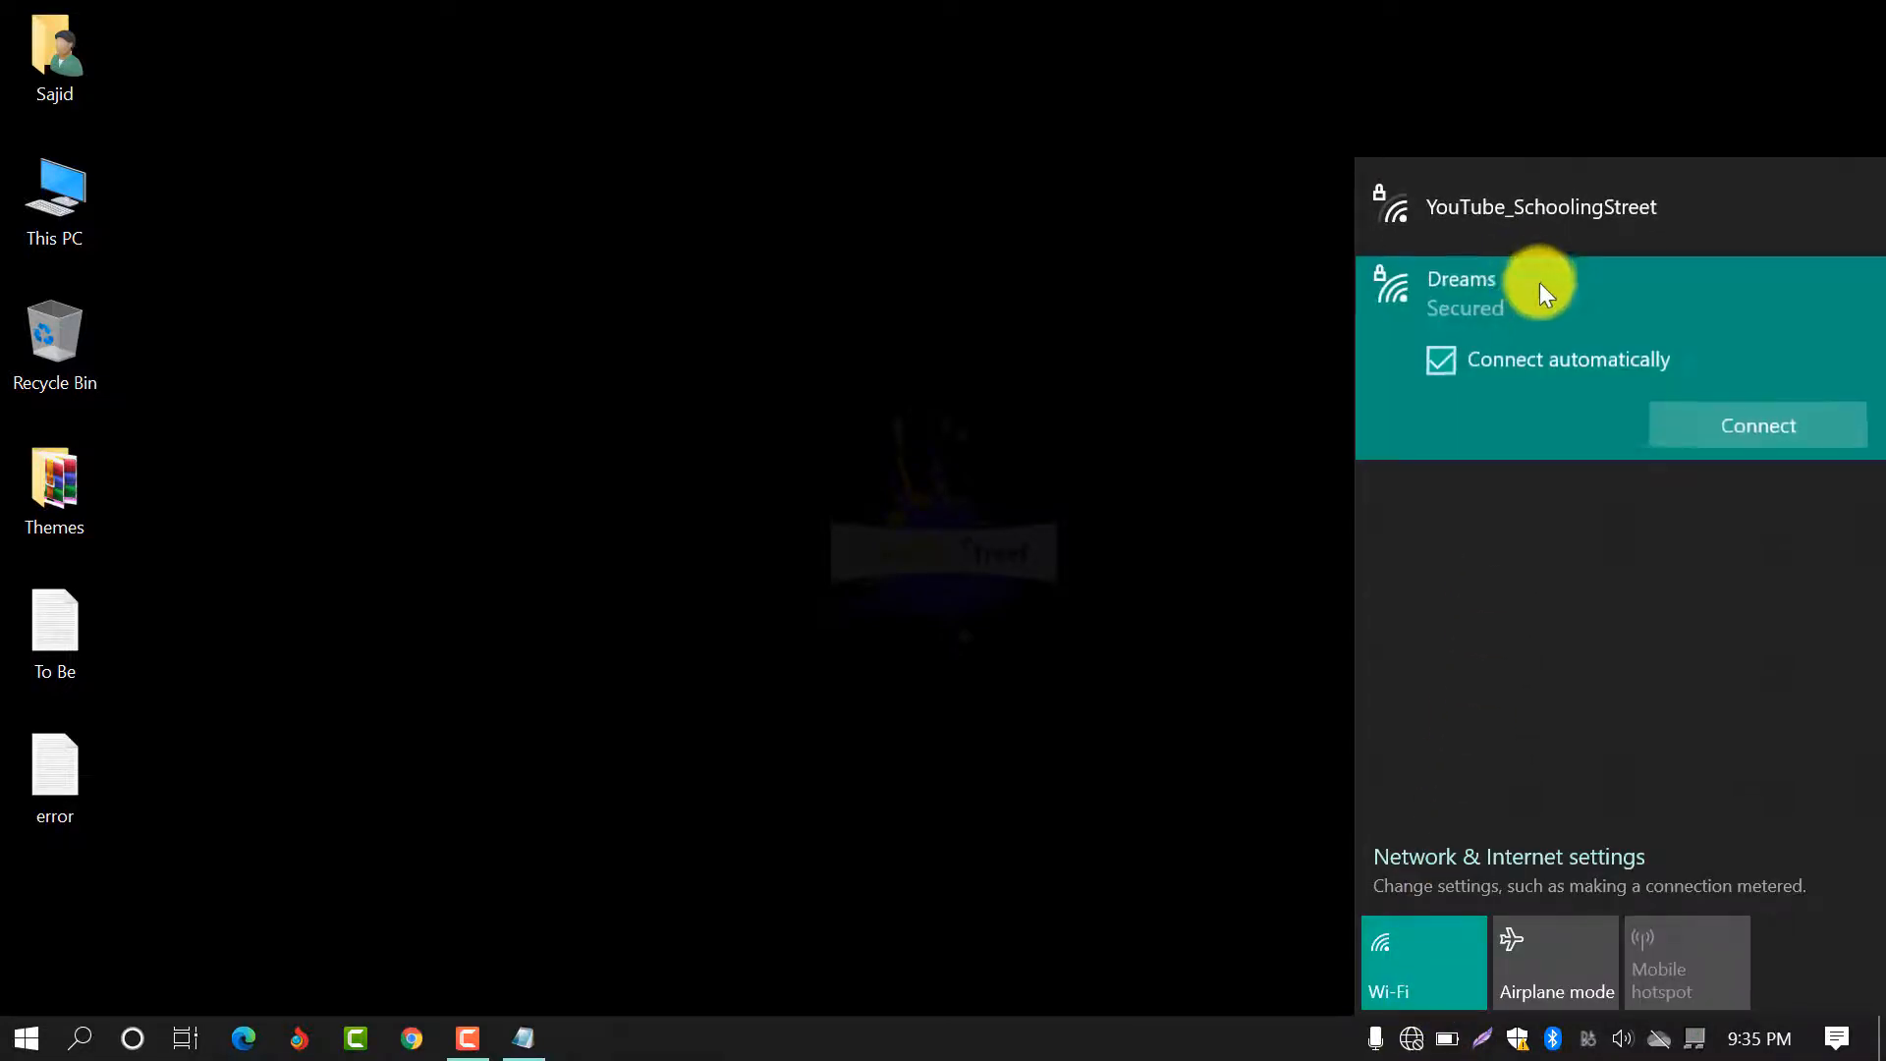
Reconnect to Dreams with its hidden security key and allow the PC to be discoverable.
click(1755, 424)
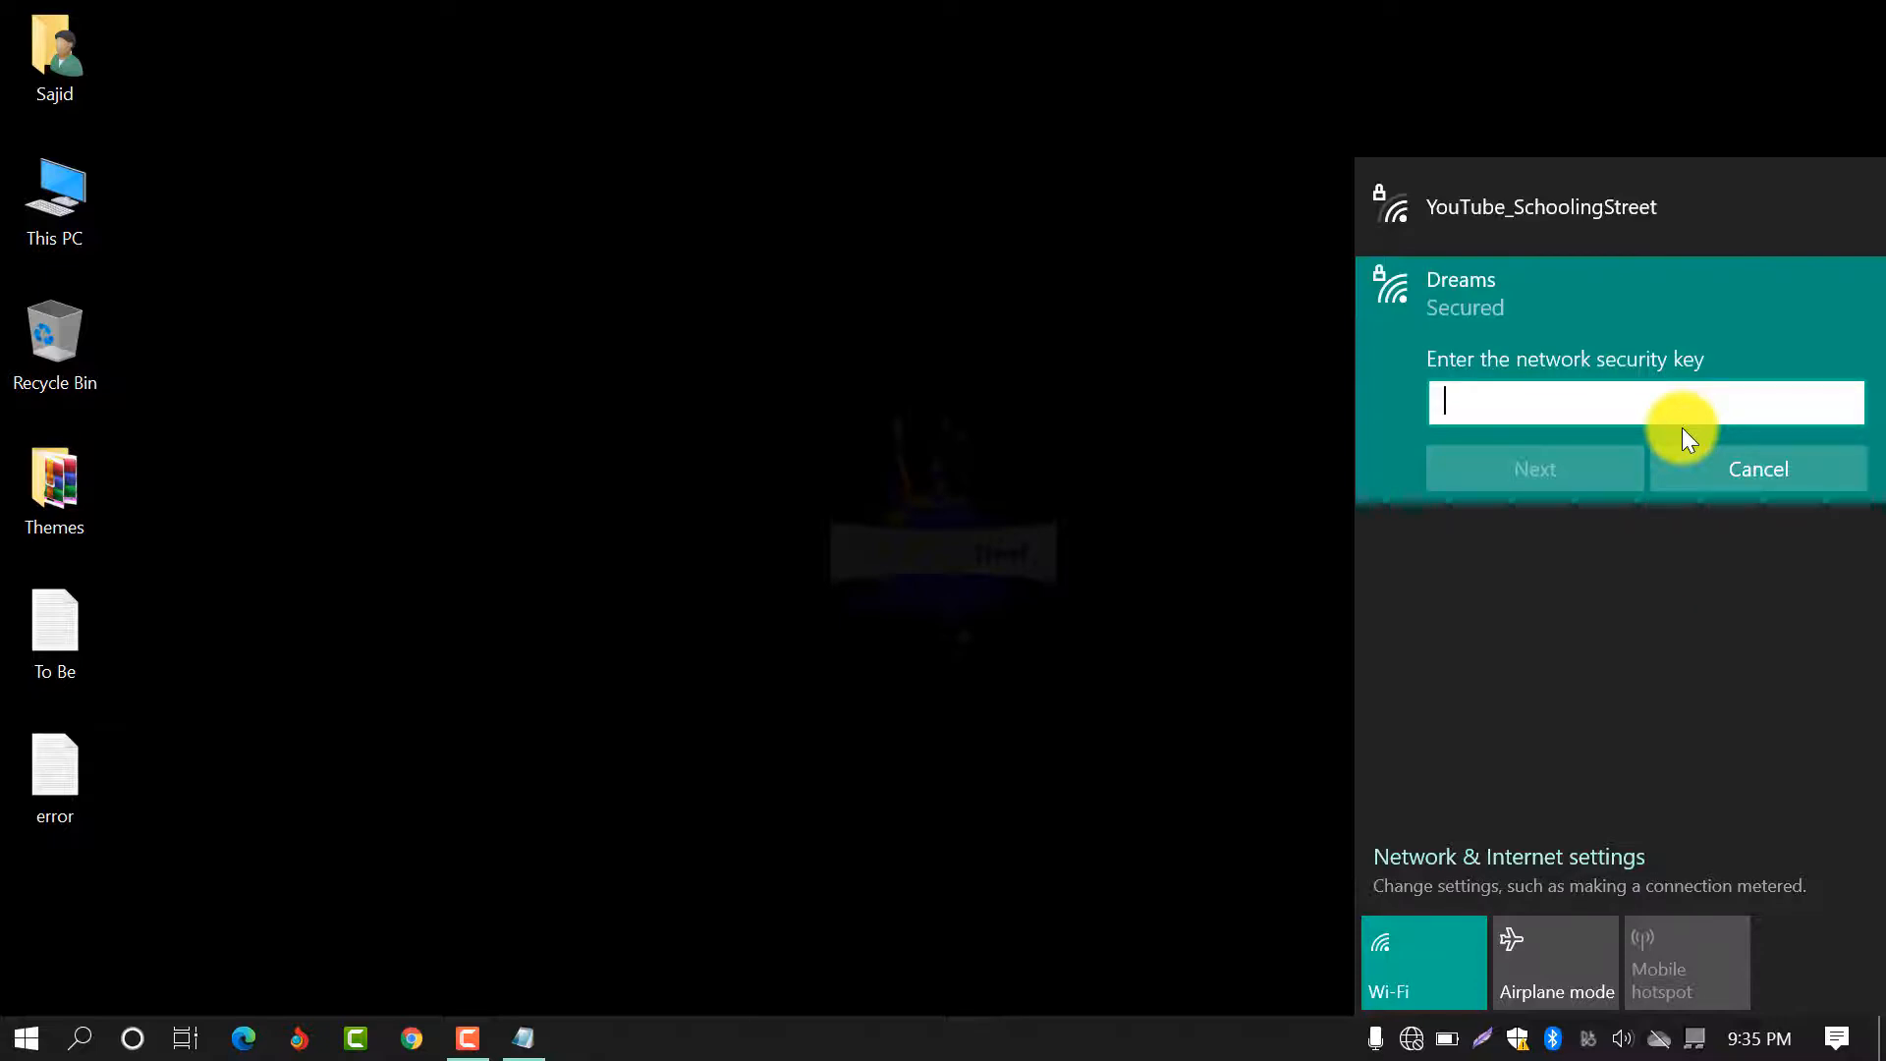
text(•••)
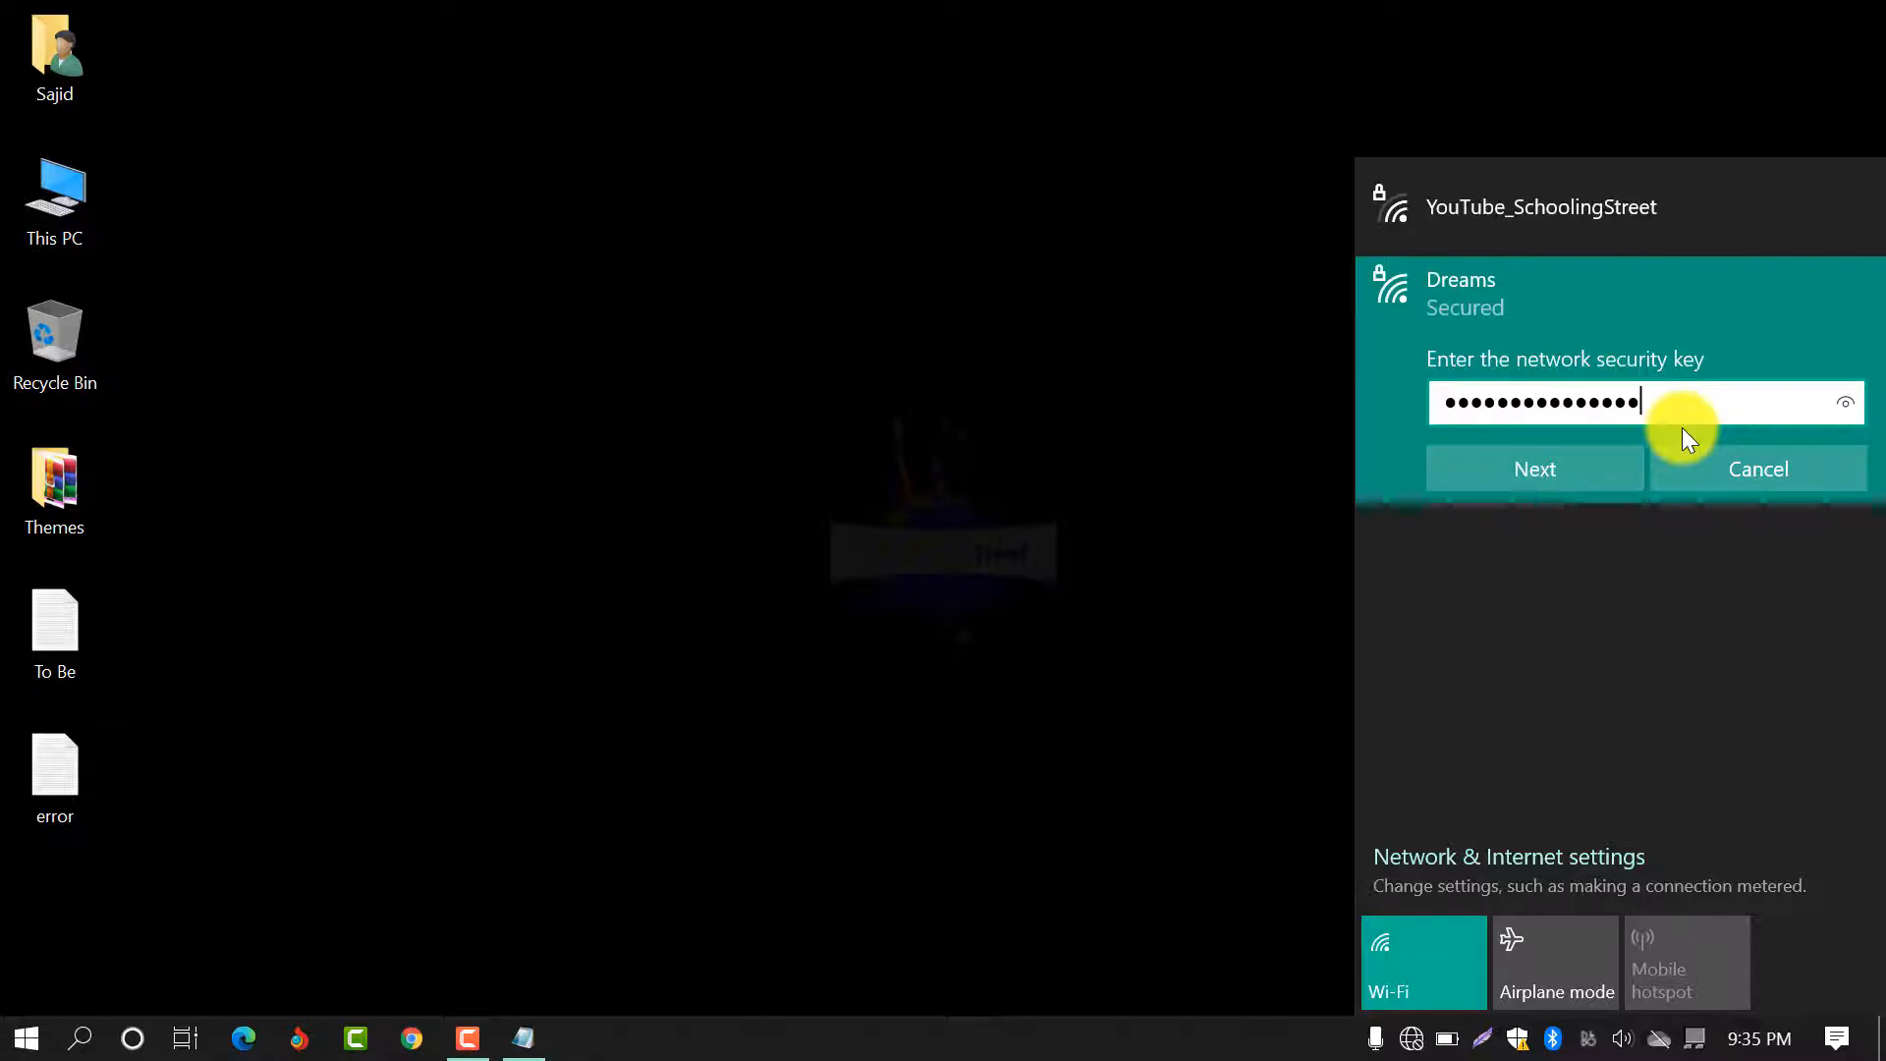
click(1844, 401)
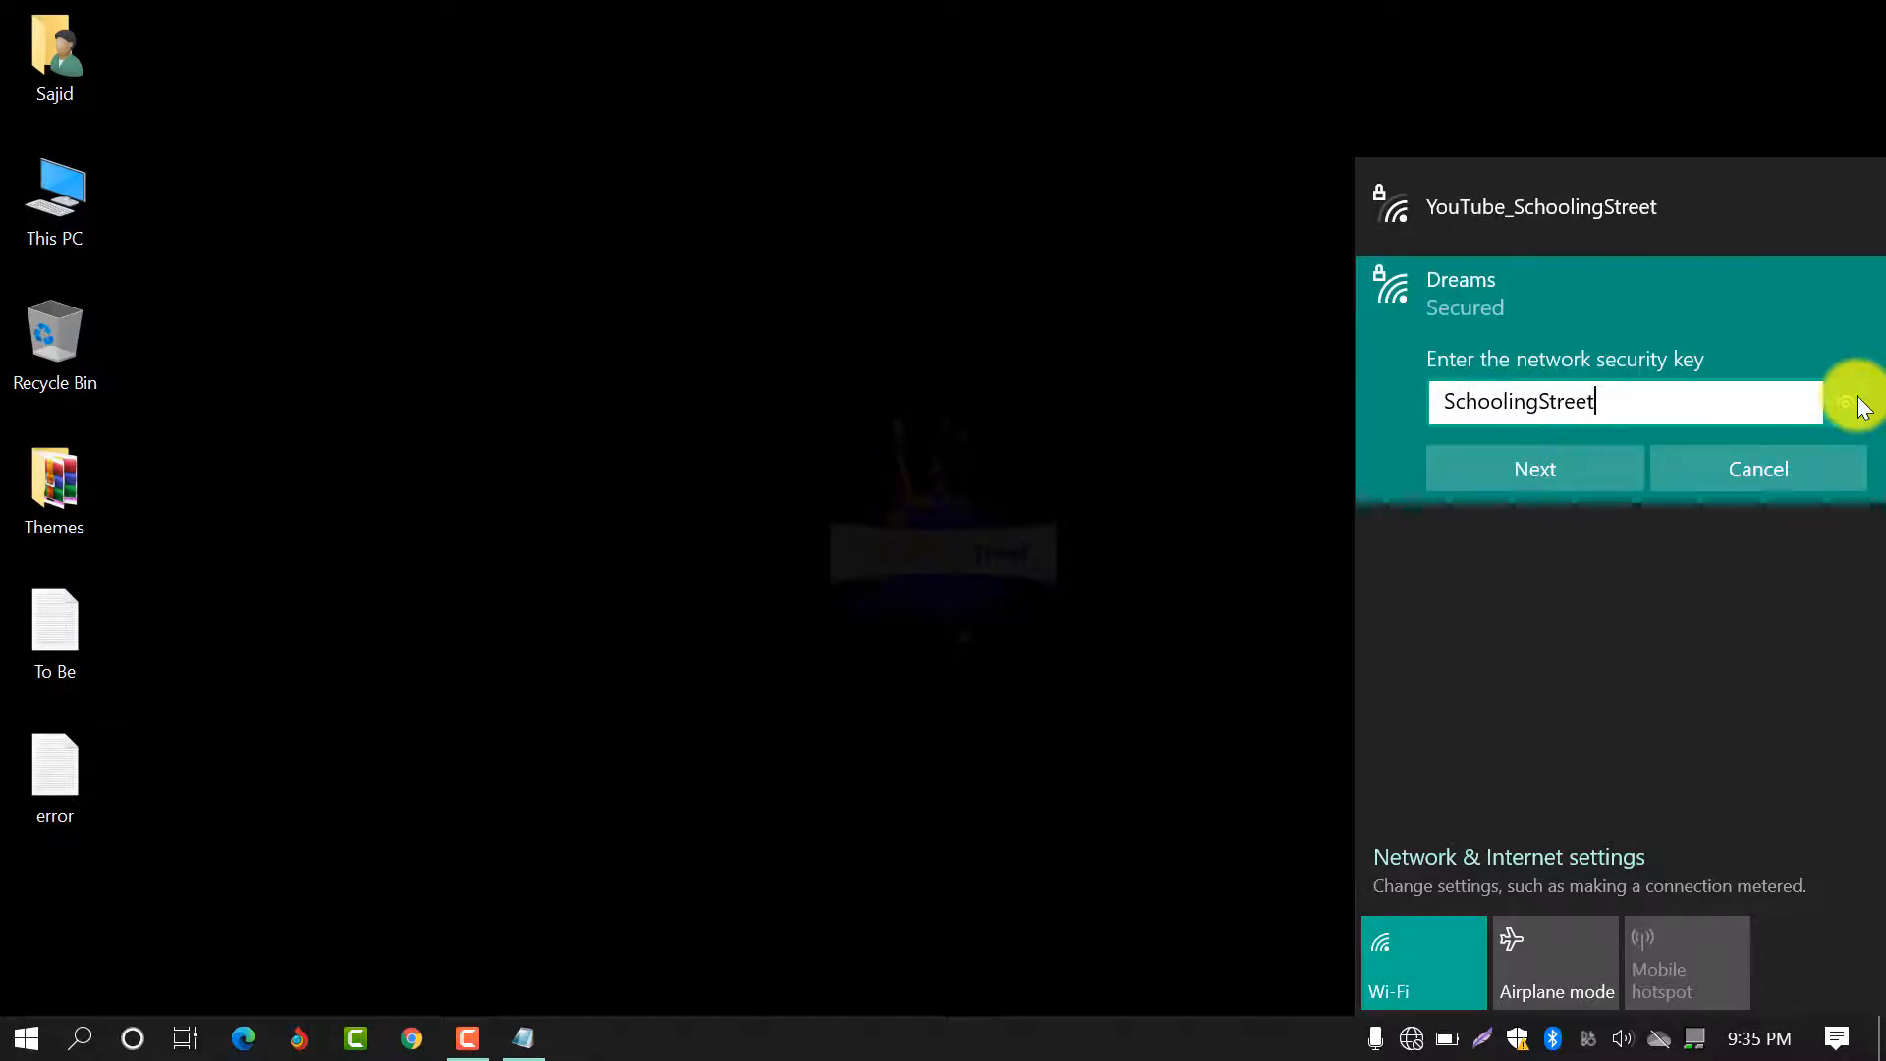
click(1842, 402)
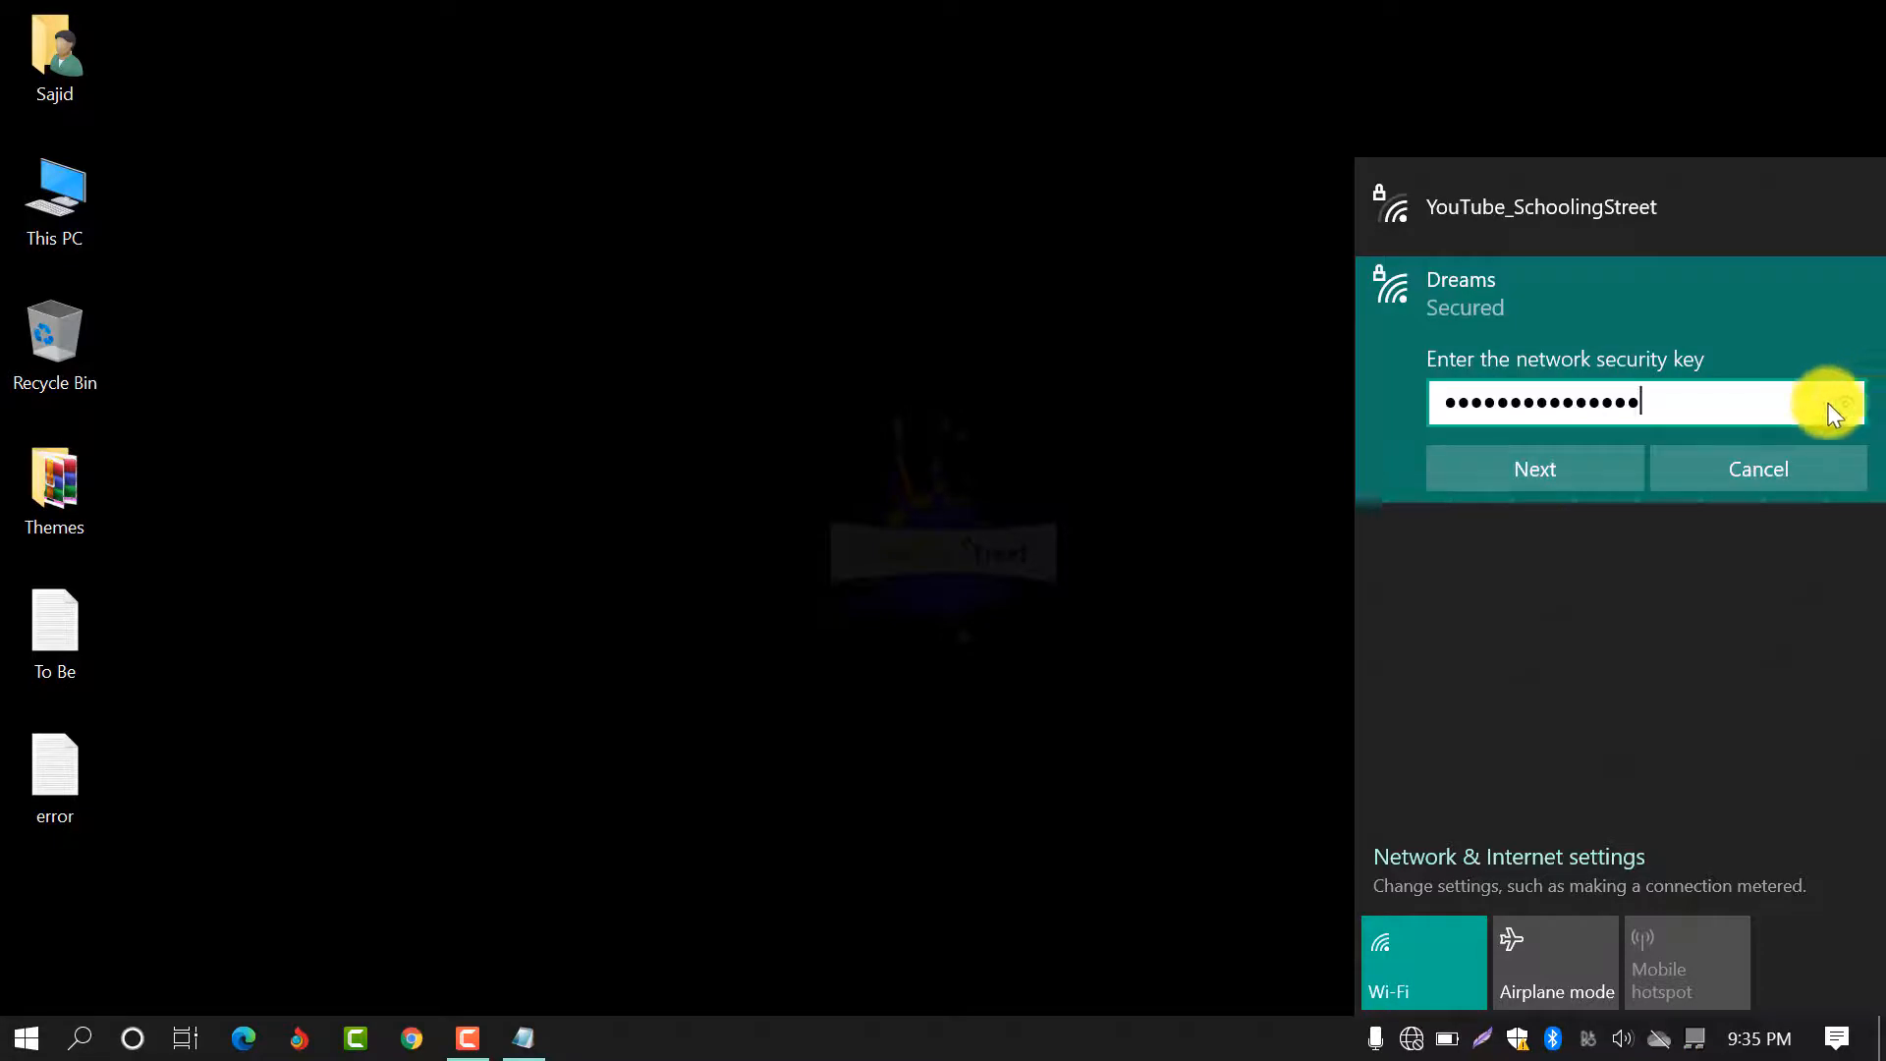
click(1533, 468)
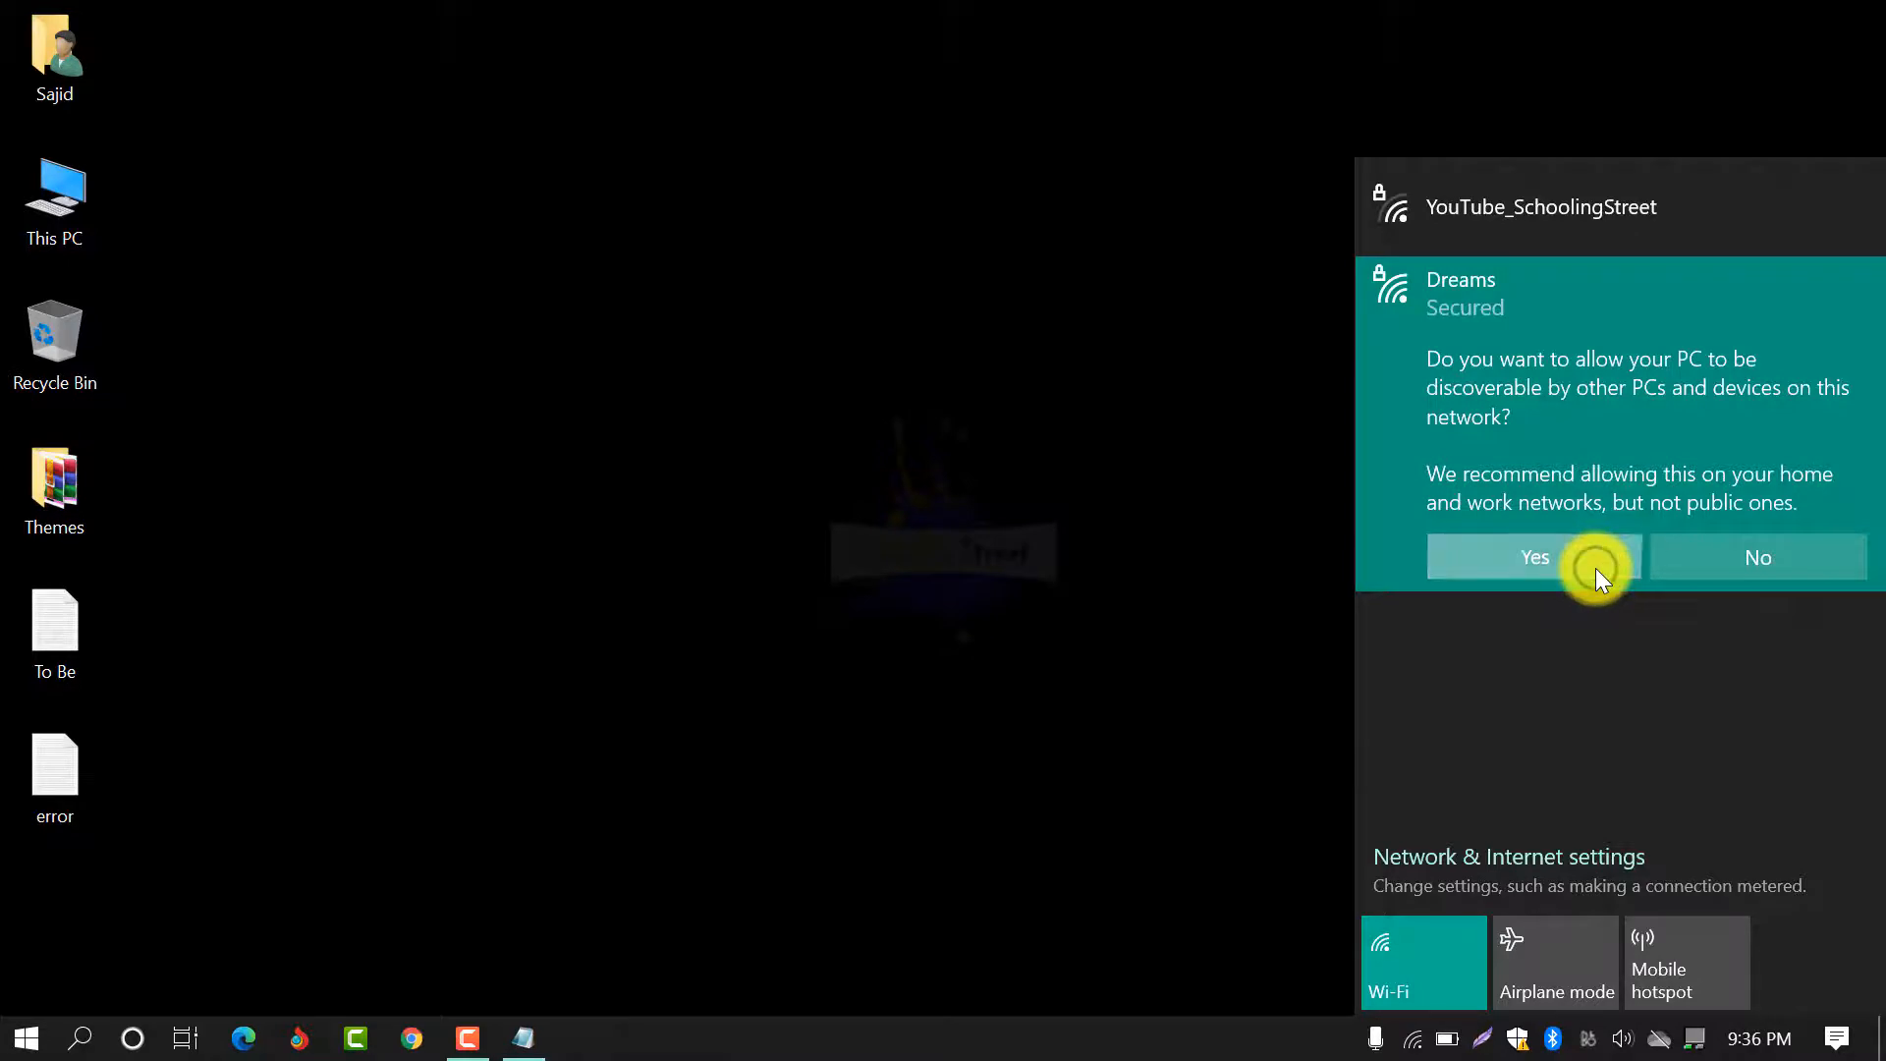
click(1534, 557)
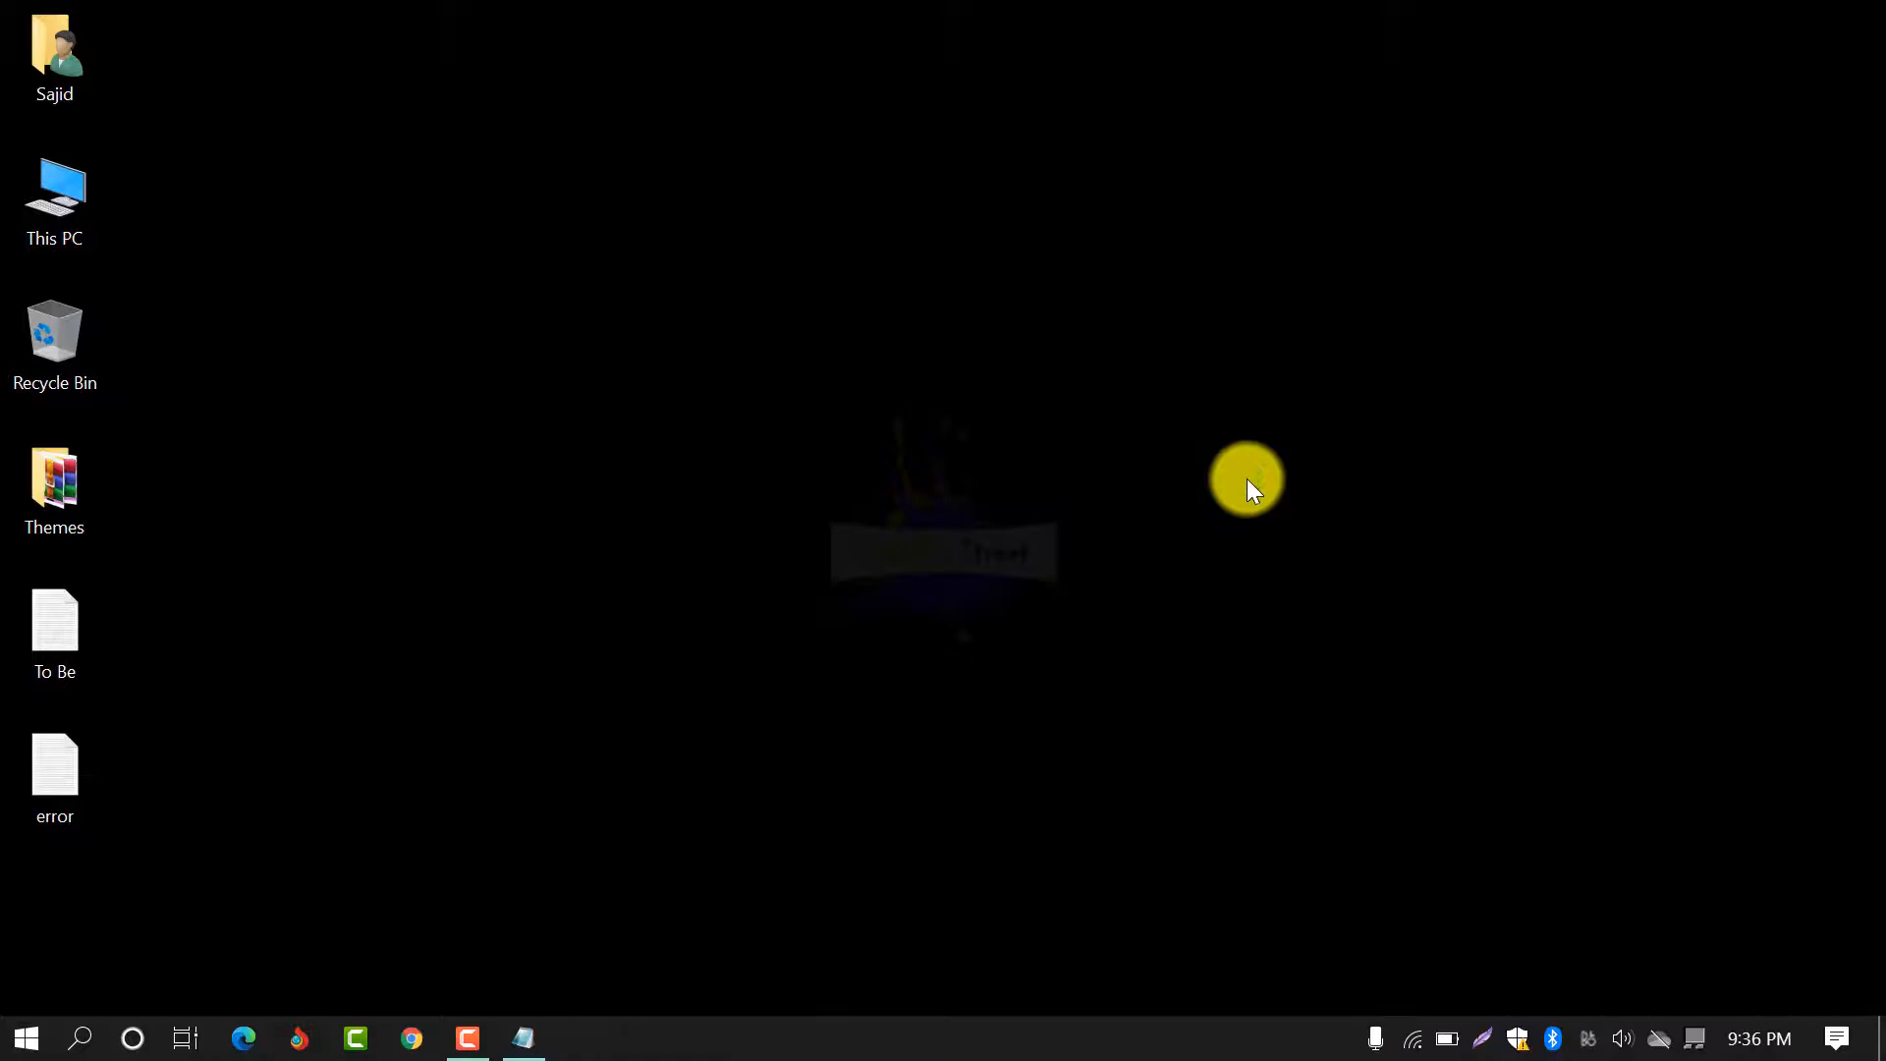
click(1412, 1038)
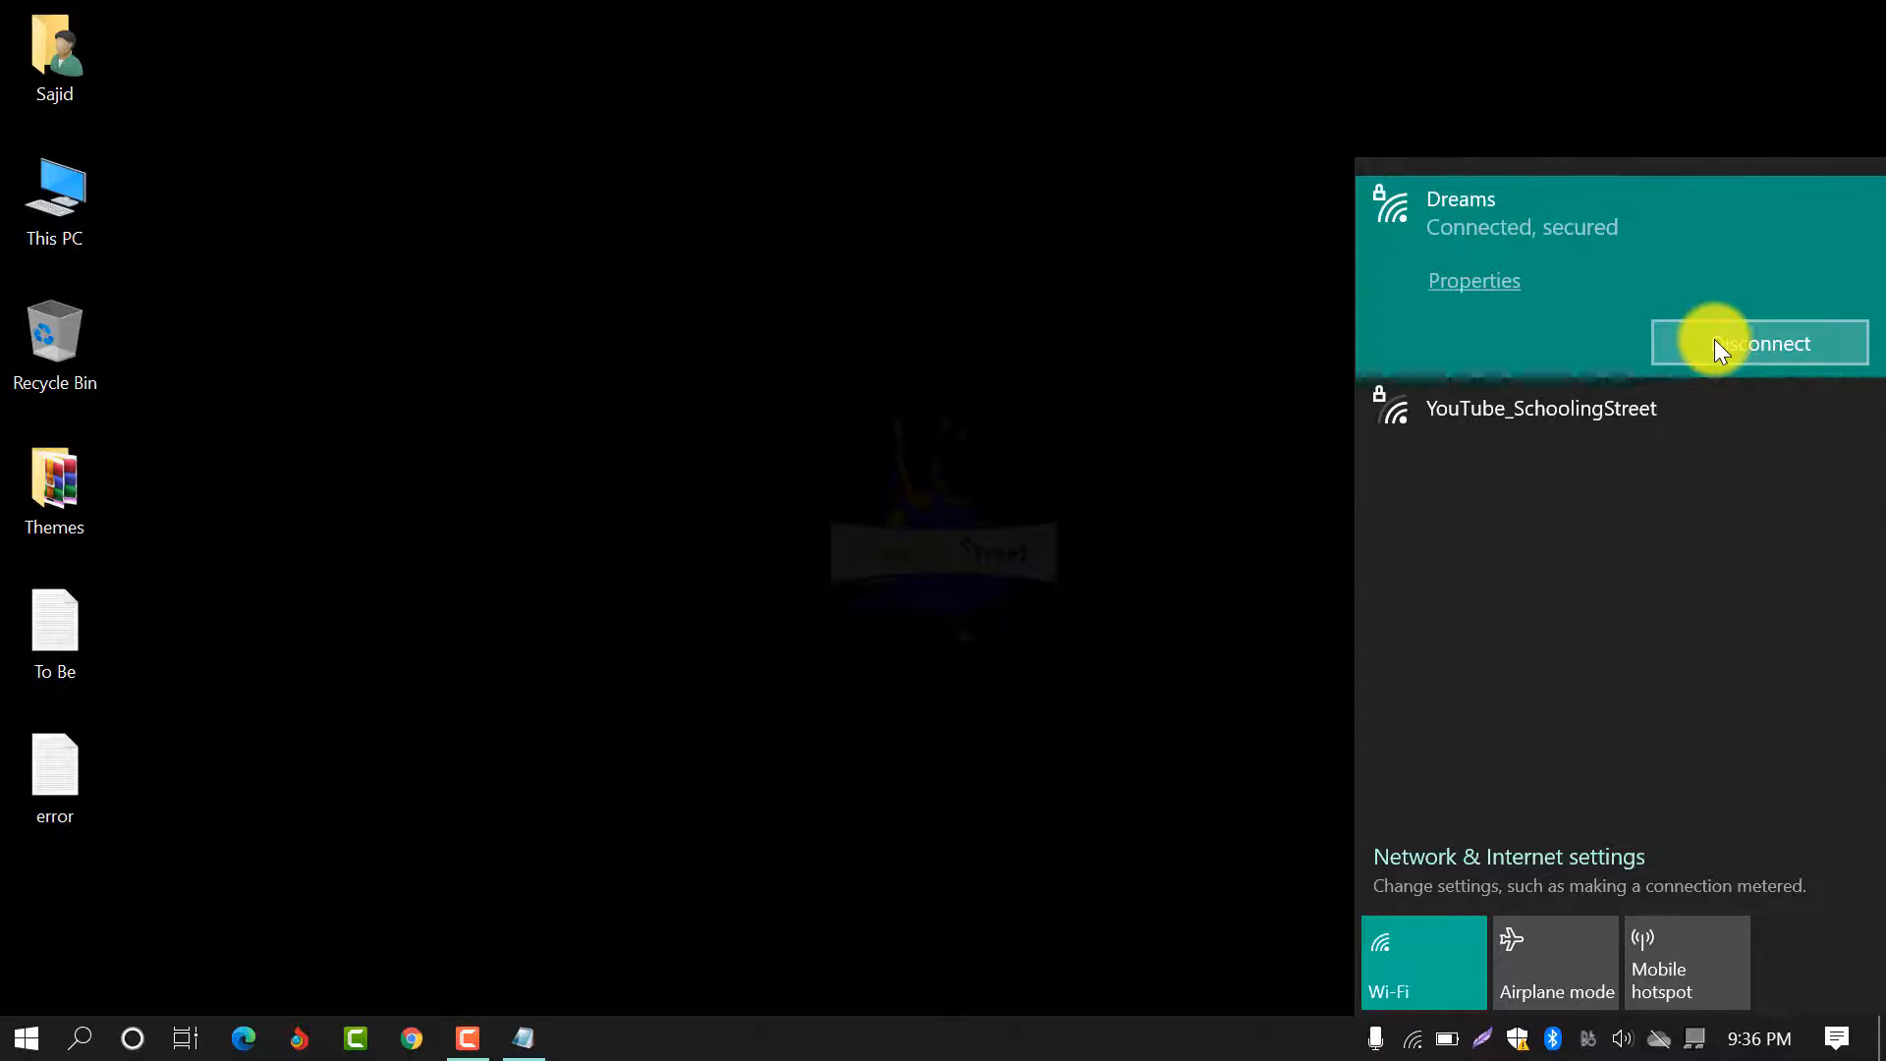
right_click(1221, 307)
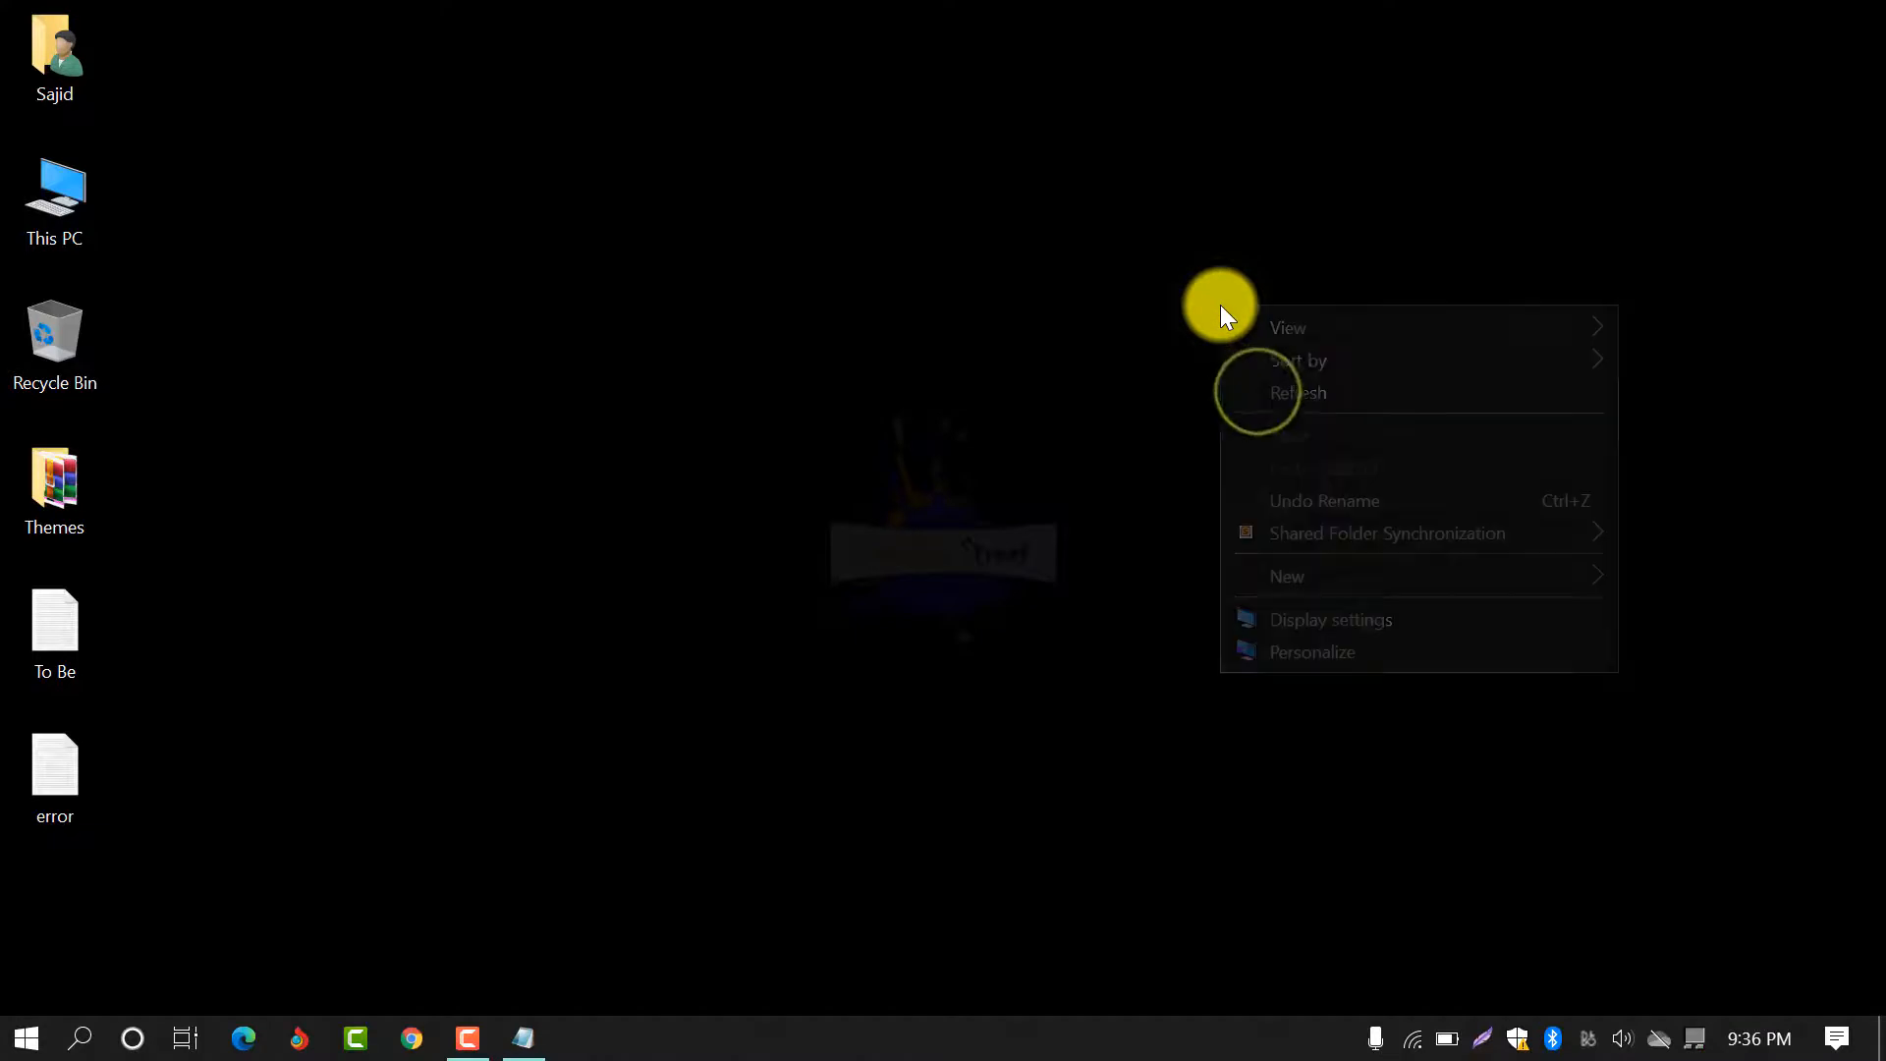
click(722, 389)
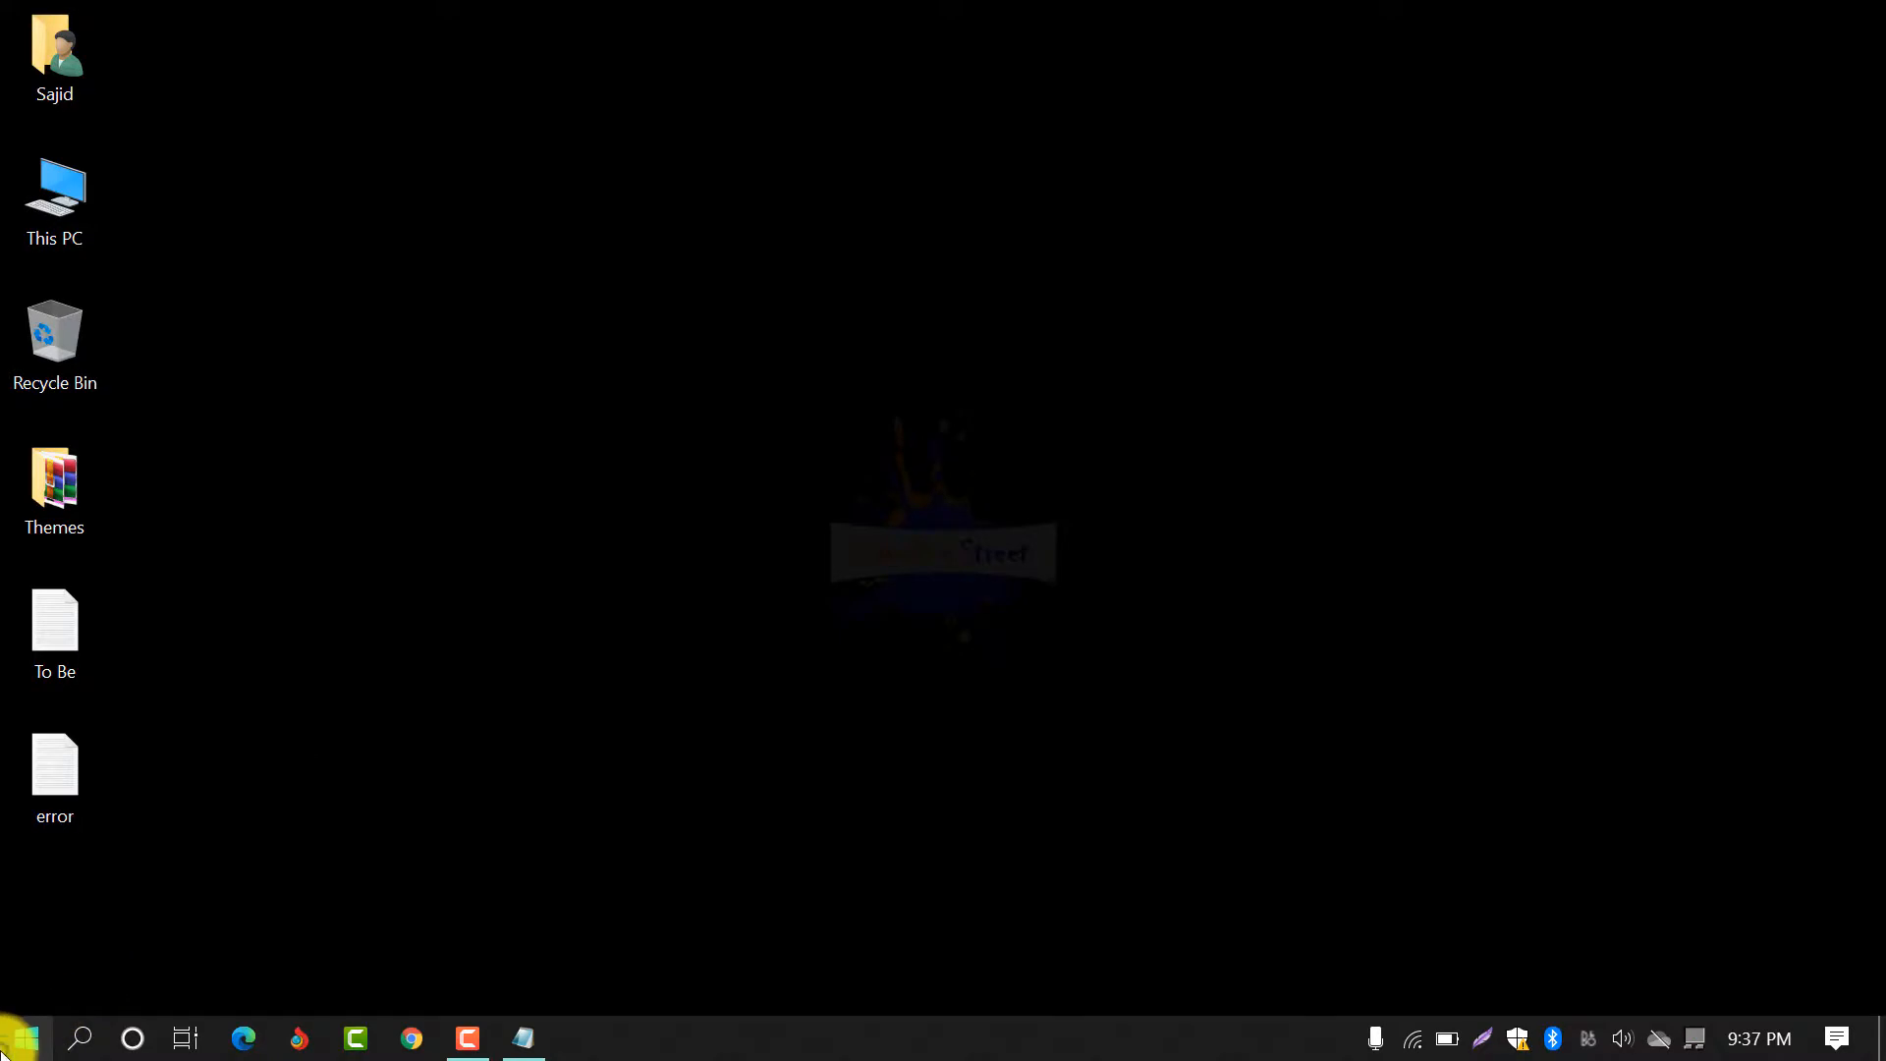
Reopen Settings and view known networks: Dreams, YouTube_SchoolingStreet, National Pharmacy.
click(22, 1037)
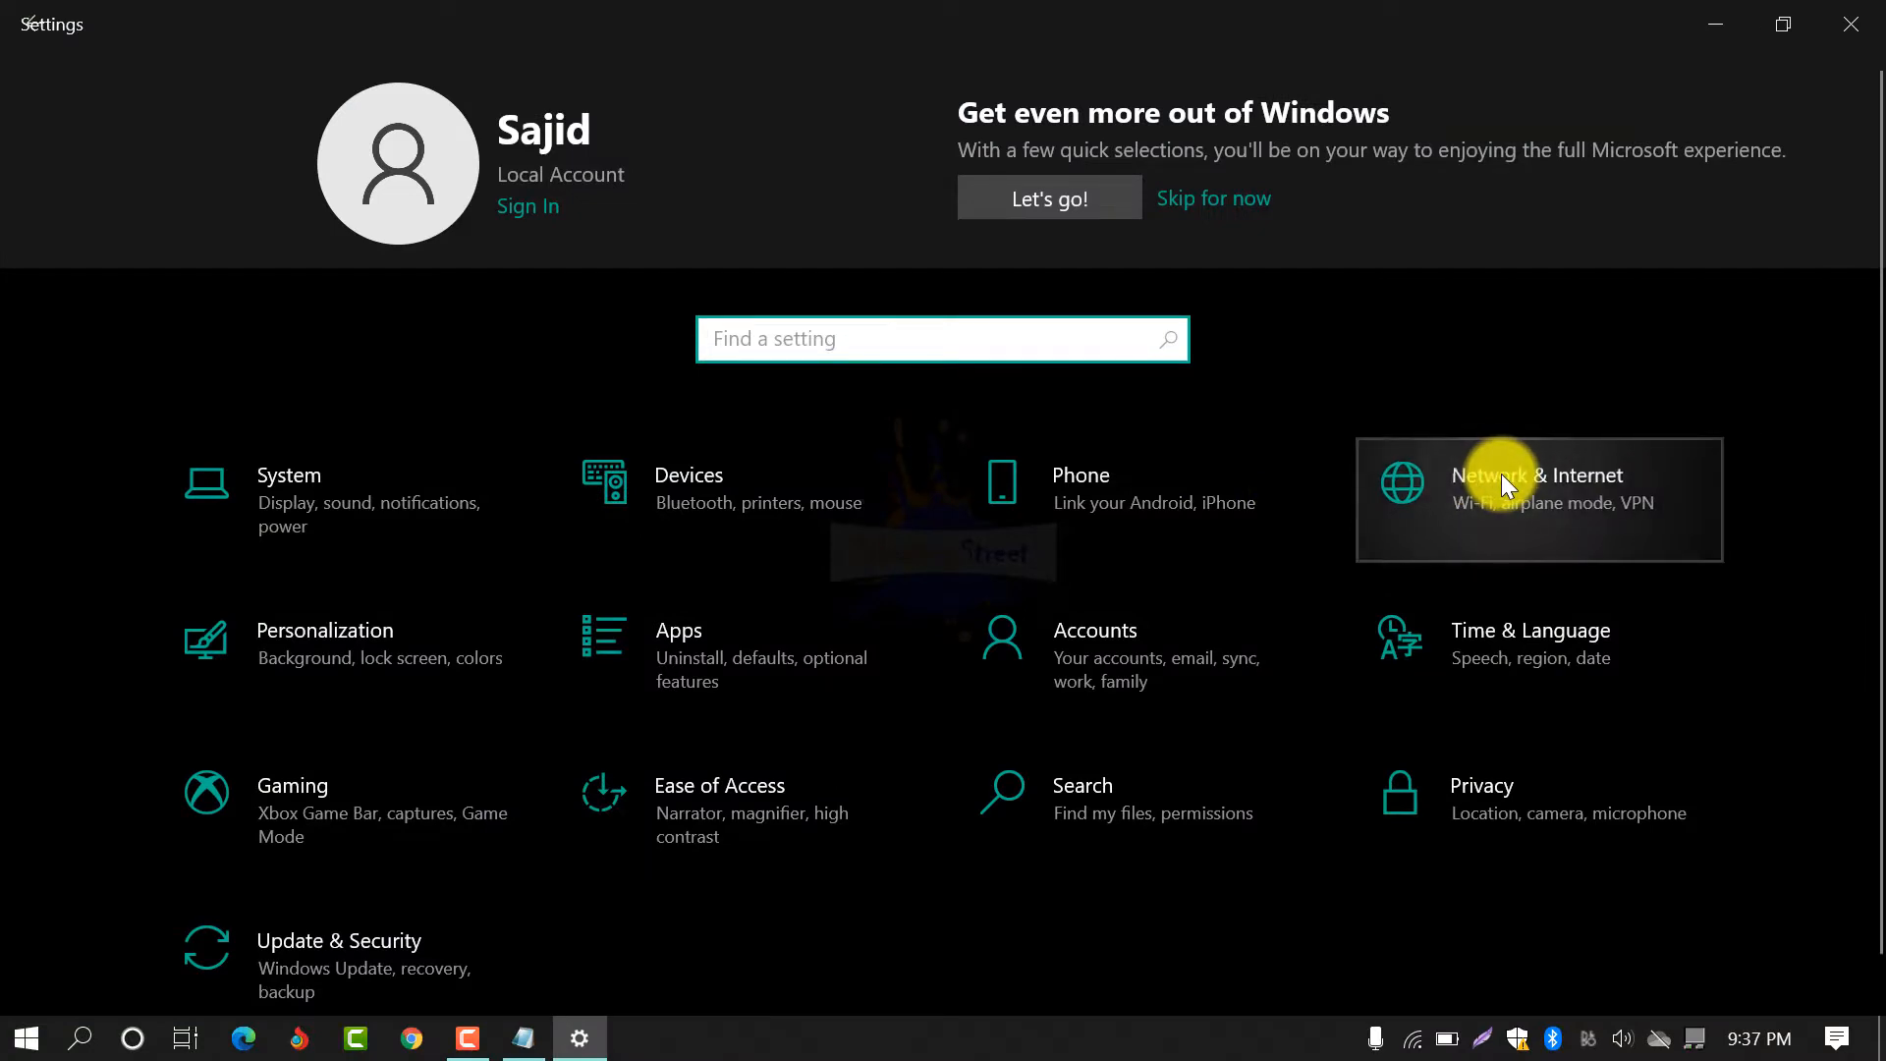
click(1537, 498)
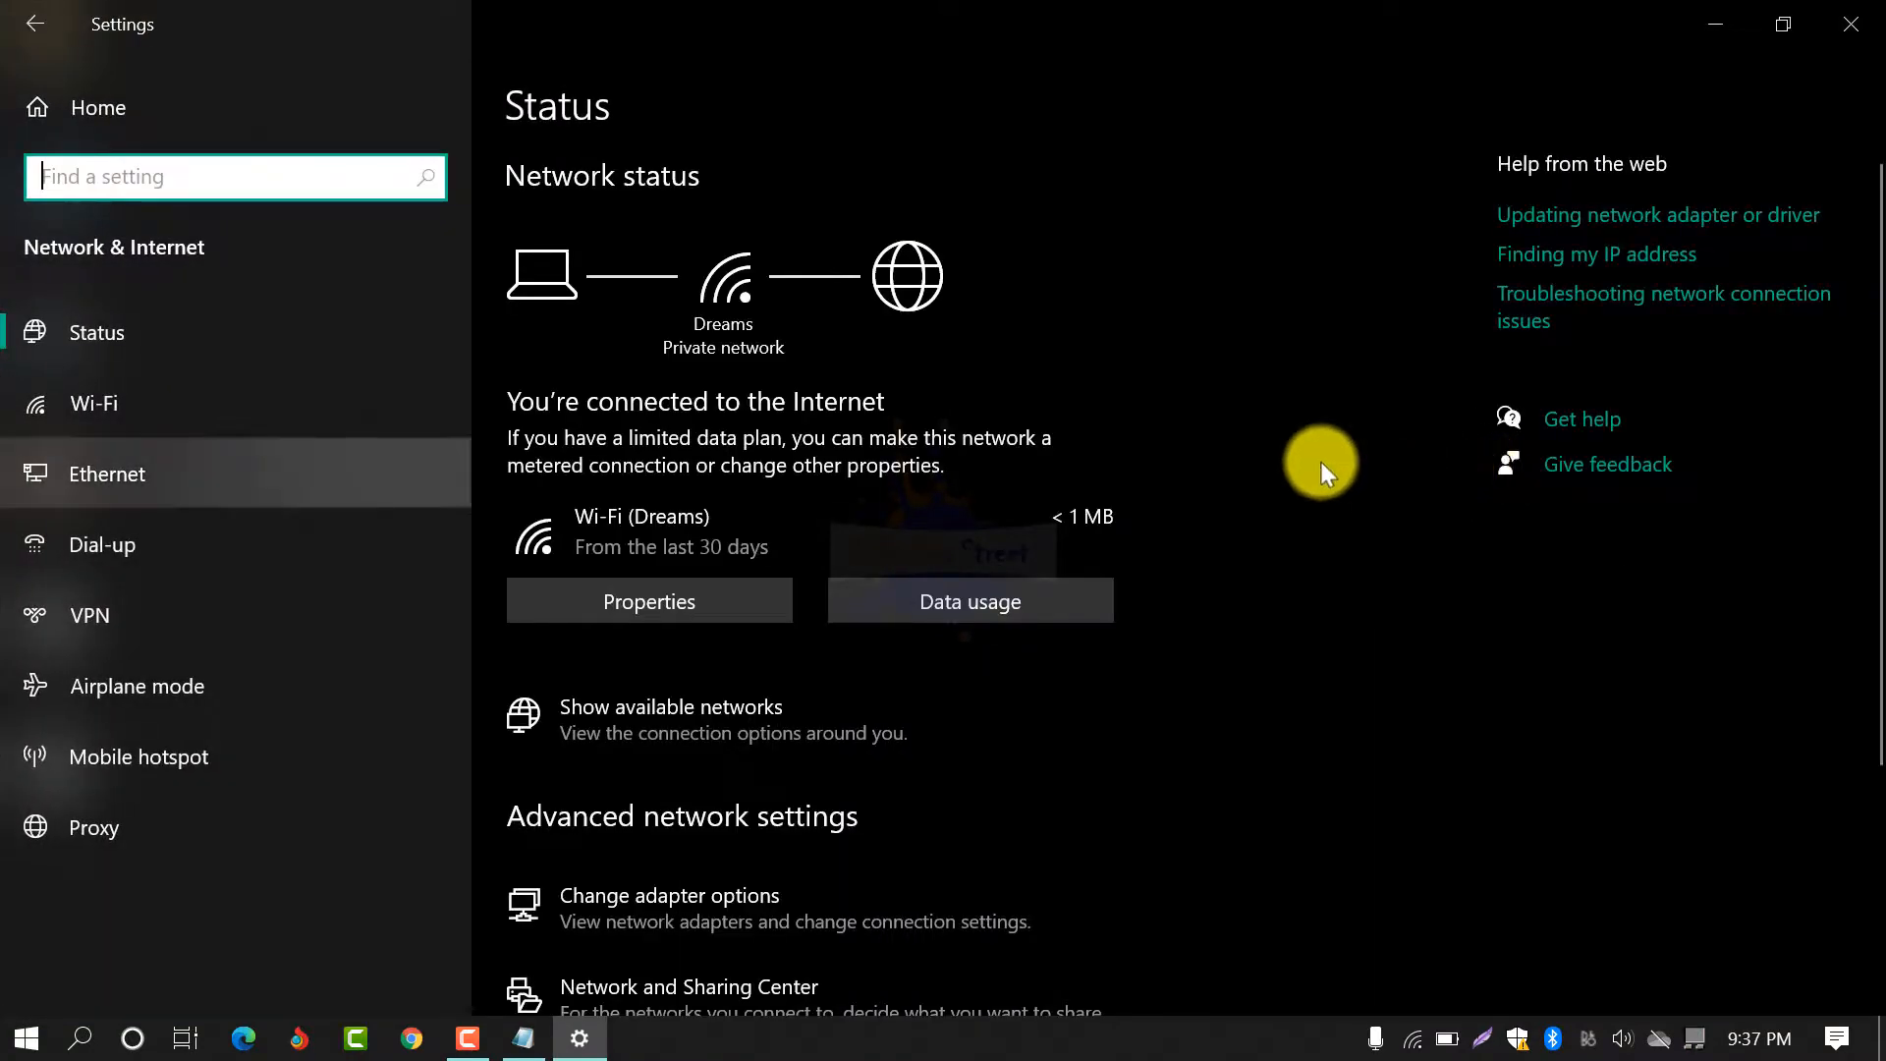
click(92, 403)
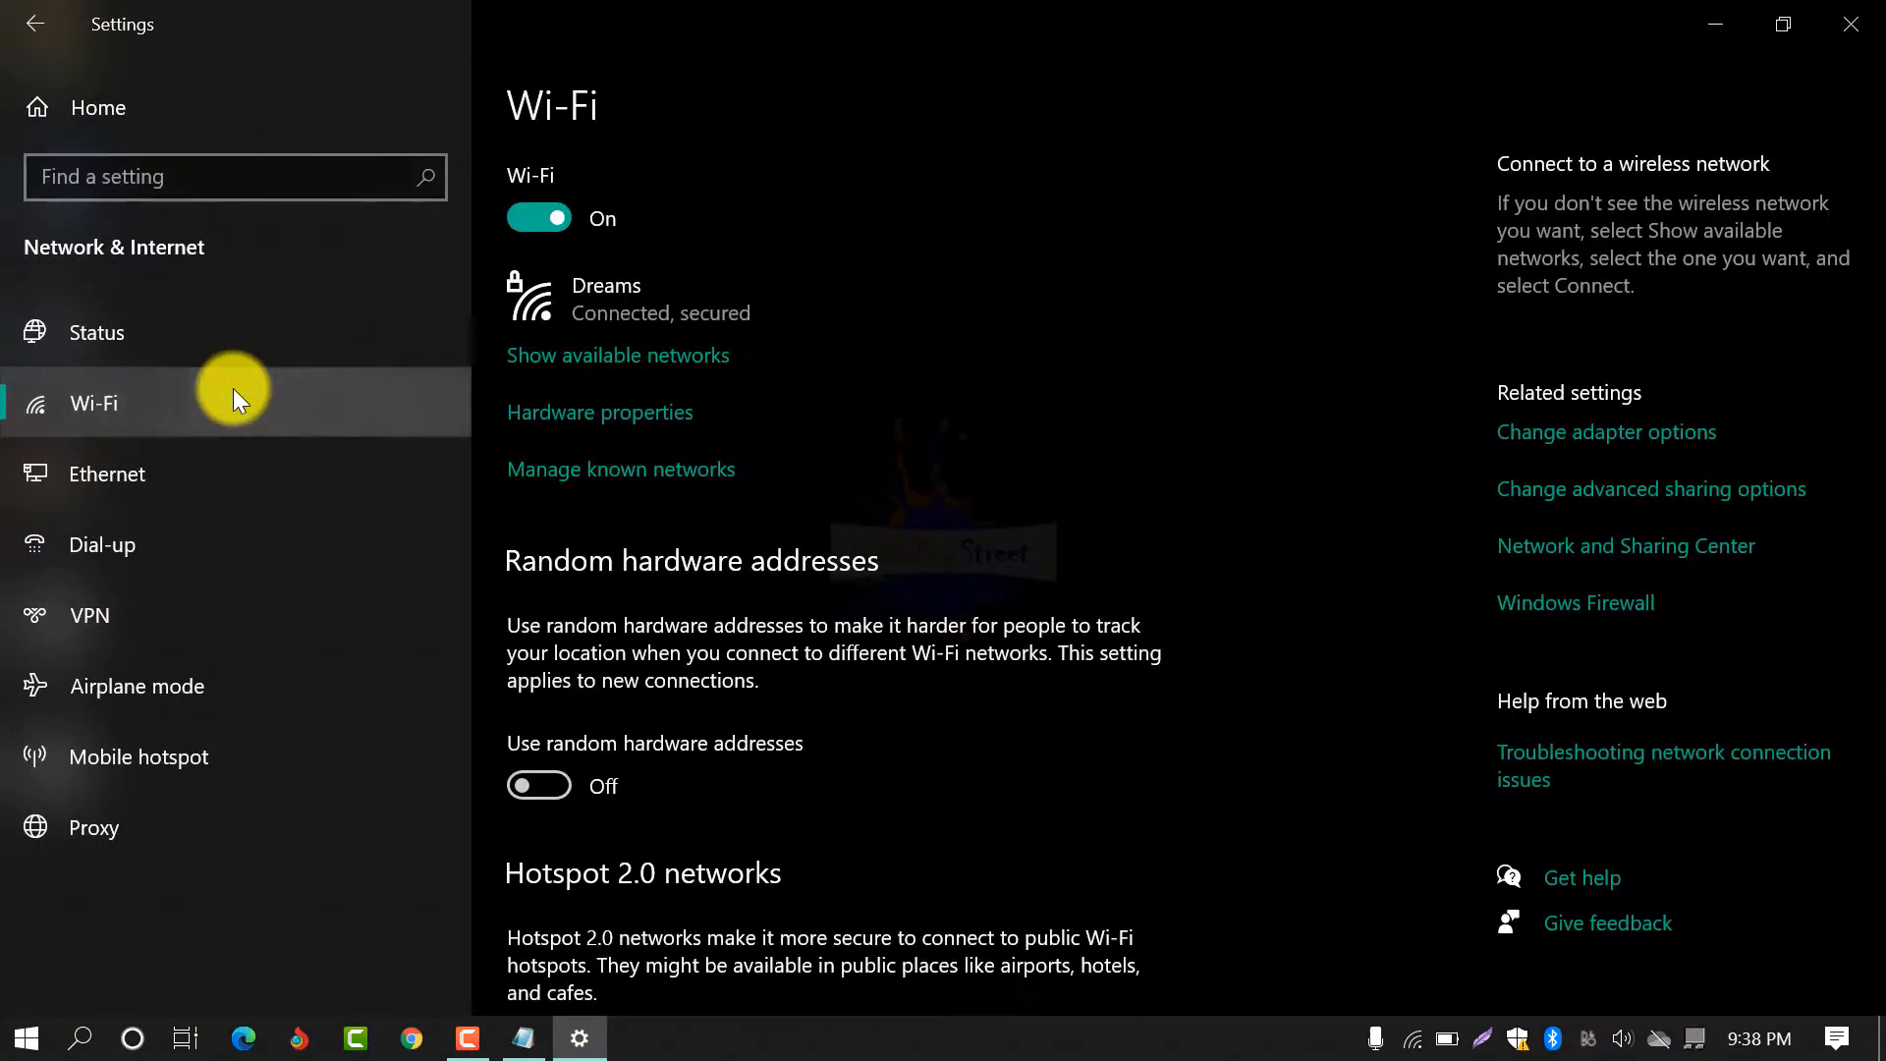
mouse_move(665, 385)
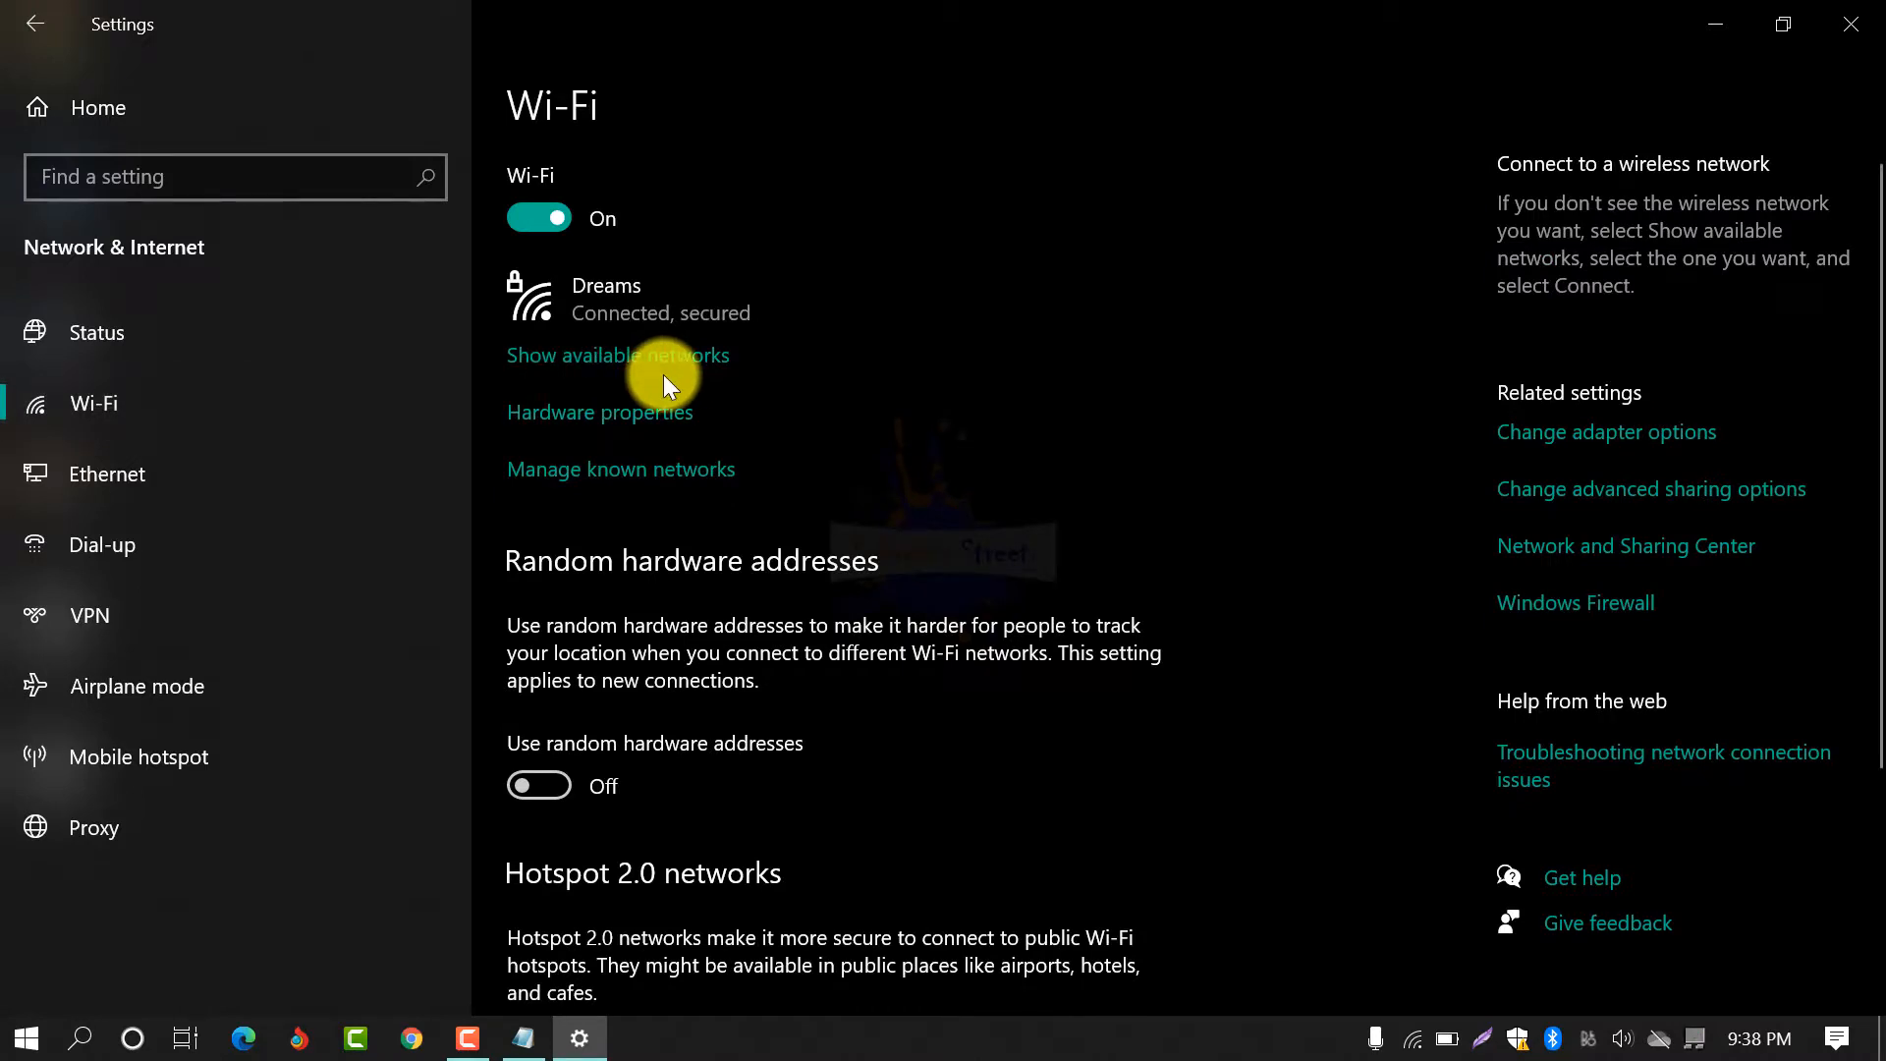
mouse_move(707, 491)
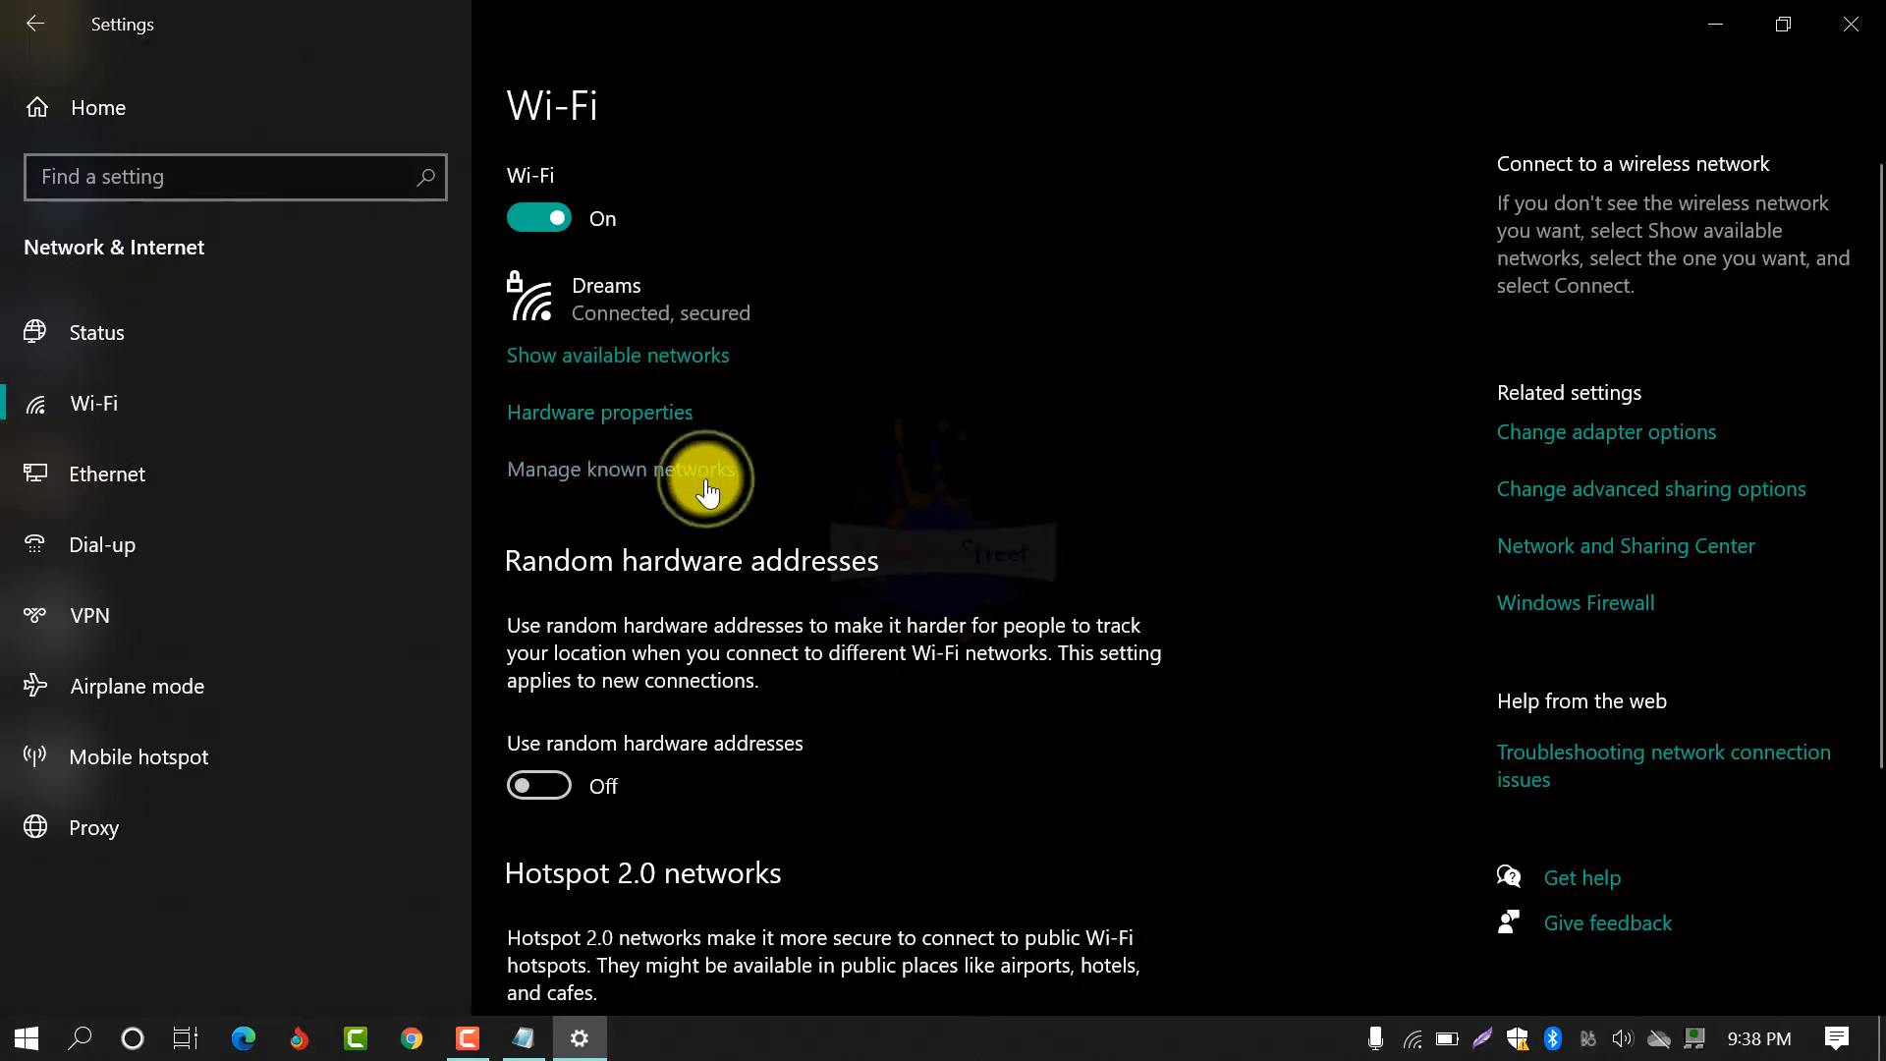
click(617, 471)
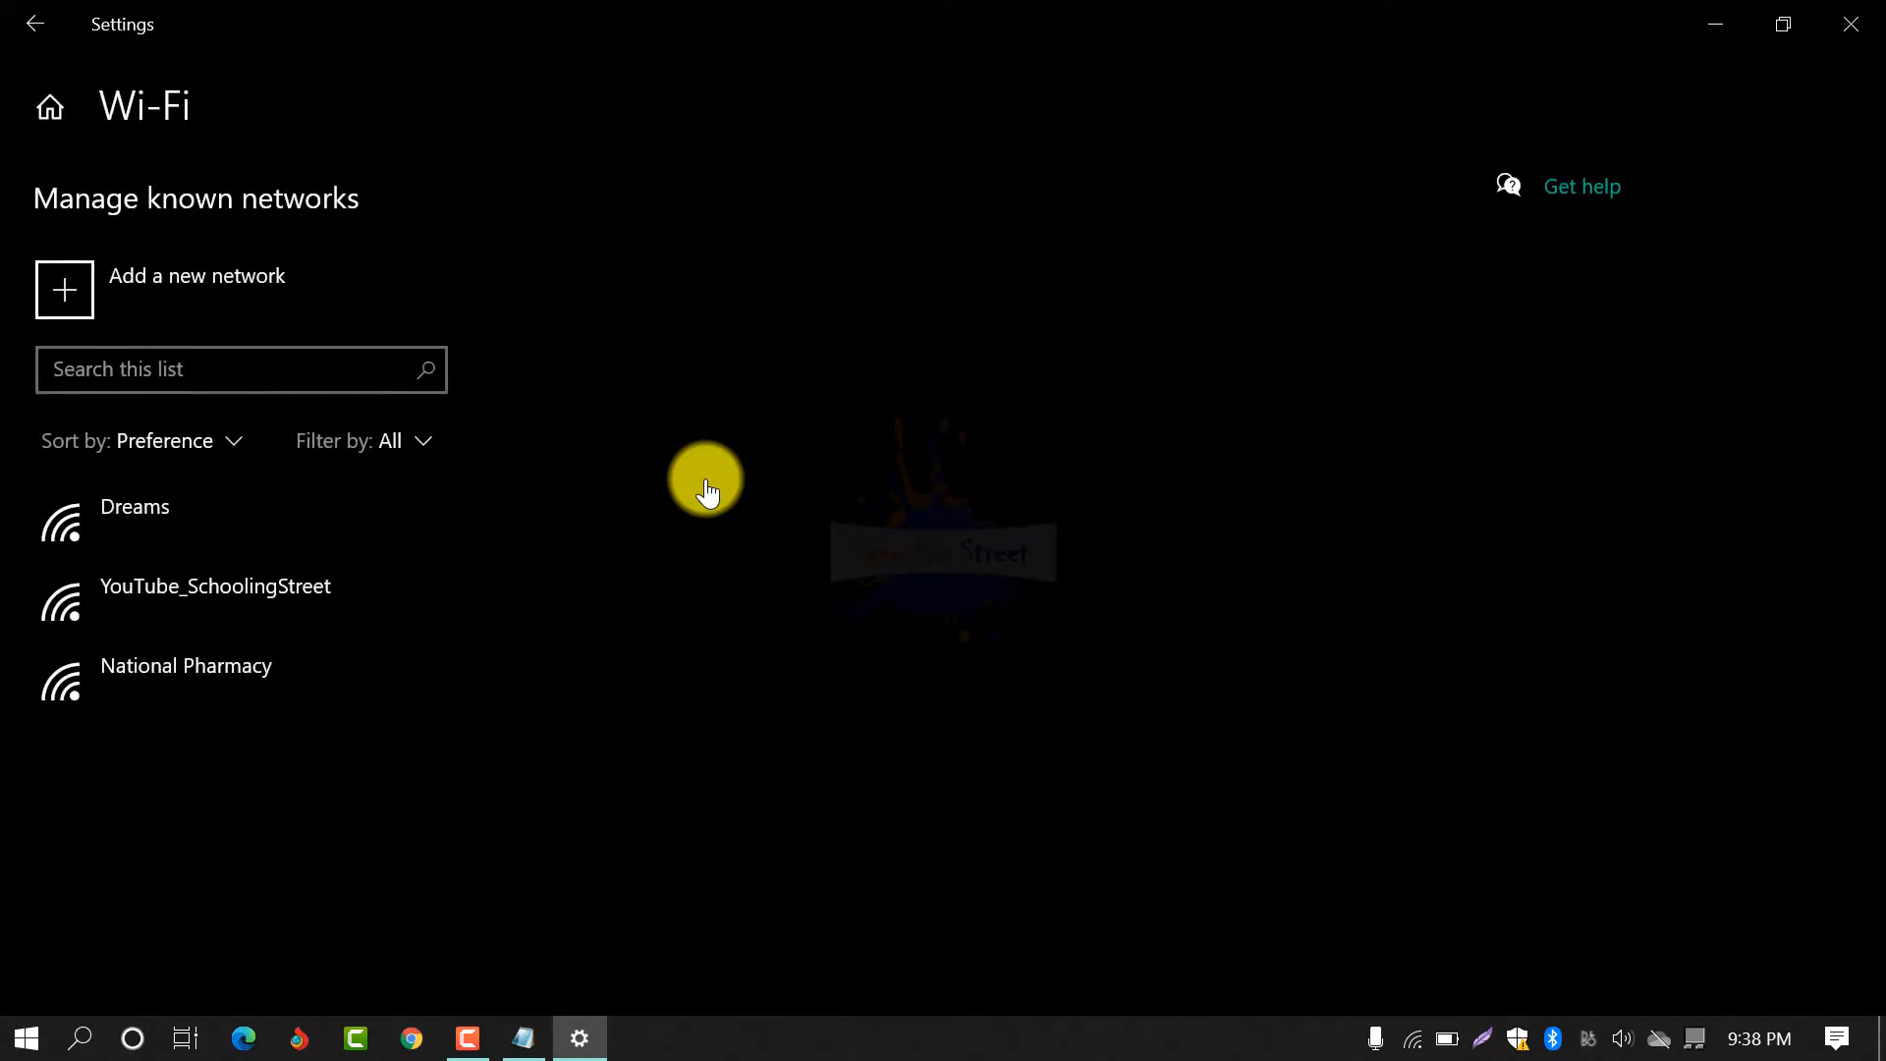
mouse_move(304, 649)
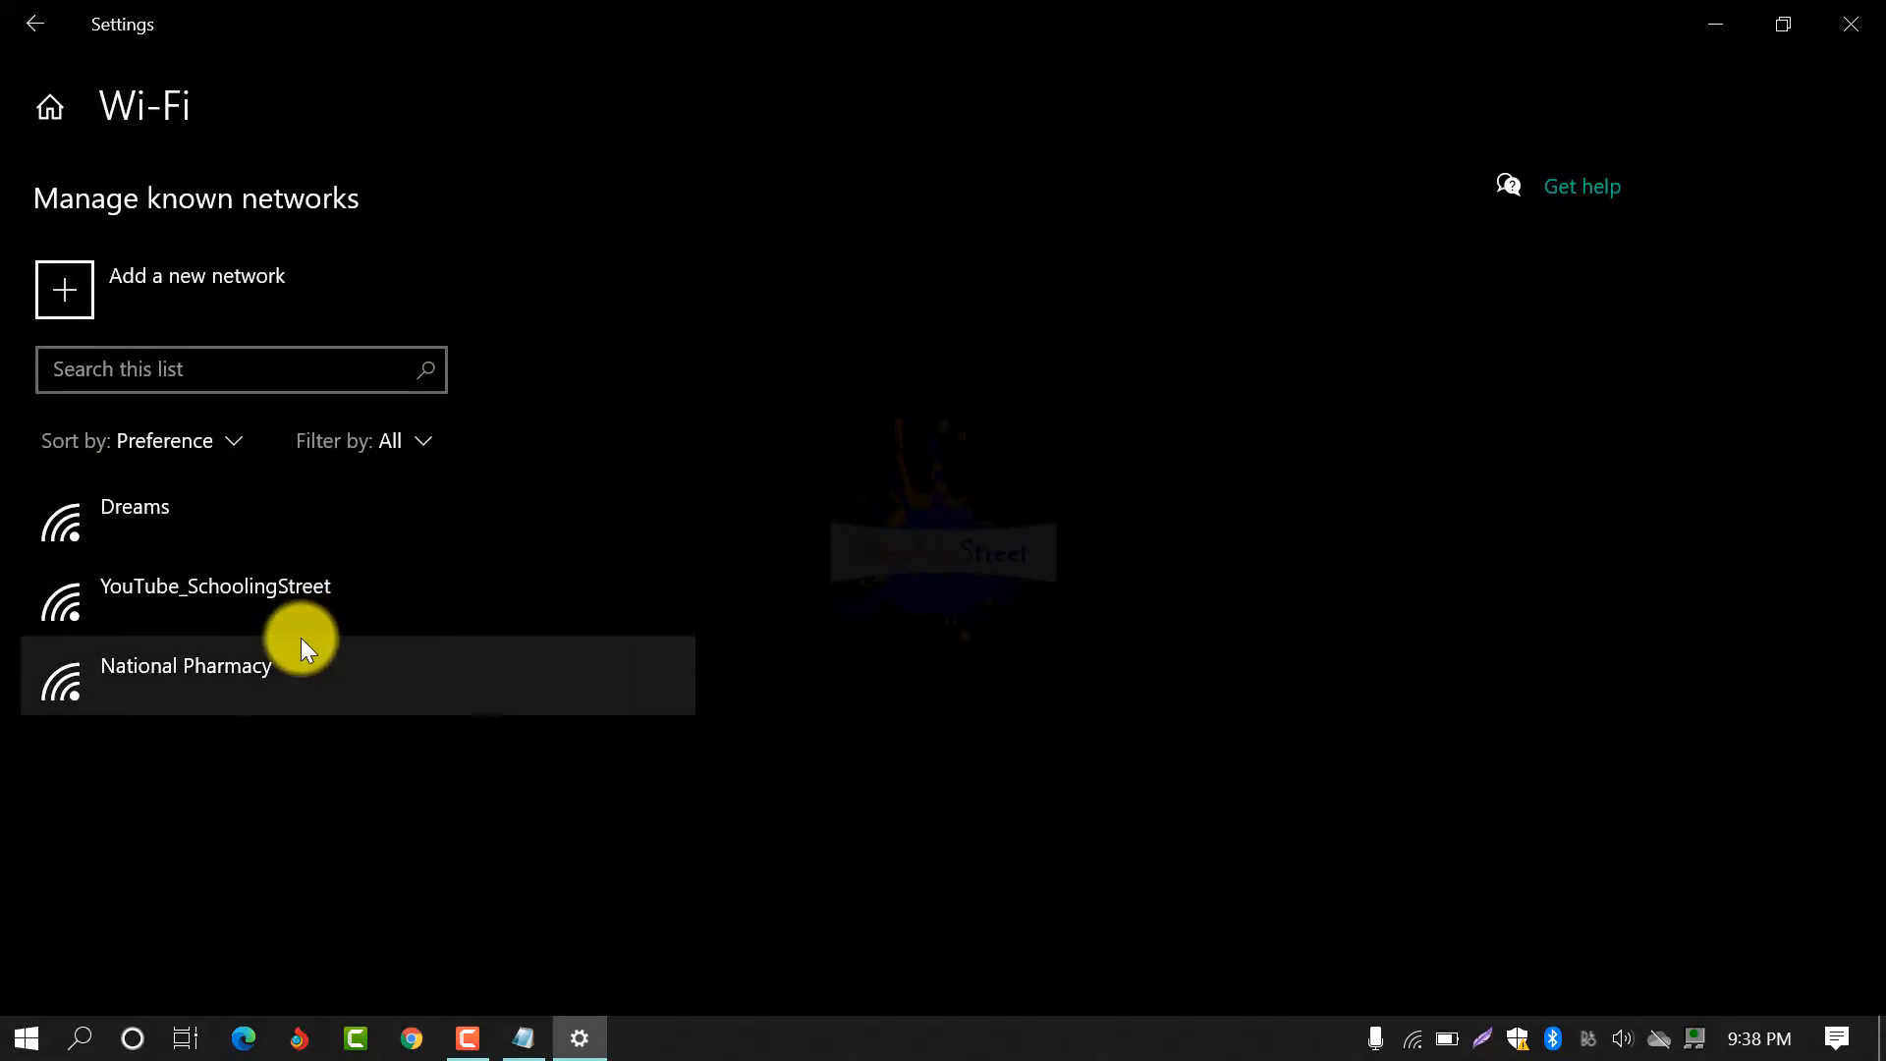
mouse_move(421, 667)
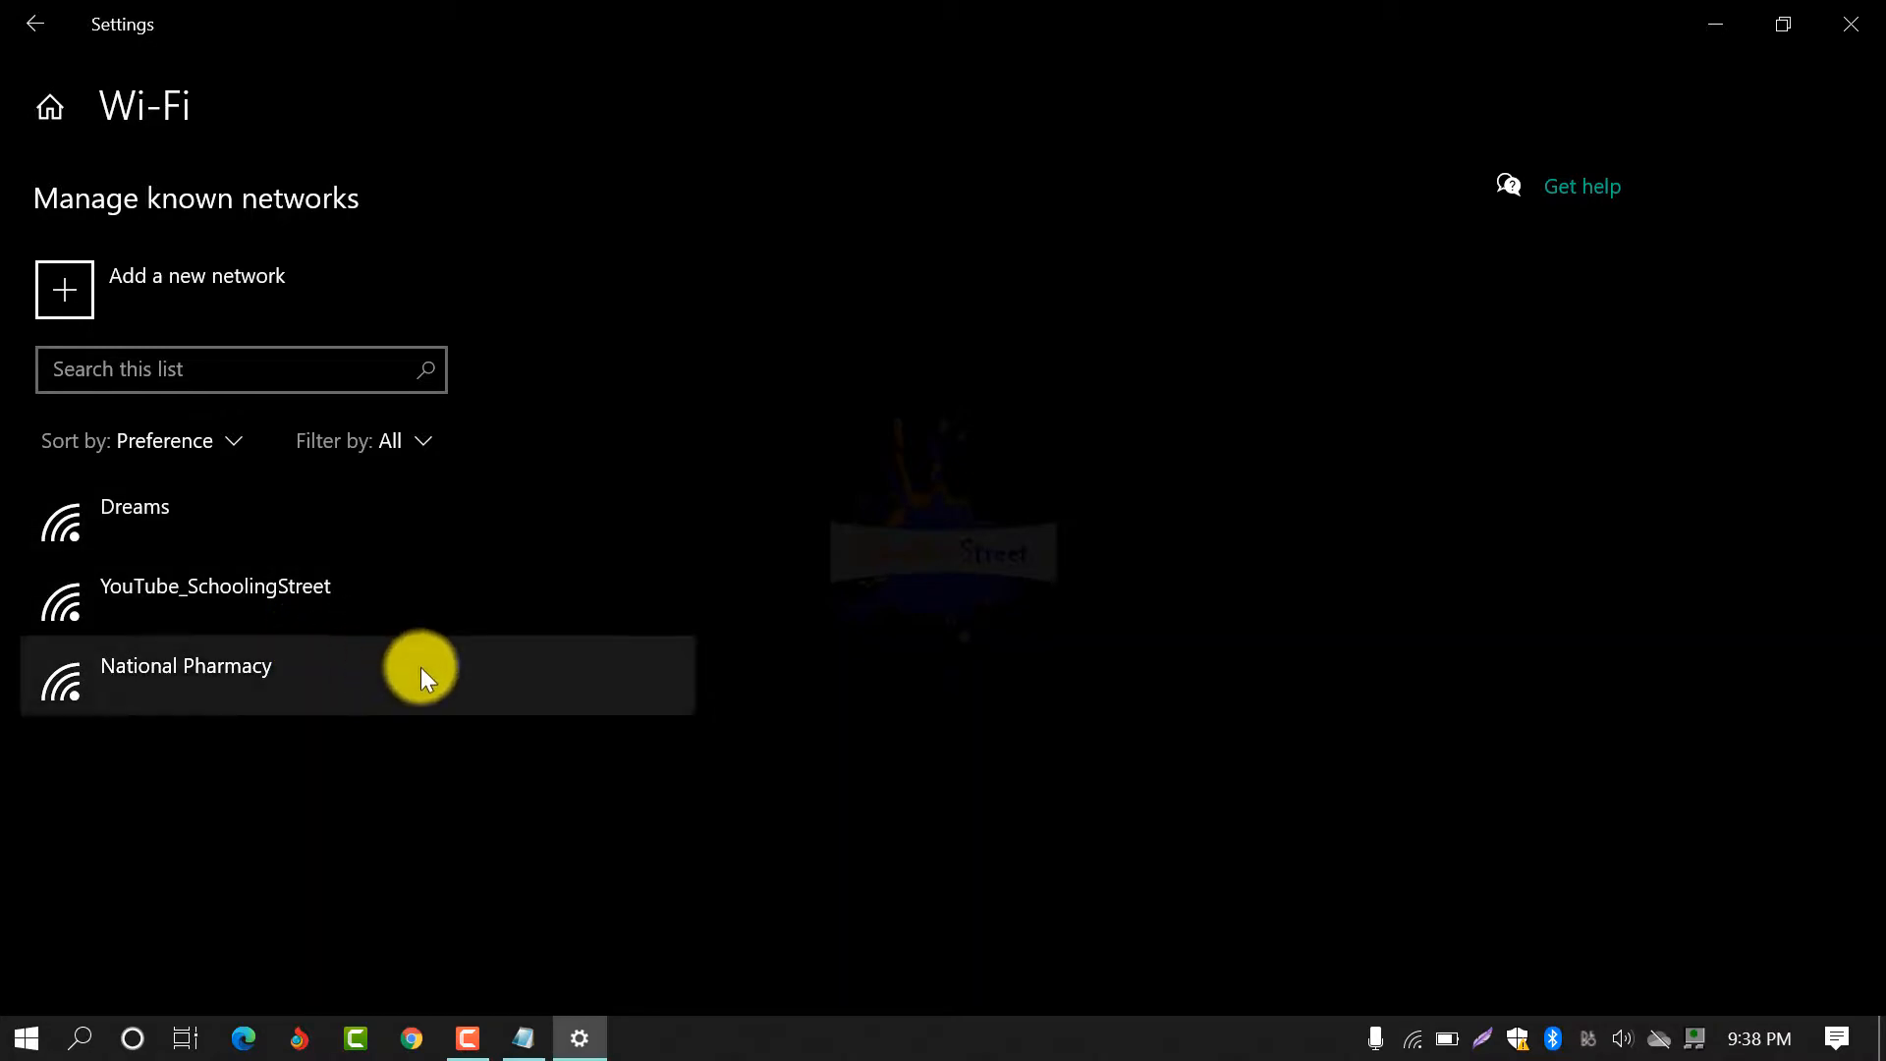
mouse_move(620, 722)
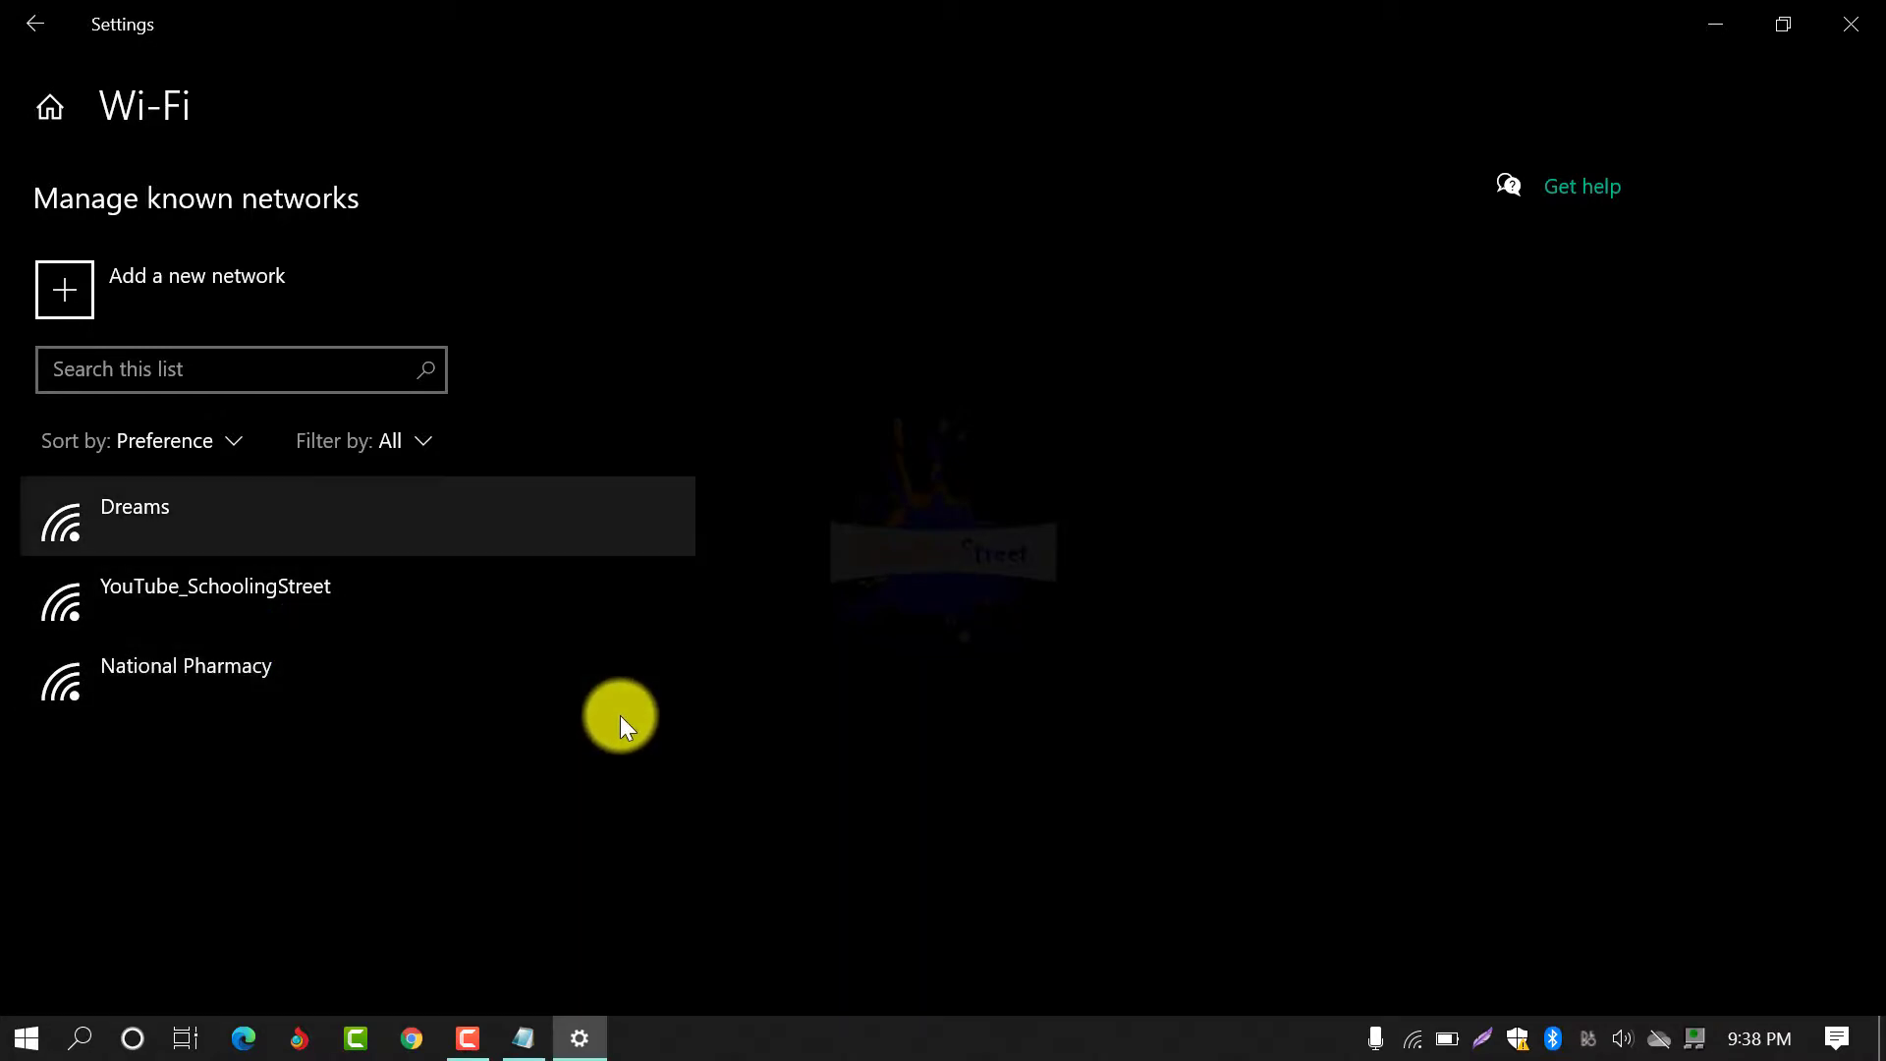
mouse_move(304, 772)
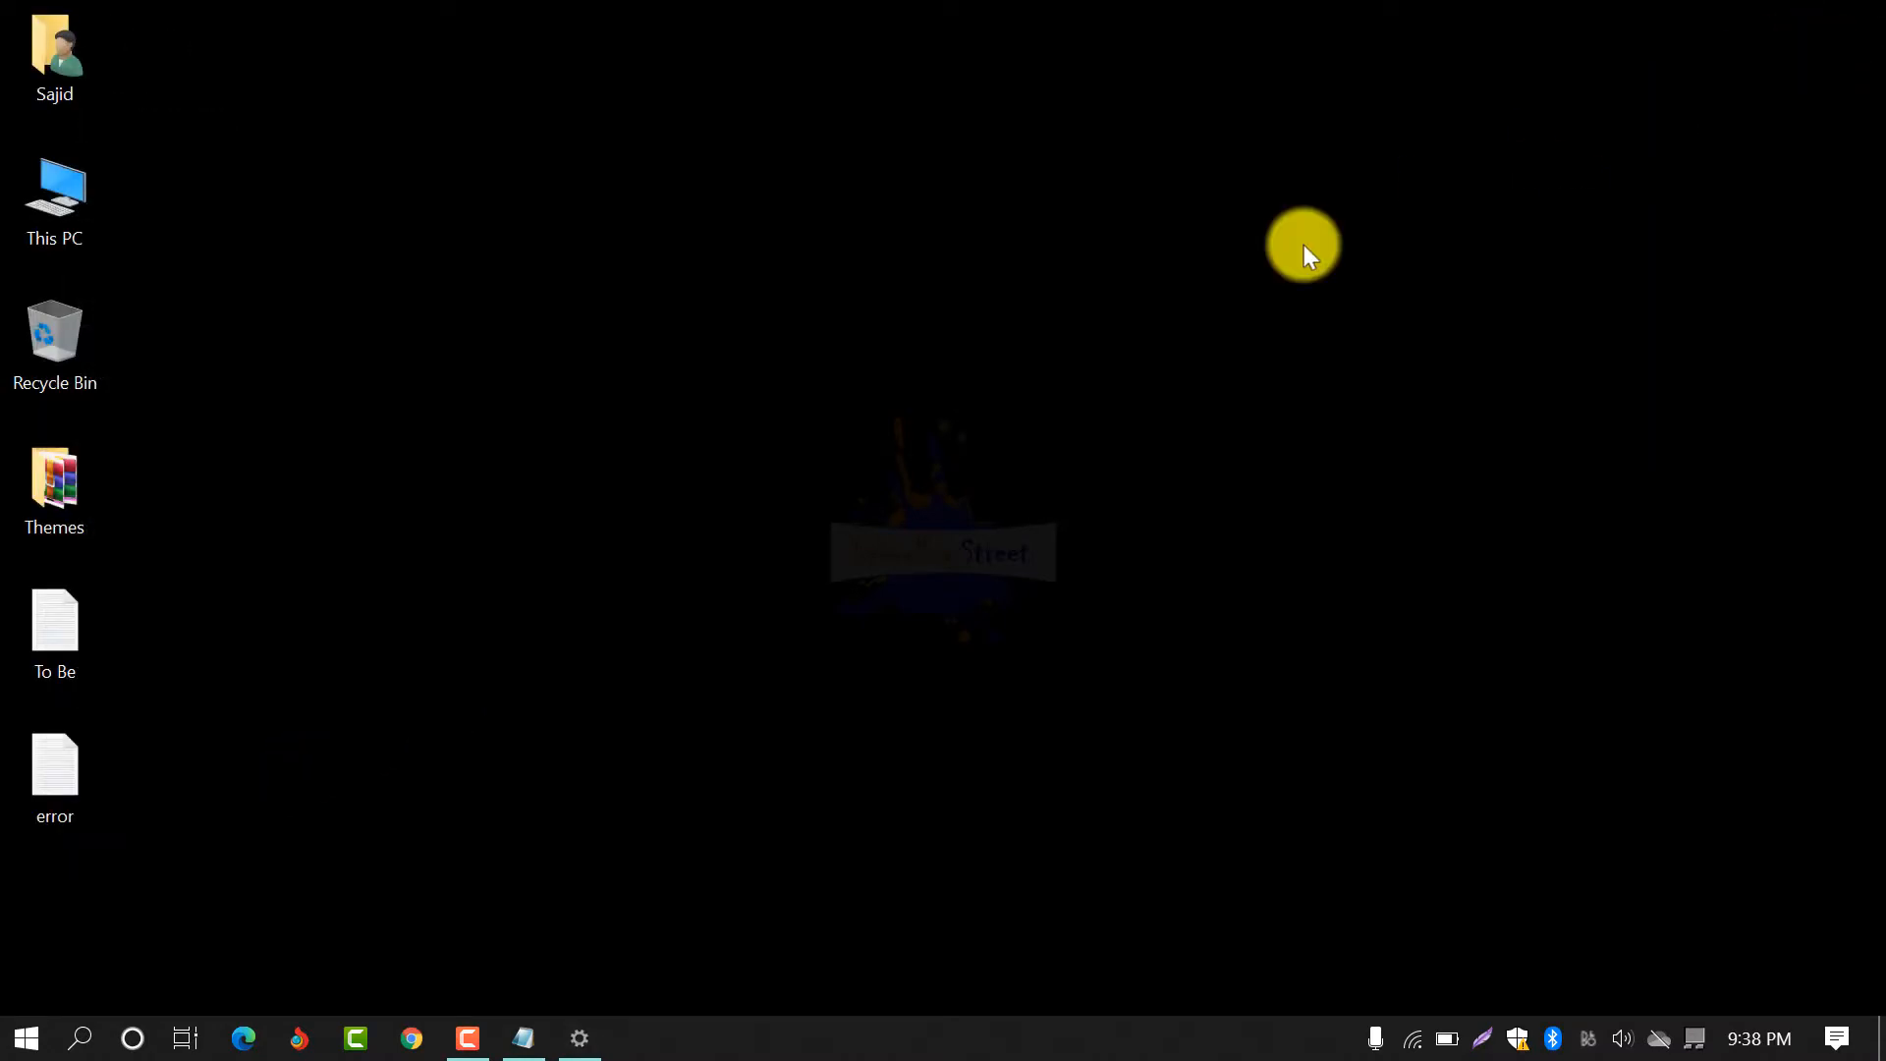
mouse_move(760, 461)
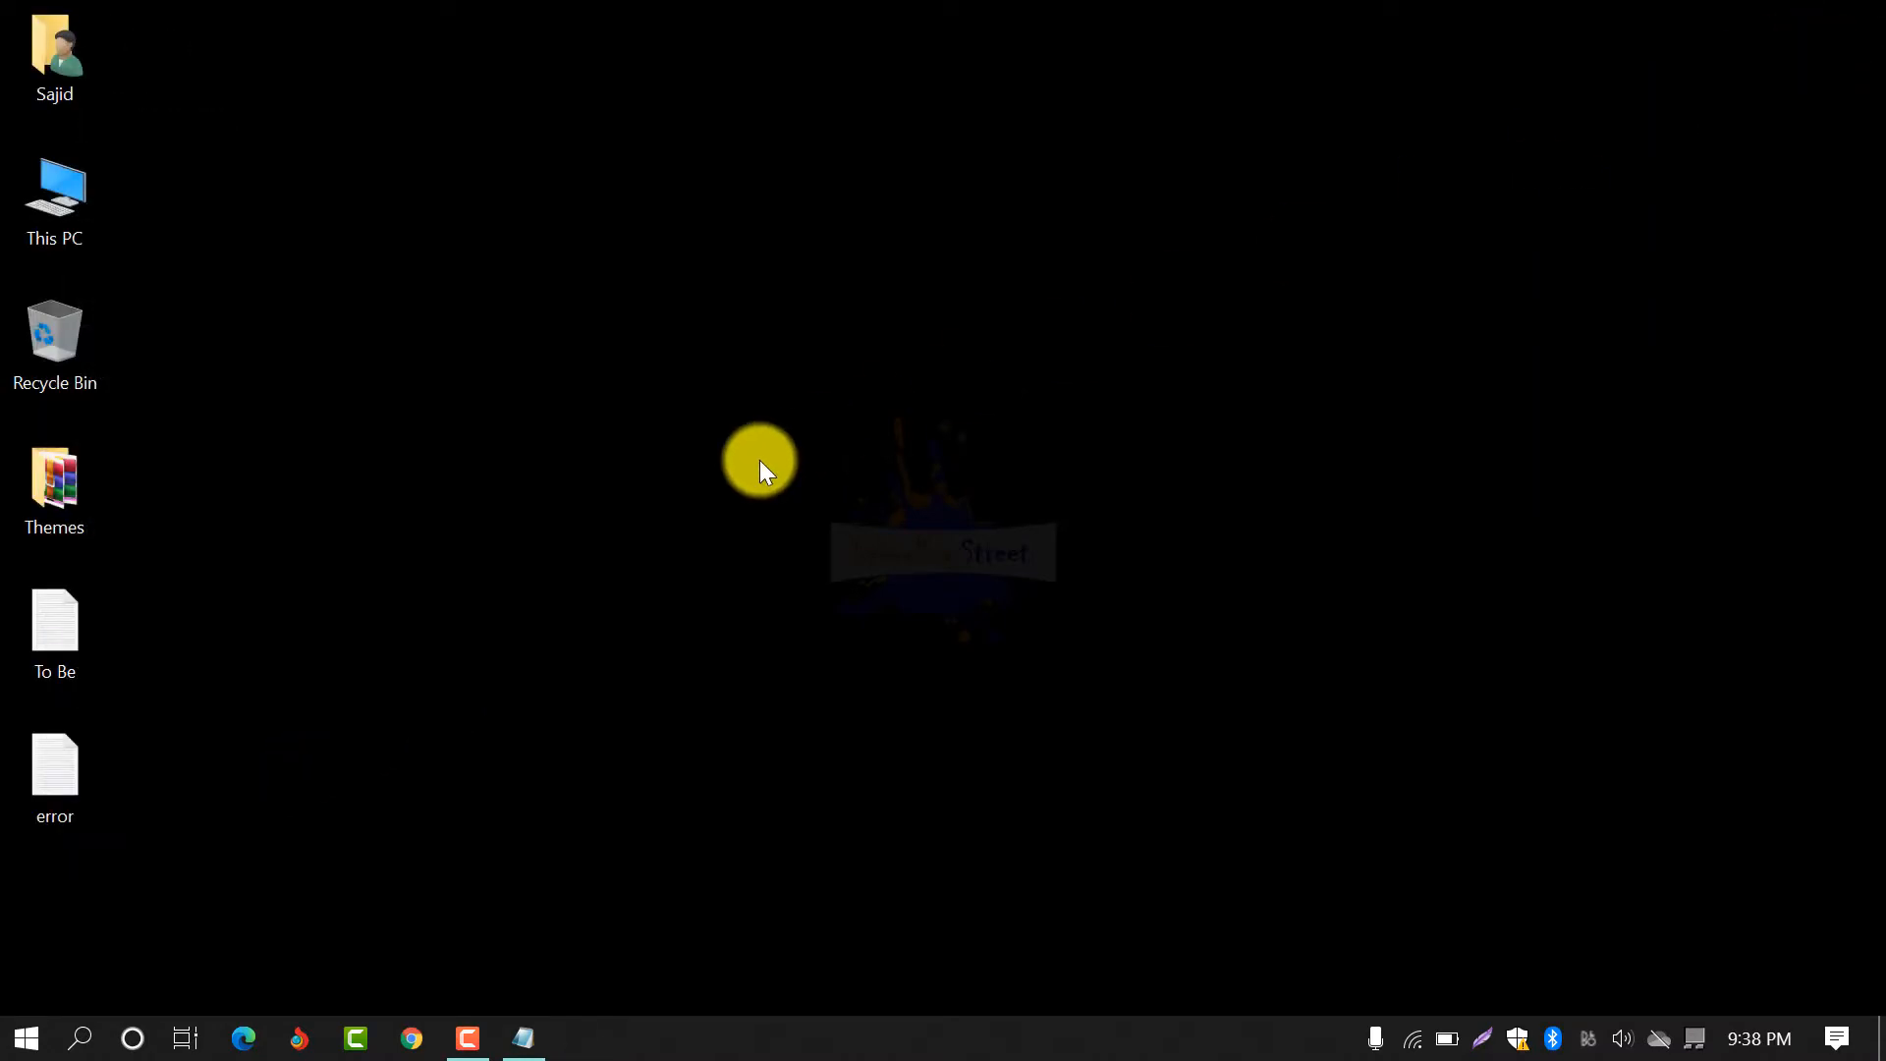